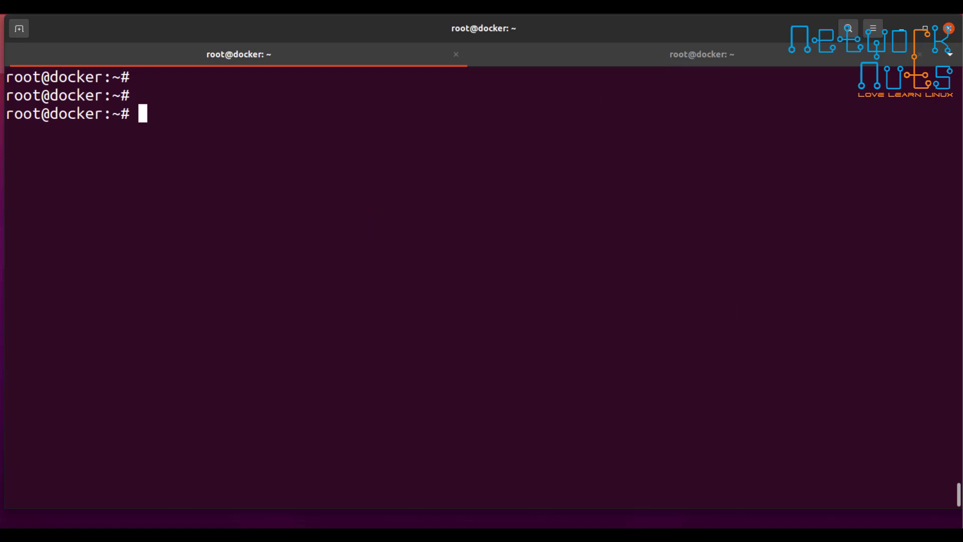
# - Refresh the package lists with apt update, reporting 419 upgradable packages
pyautogui.write('a')
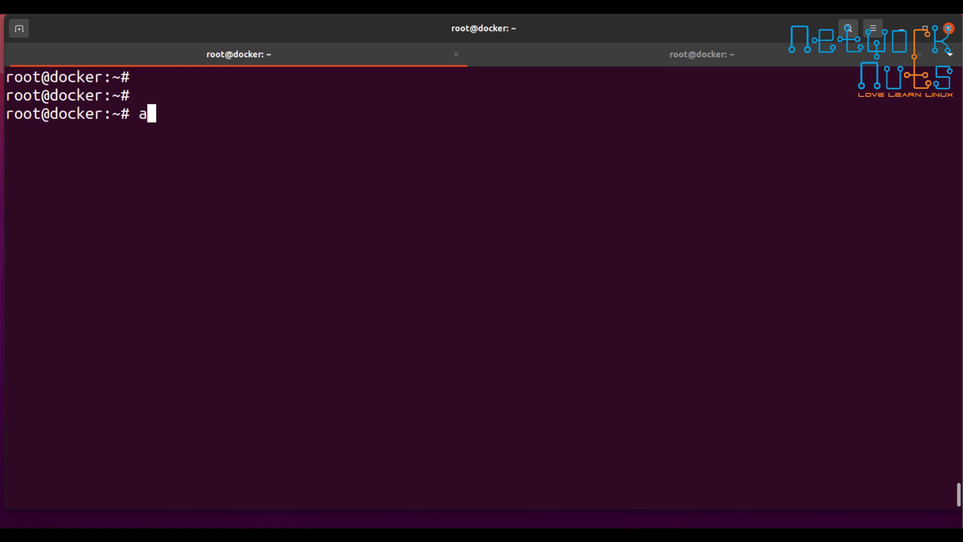
pyautogui.press('BackSpace')
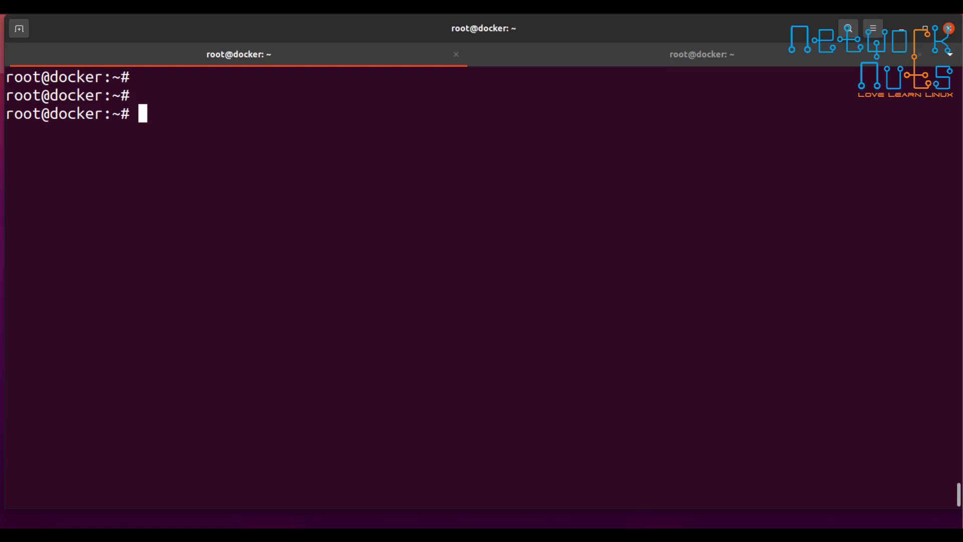
pyautogui.write('ap')
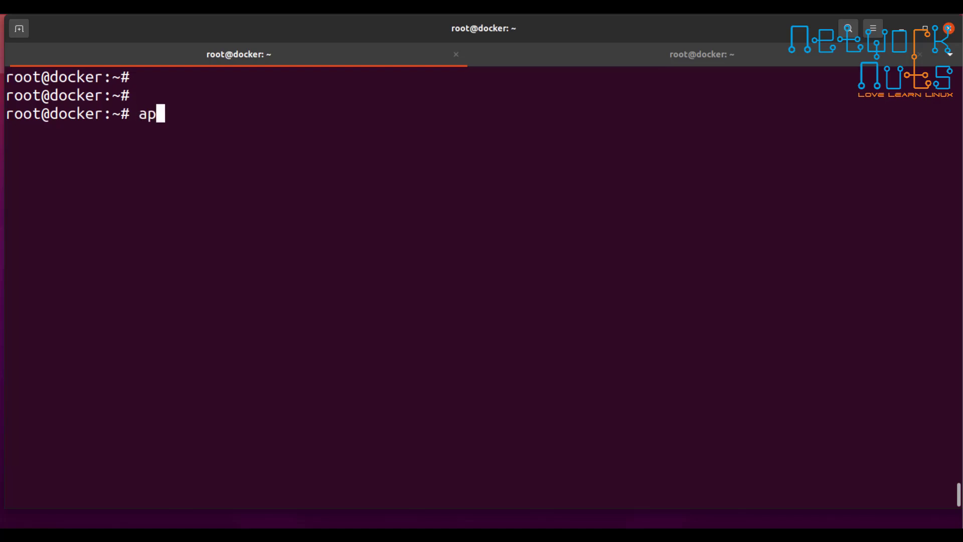
pyautogui.press('Return')
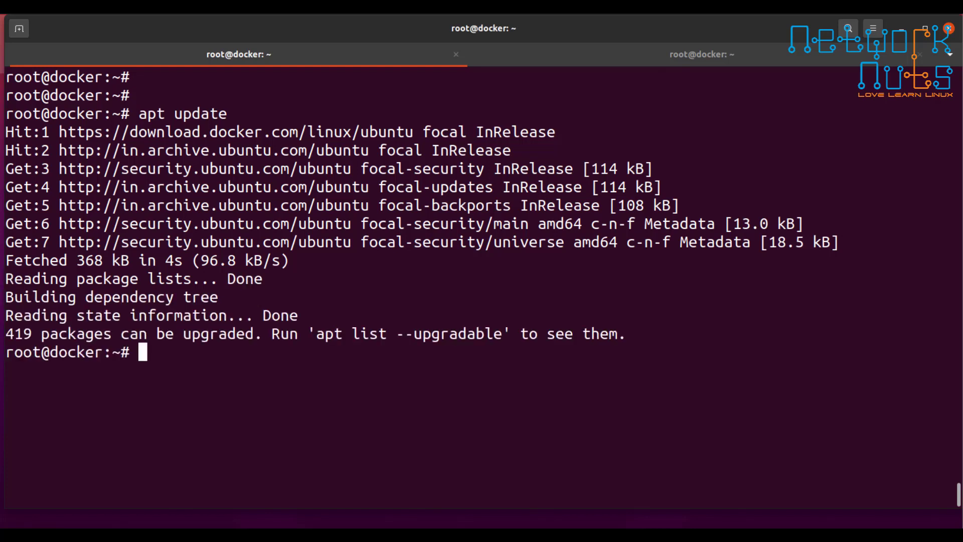
# - Retry the failed 'apt install systat' as 'apt install sysstat' to install the package
pyautogui.write('apt')
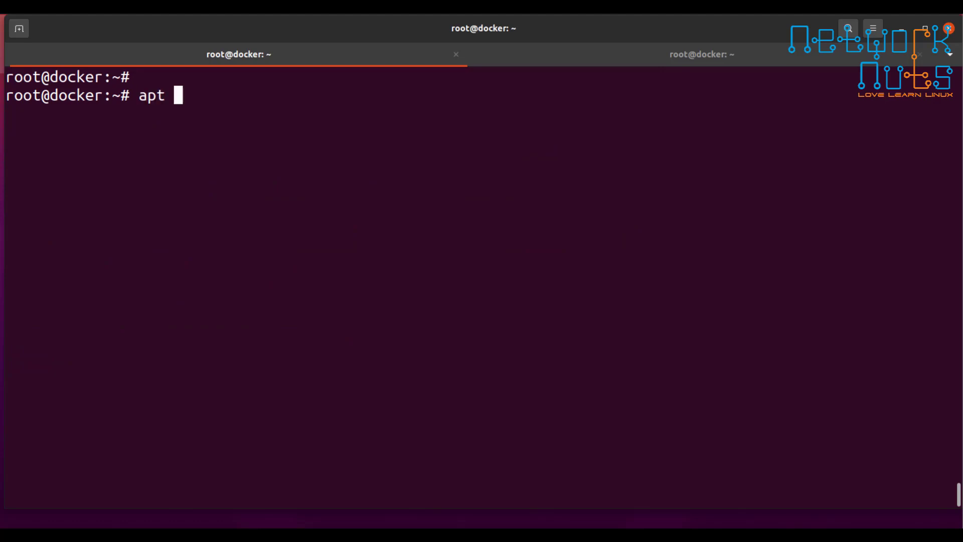
pyautogui.write('install systat')
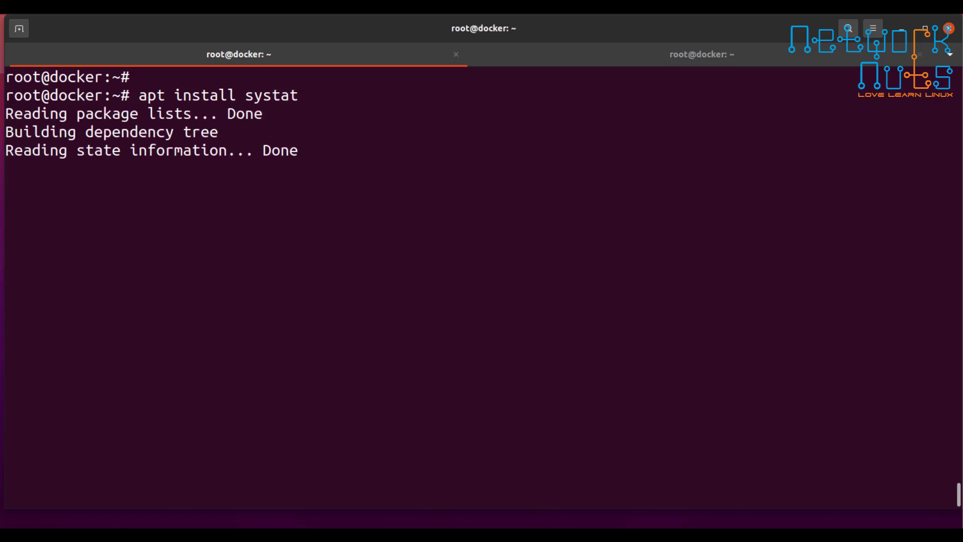
pyautogui.write('apt install sysstat')
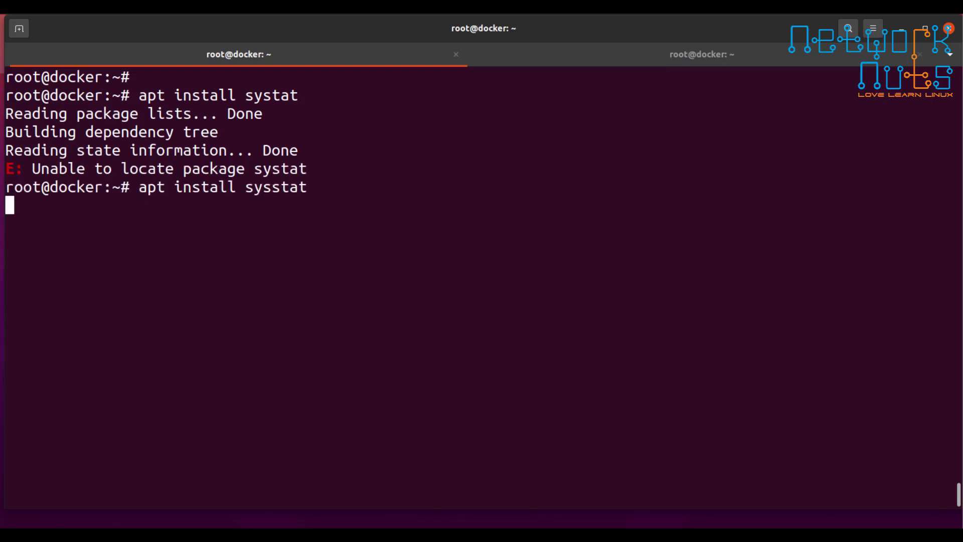
pyautogui.press('Return')
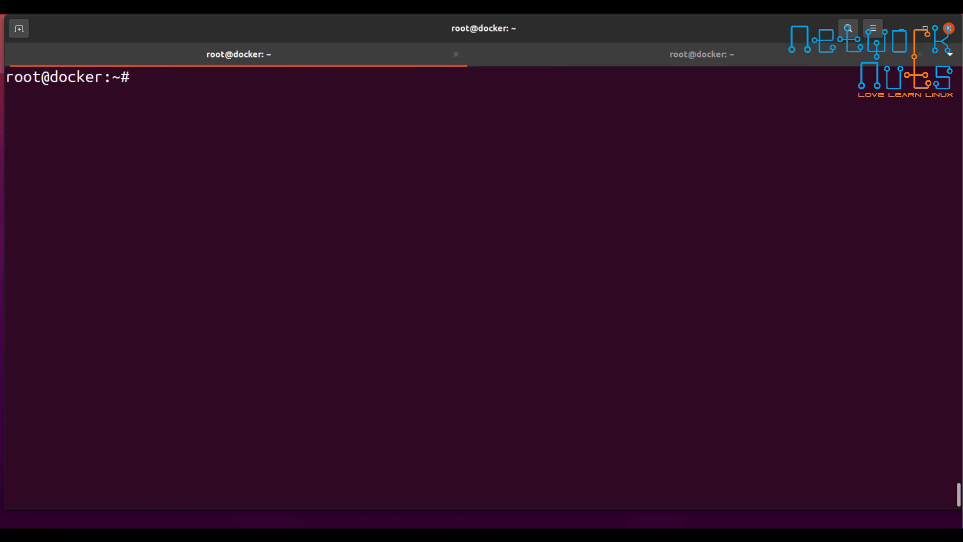
# - Consult the sar manual, then run sar -u 1 10 for ten one-second CPU samples
pyautogui.write('man sar')
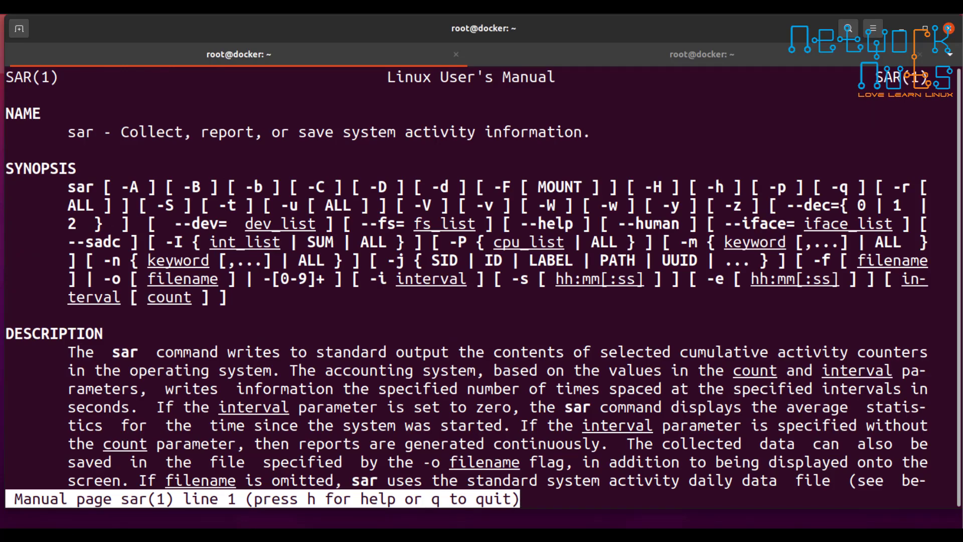
pyautogui.press('q')
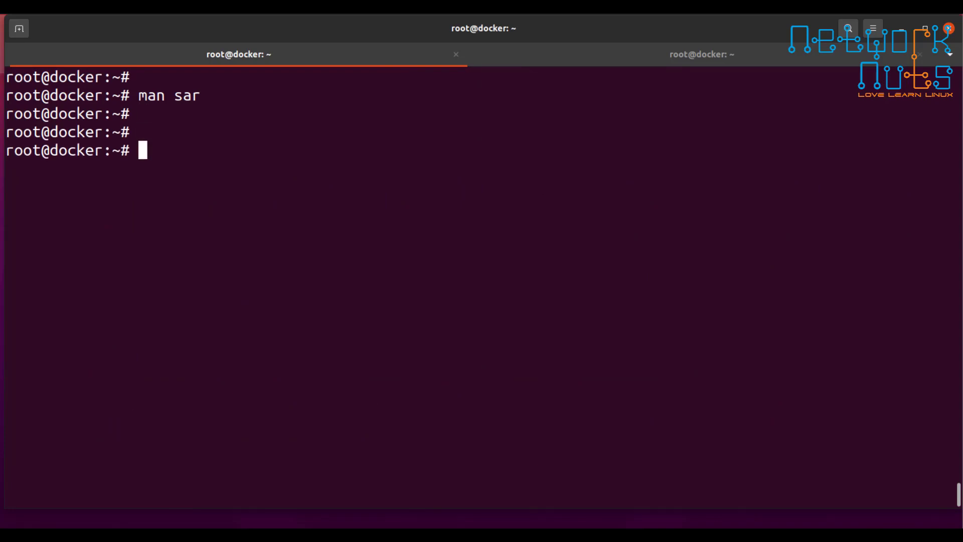
pyautogui.write('sar')
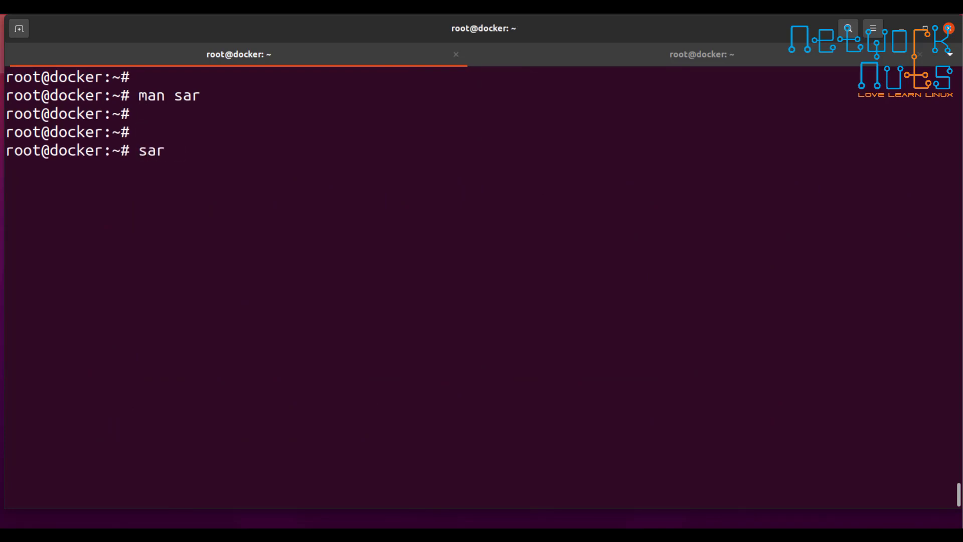
pyautogui.write('-u')
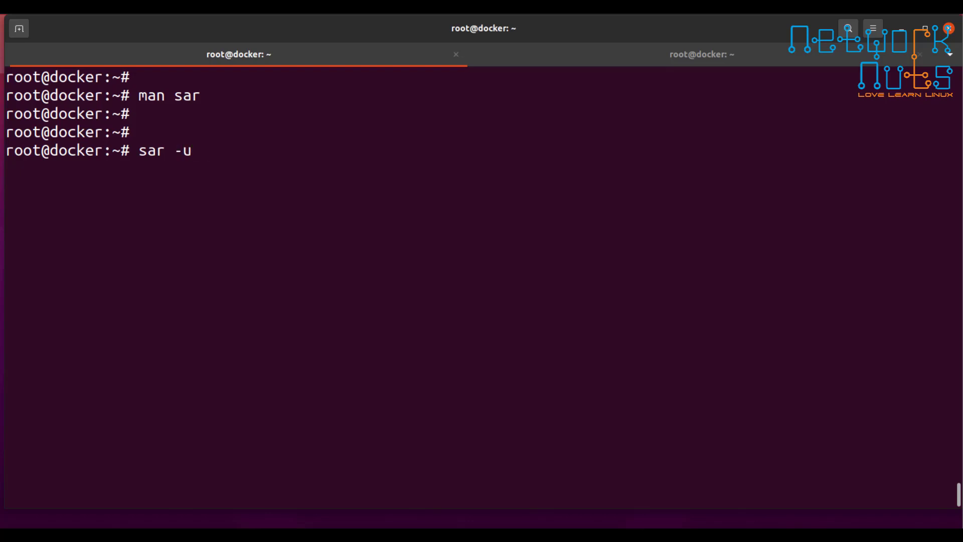
pyautogui.write('1 10')
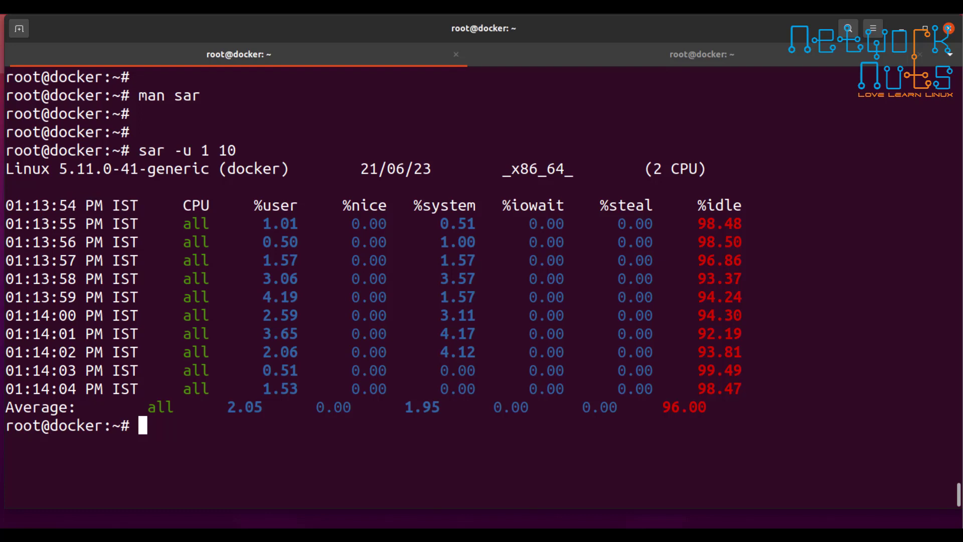
# - Define alias sar="LANG=c sar" so sar reports under the C locale
pyautogui.write('alias')
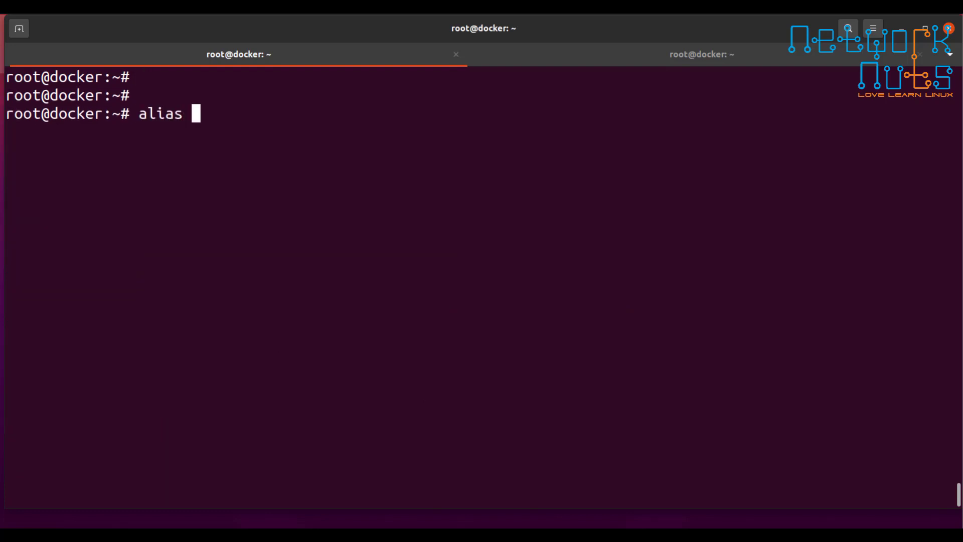
pyautogui.write('sar')
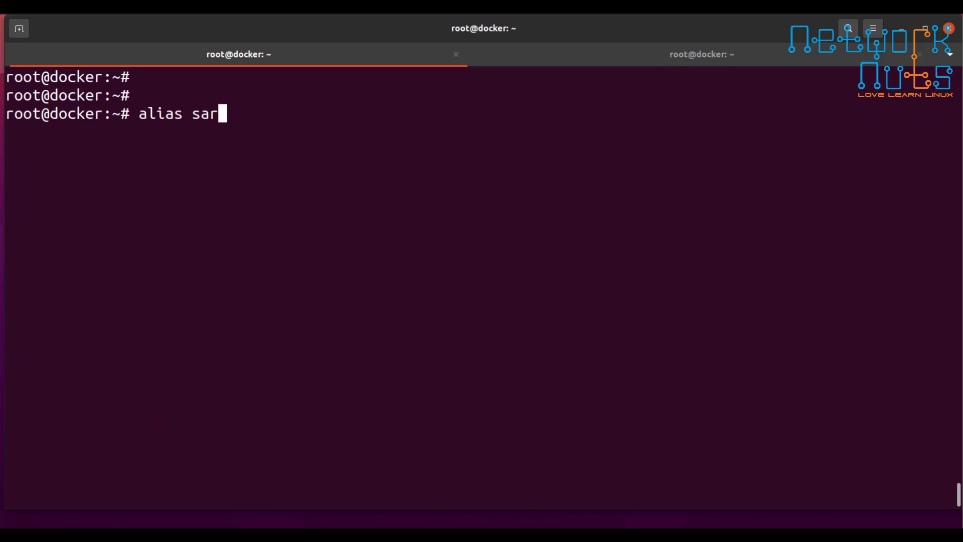
pyautogui.write('="')
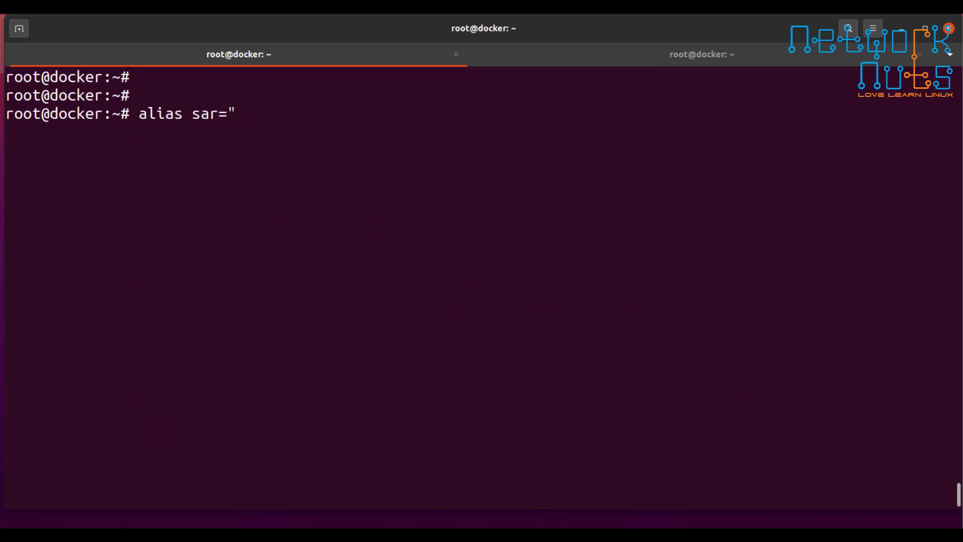
pyautogui.write('LANG')
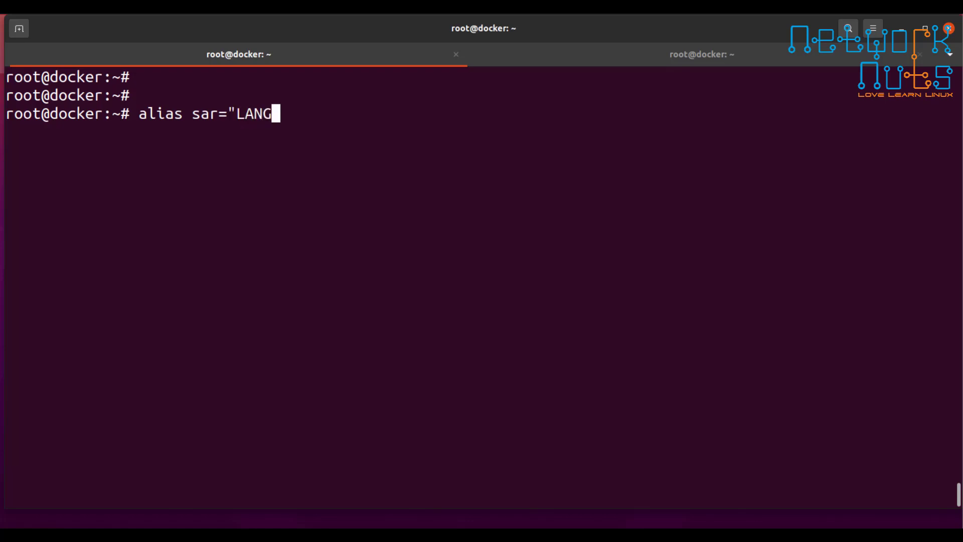
pyautogui.write('=c sar')
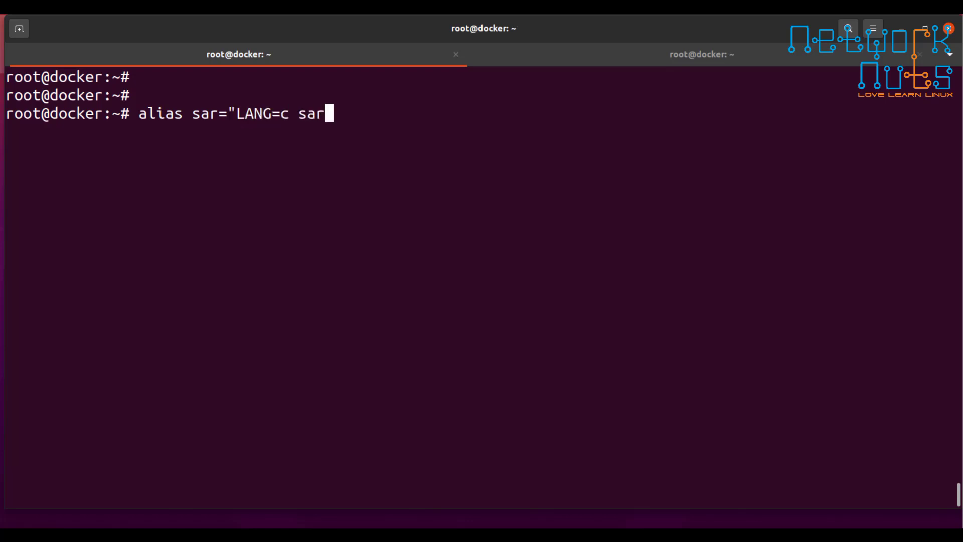
pyautogui.press('Return')
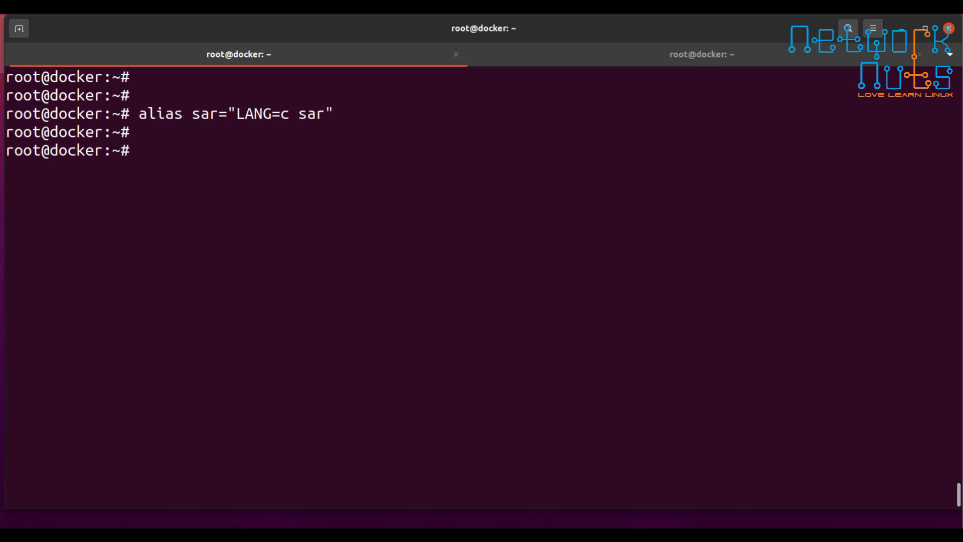
pyautogui.press('Return')
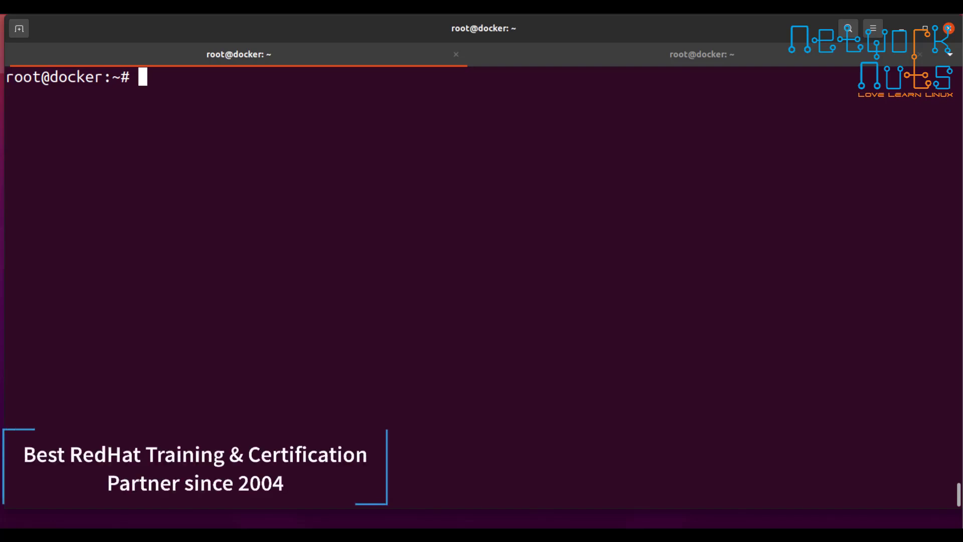
pyautogui.write('lscpu')
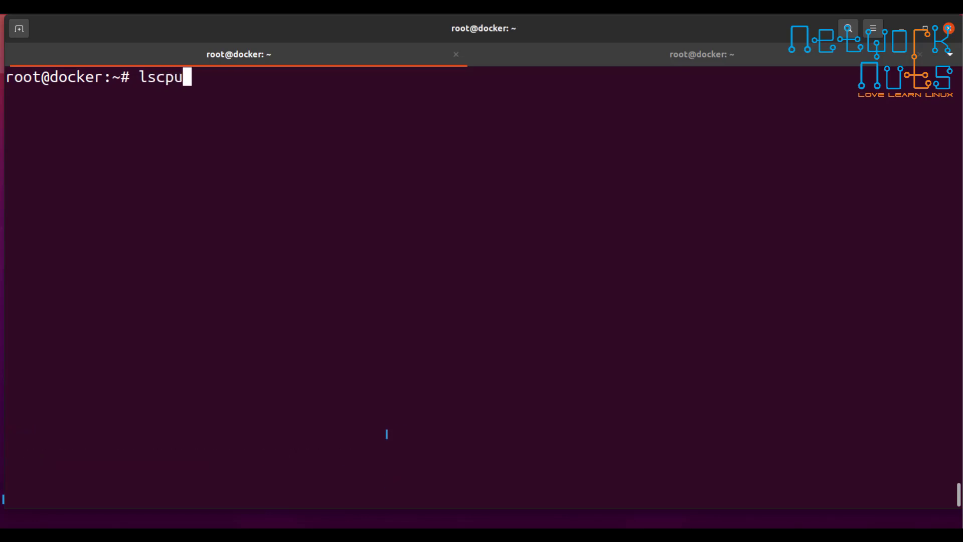
pyautogui.press('Return')
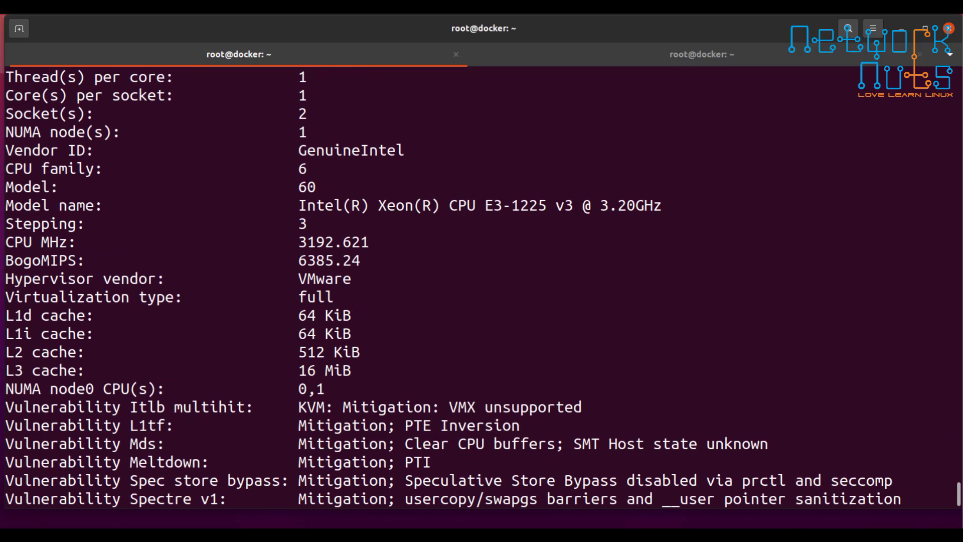
pyautogui.scroll(3)
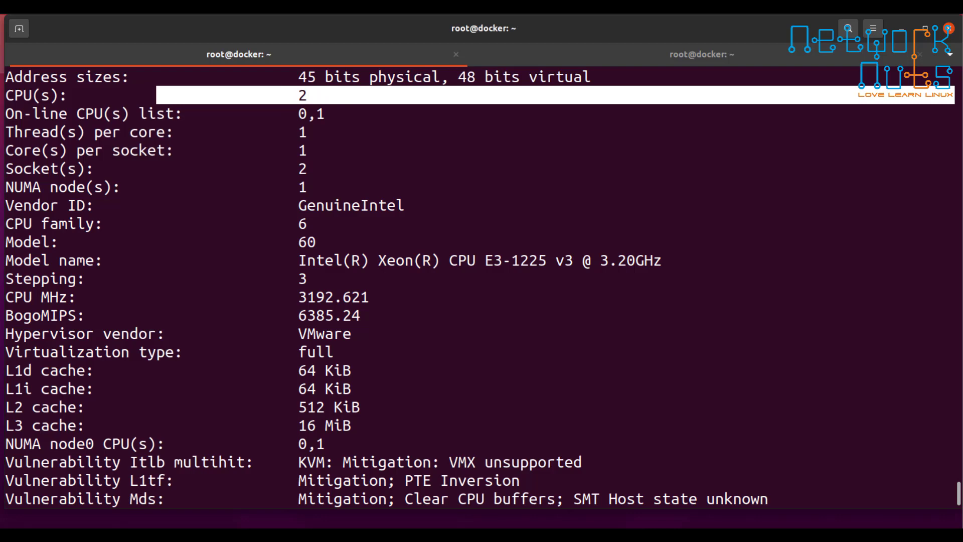
pyautogui.scroll(-3)
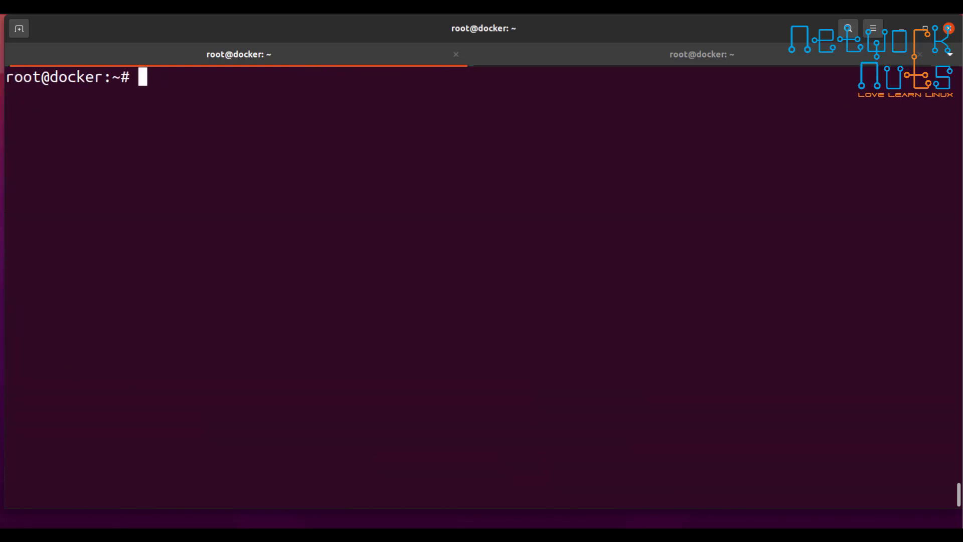
# - In the other tab, start dd if=/dev/zero of=/dev/null to load the CPU
pyautogui.click(702, 54)
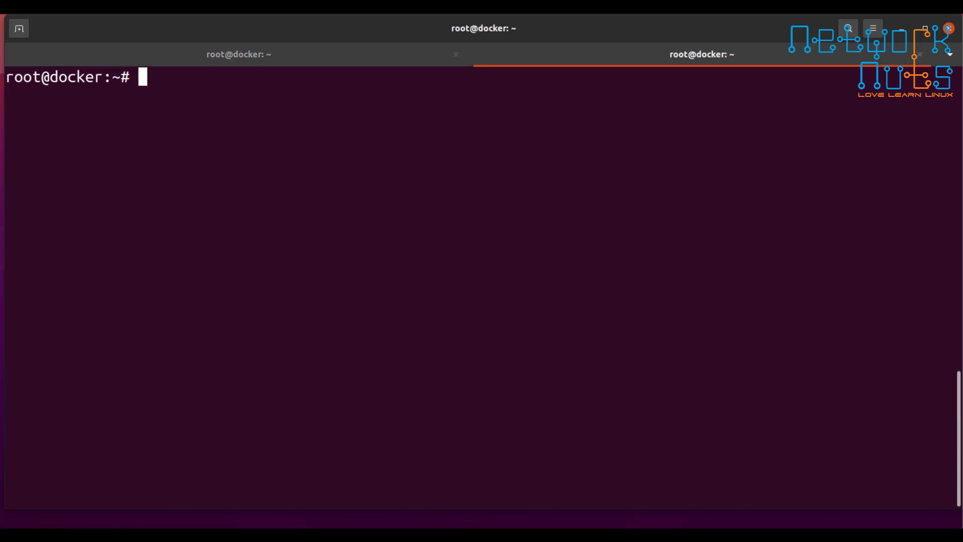
pyautogui.write('dd')
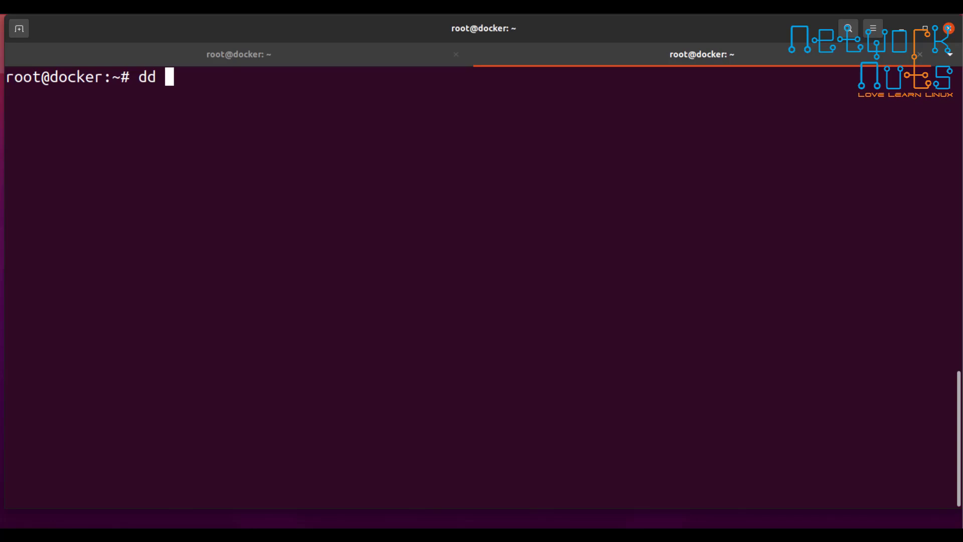
pyautogui.write('if=')
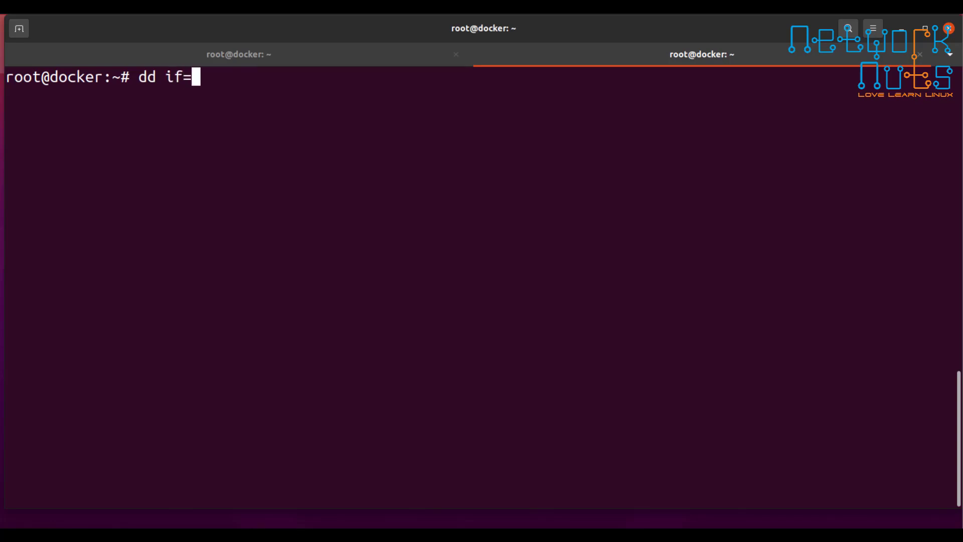
pyautogui.write('/dev/zero')
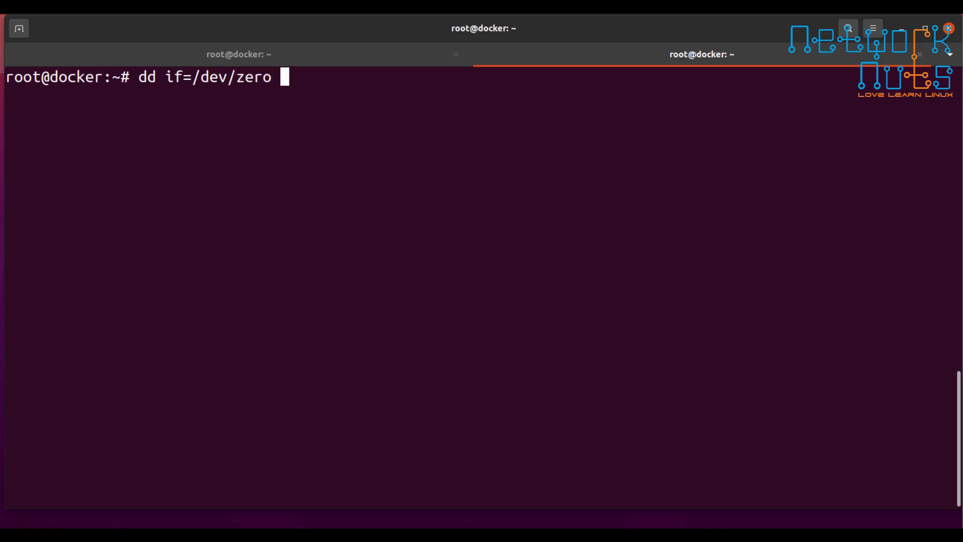
pyautogui.write('of')
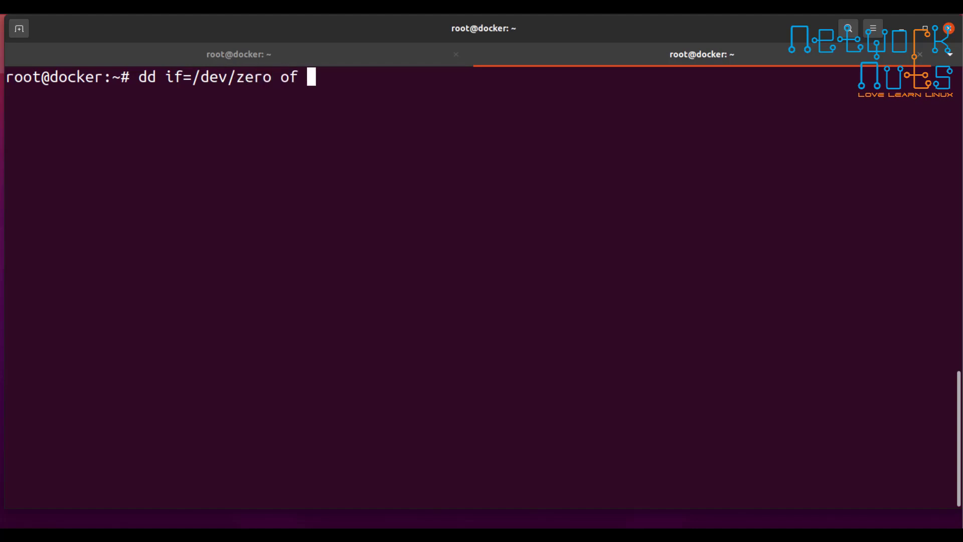
pyautogui.write('=')
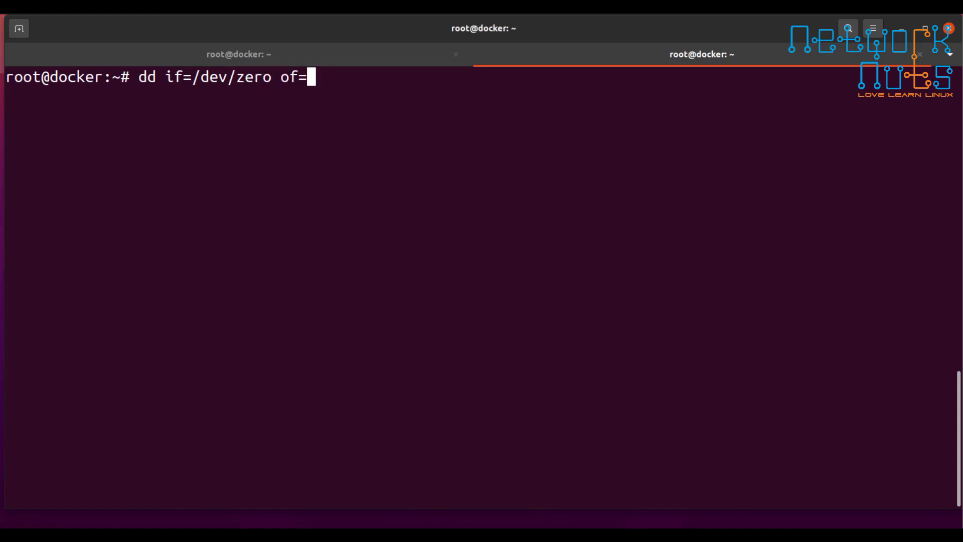
pyautogui.write('/de')
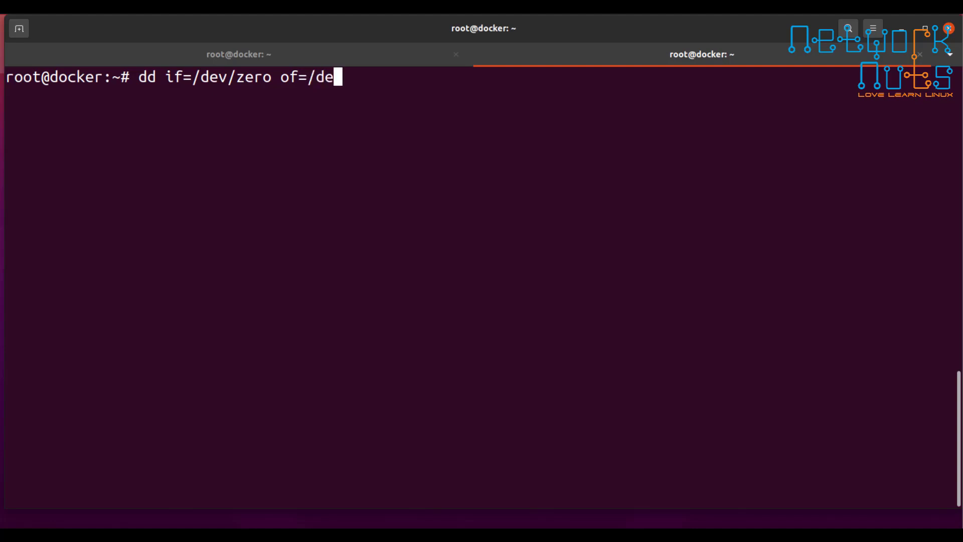
pyautogui.write('v/null')
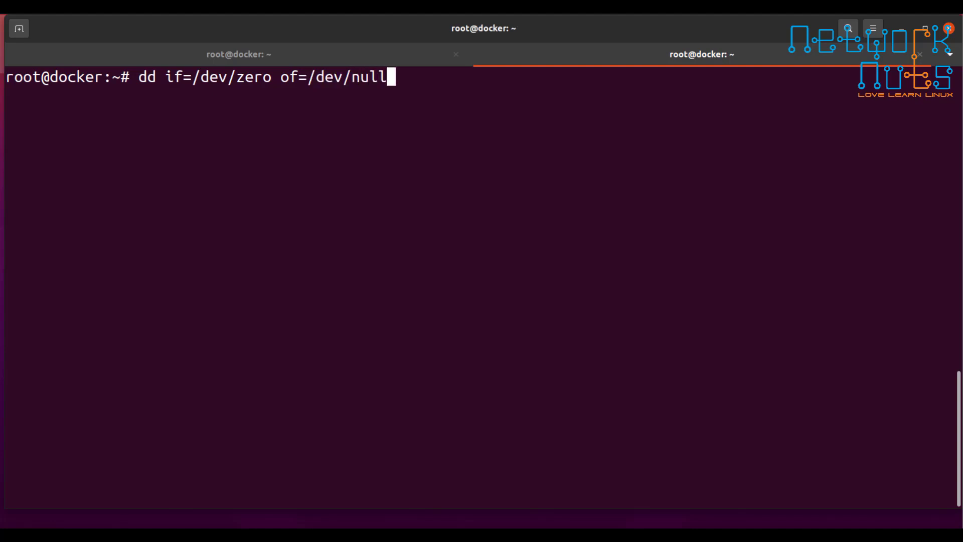
pyautogui.press('Return')
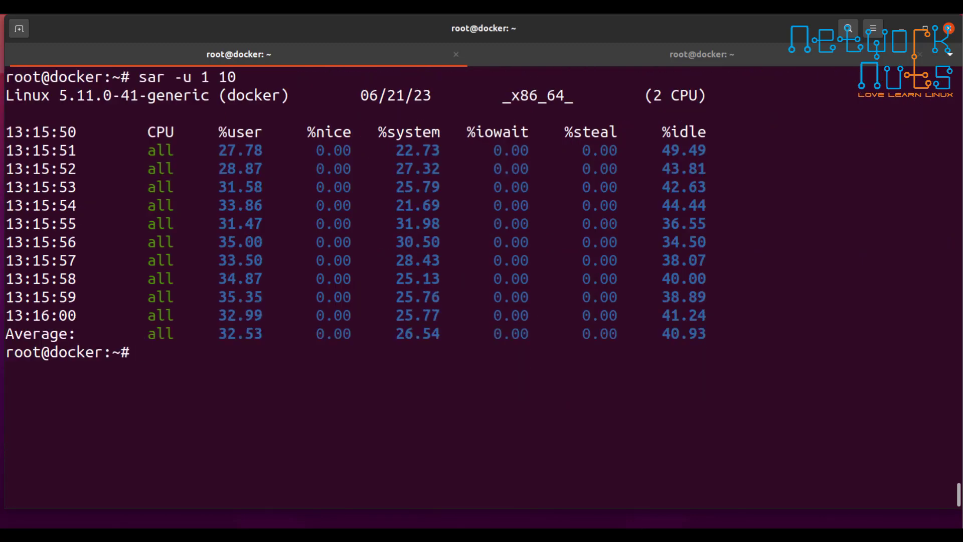
# - Interrupt the running dd copy after 6.2 GB copied at 322 MB/s
pyautogui.click(701, 54)
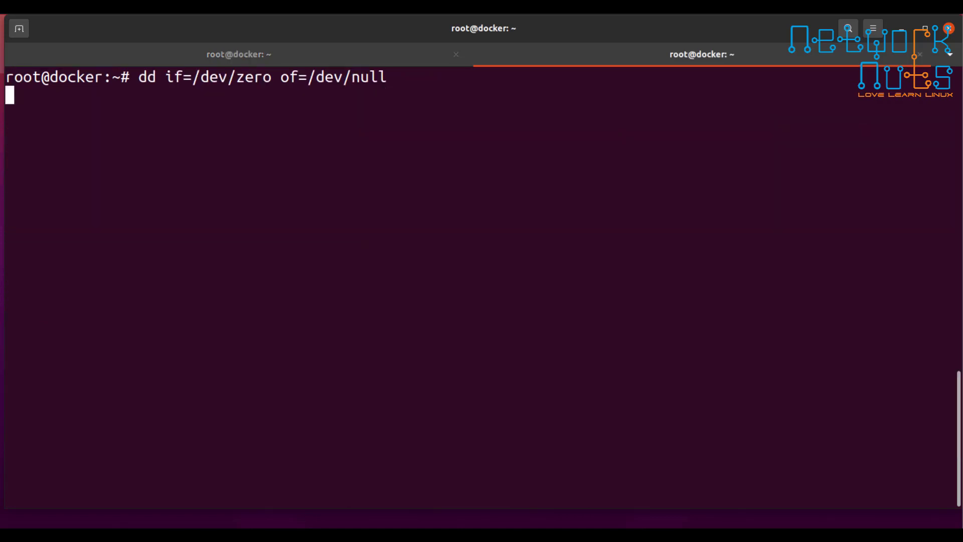
pyautogui.press('ctrl+c')
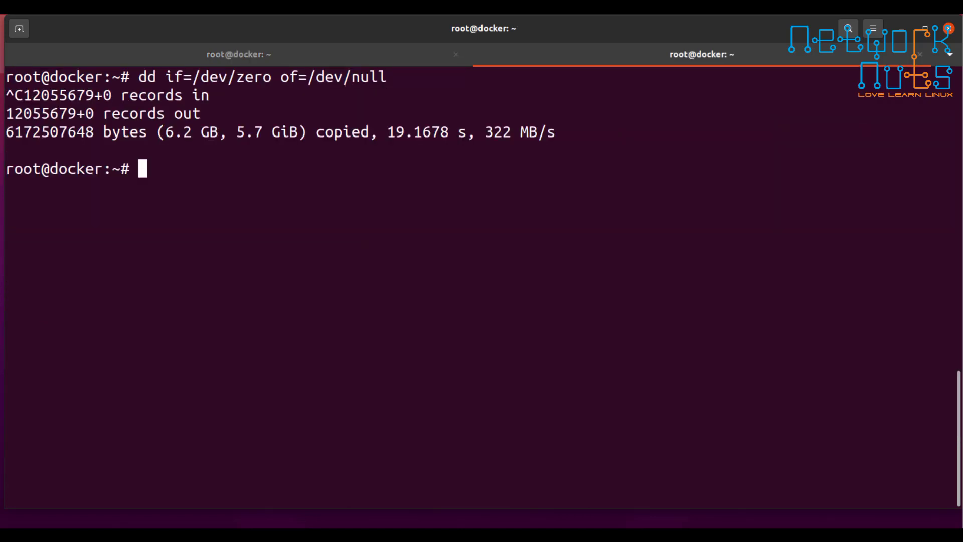
# - Run sar -u 1 10 with dd stopped, showing about 97% idle, then return to the dd tab
pyautogui.write('sar -u 1 10')
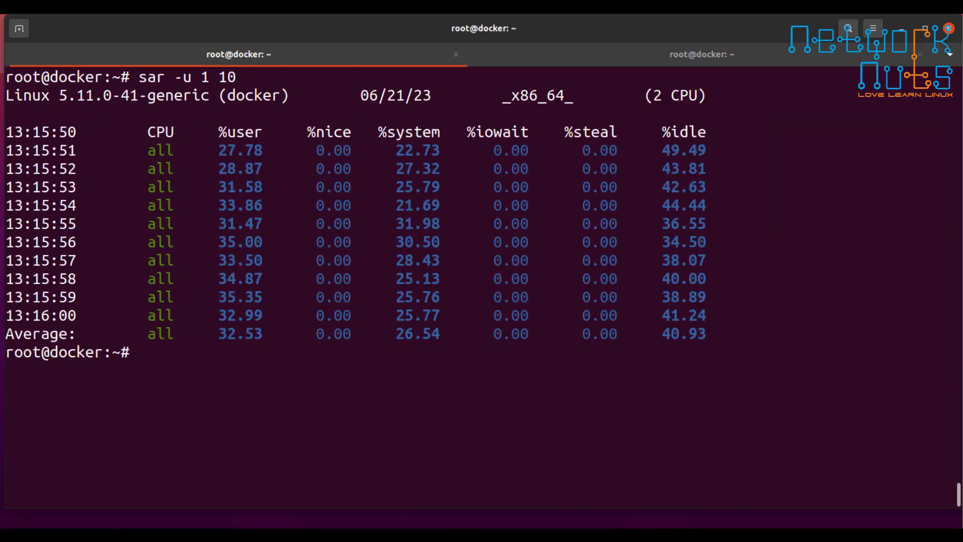
pyautogui.press('Return')
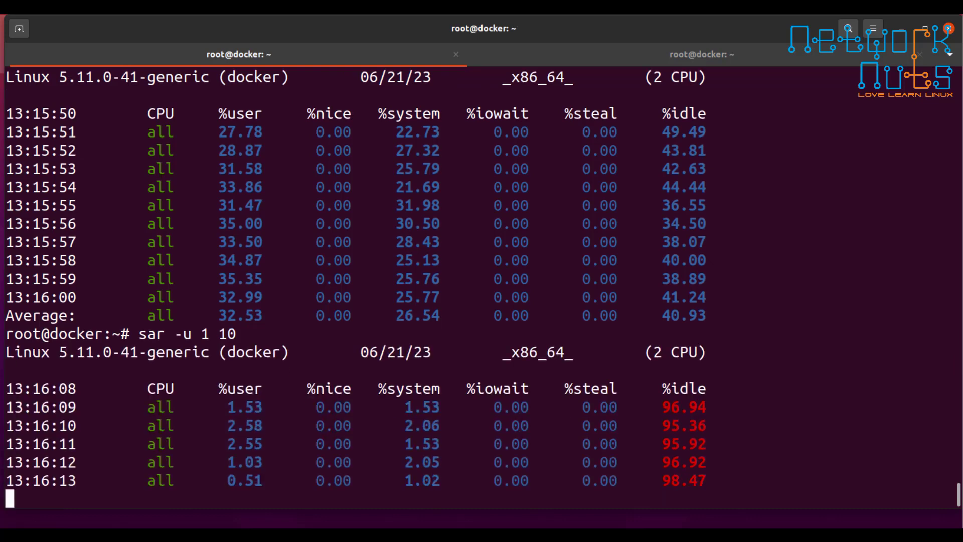
pyautogui.scroll(-3)
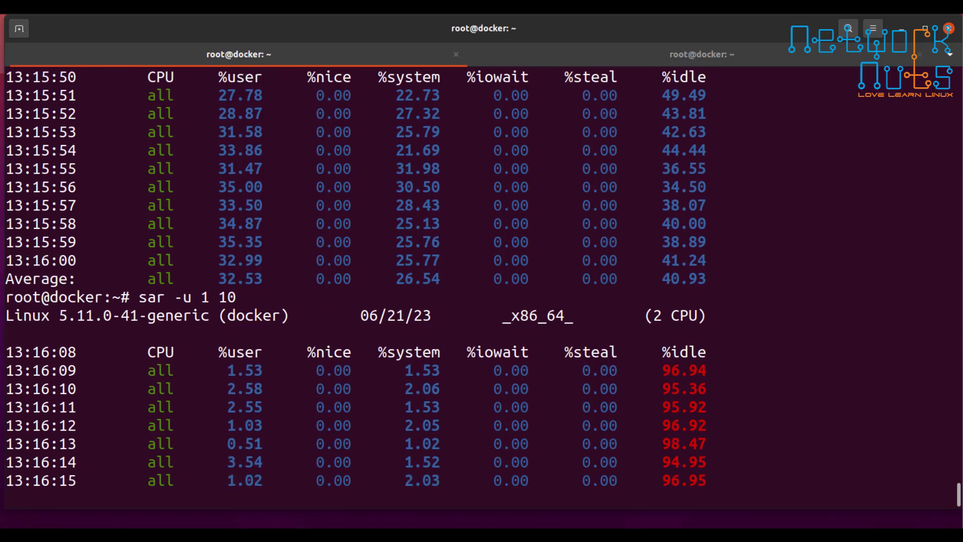
pyautogui.scroll(-3)
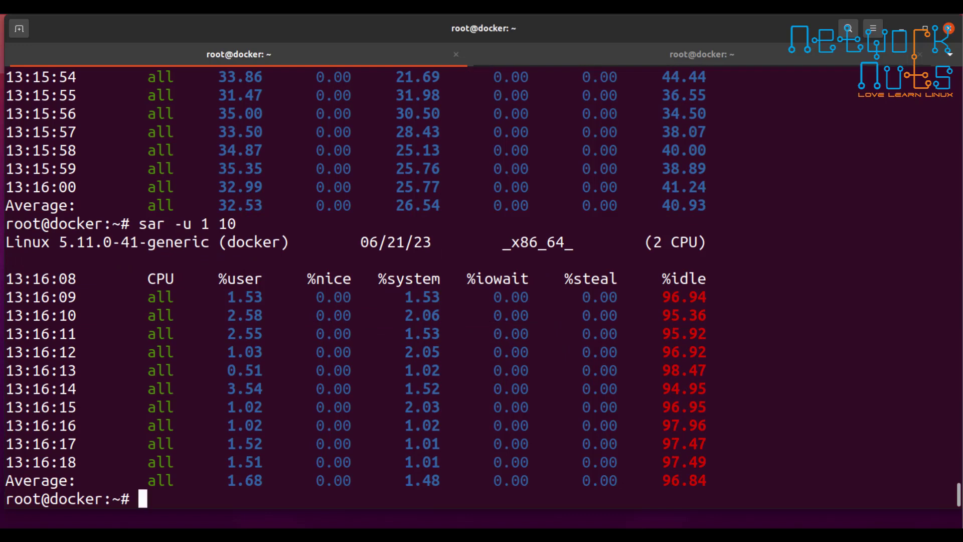
pyautogui.click(702, 54)
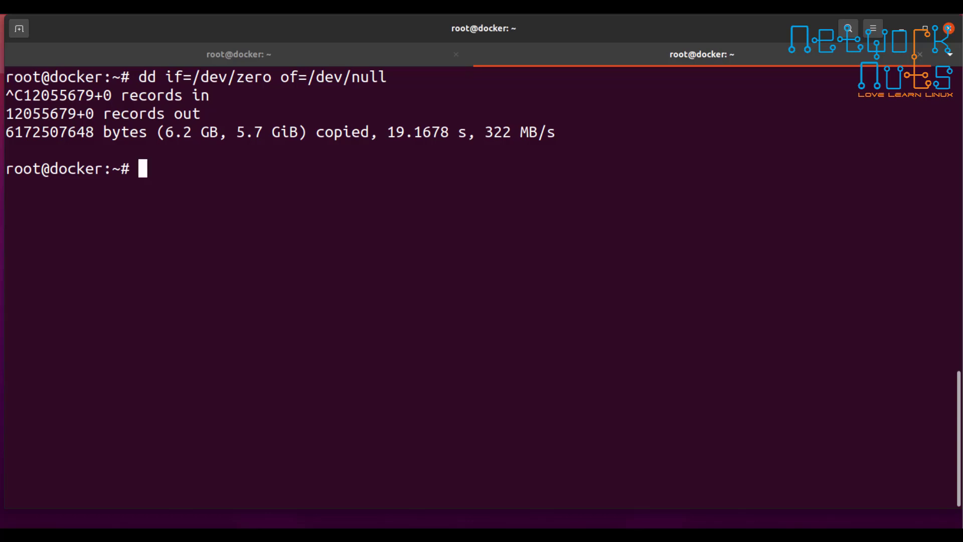
# - Show yes --version, reporting GNU coreutils 8.30
pyautogui.write('yes --version')
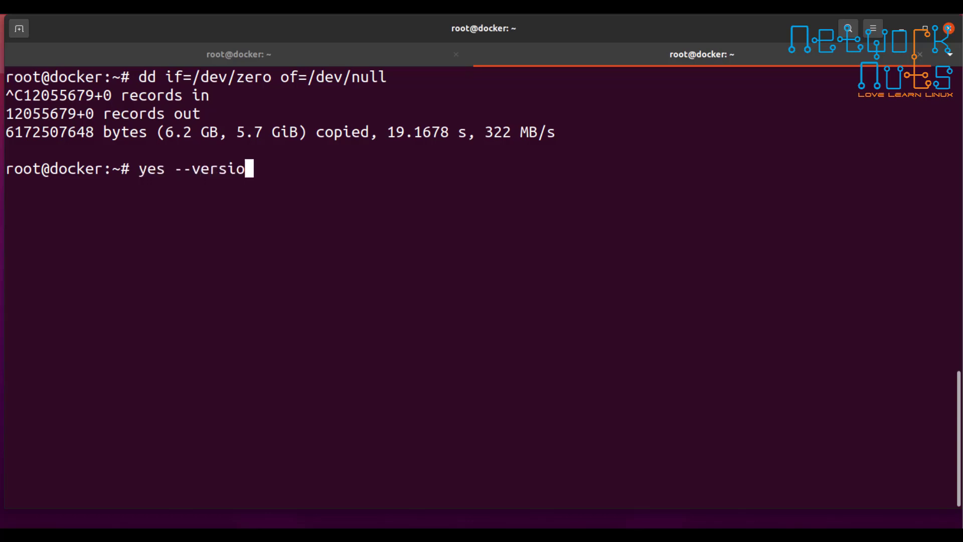
pyautogui.press('Return')
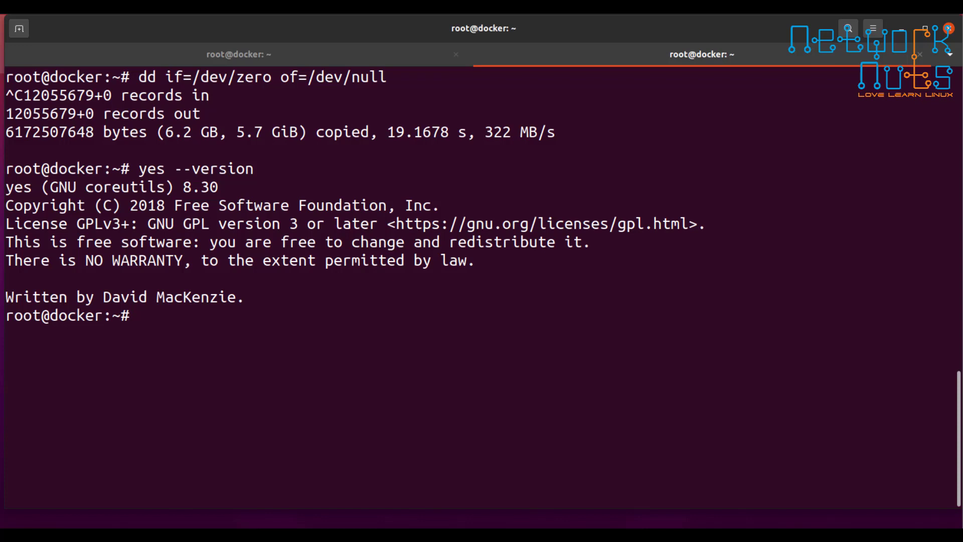
pyautogui.doubleClick(119, 187)
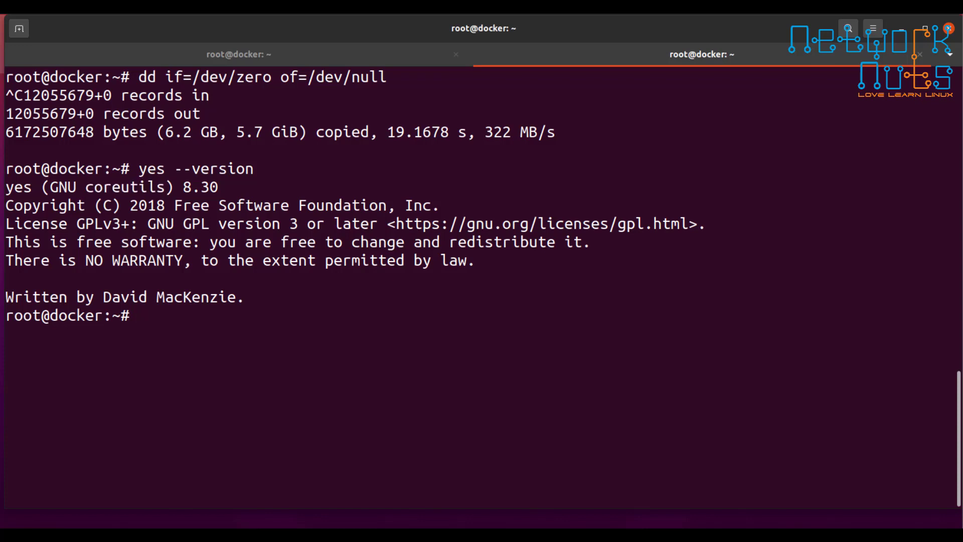
pyautogui.doubleClick(124, 187)
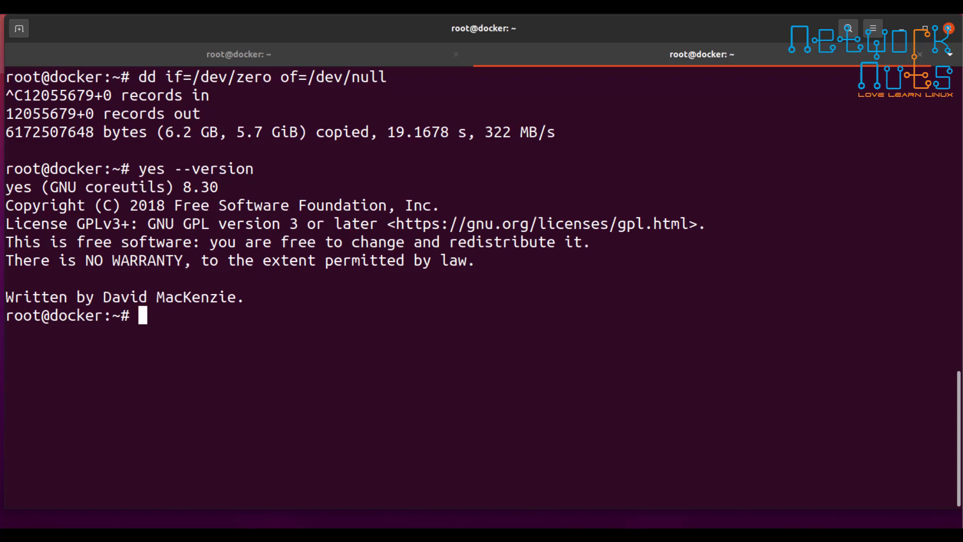
# - Run a bare yes printing endless y lines and interrupt it with Ctrl+C
pyautogui.write('yes')
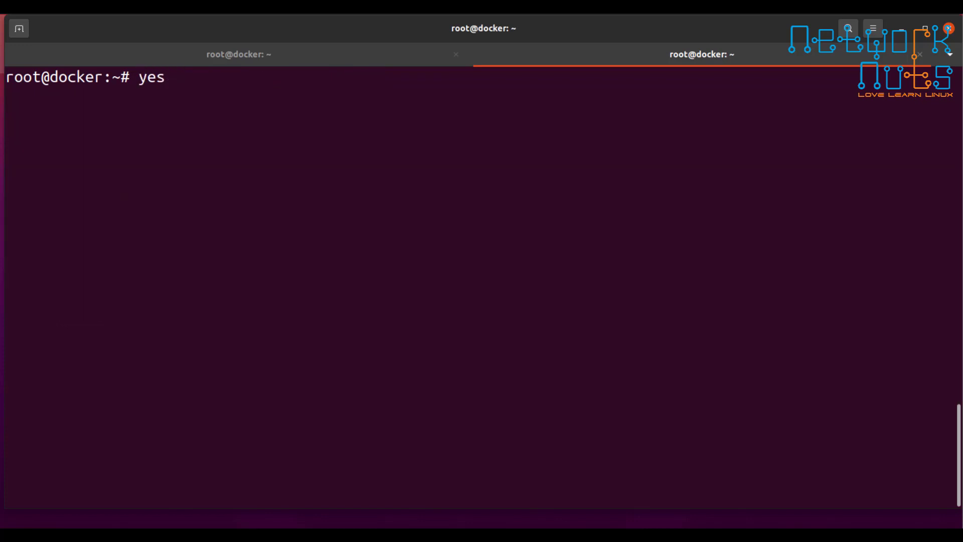
pyautogui.write('hello')
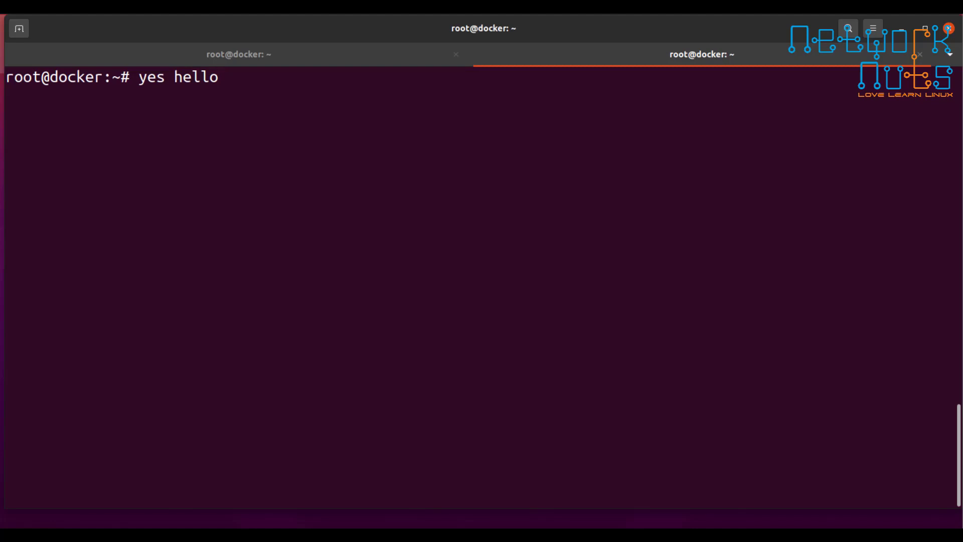
pyautogui.press('BackSpace')
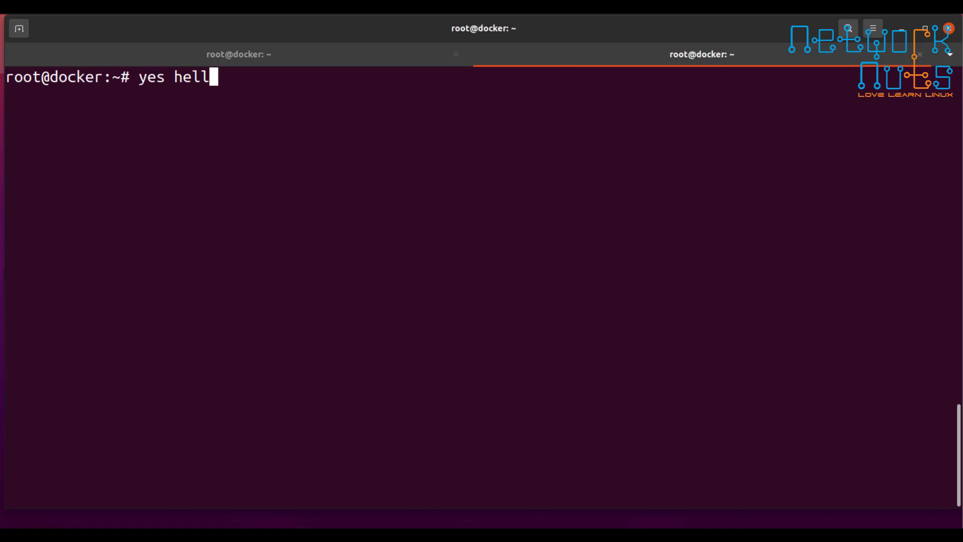
pyautogui.press('Return')
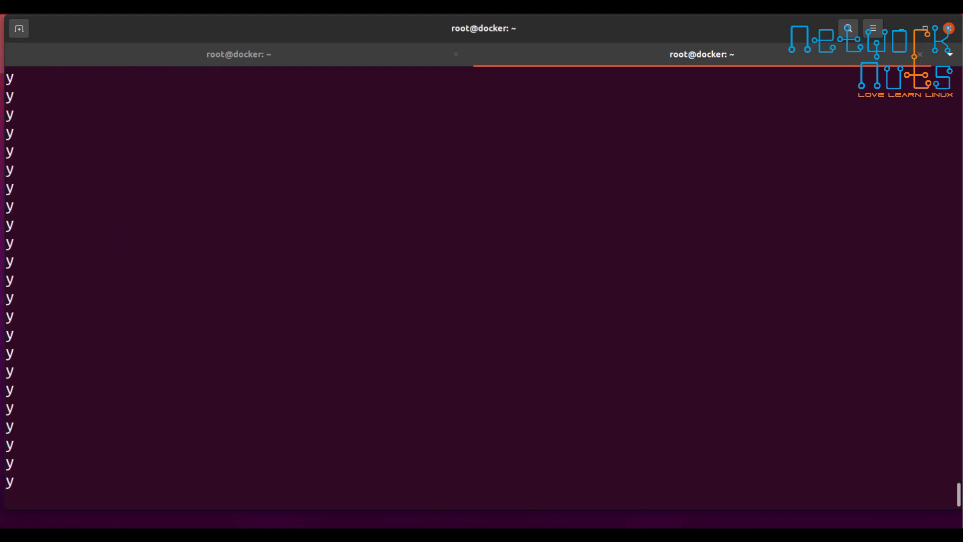
pyautogui.press('ctrl+c')
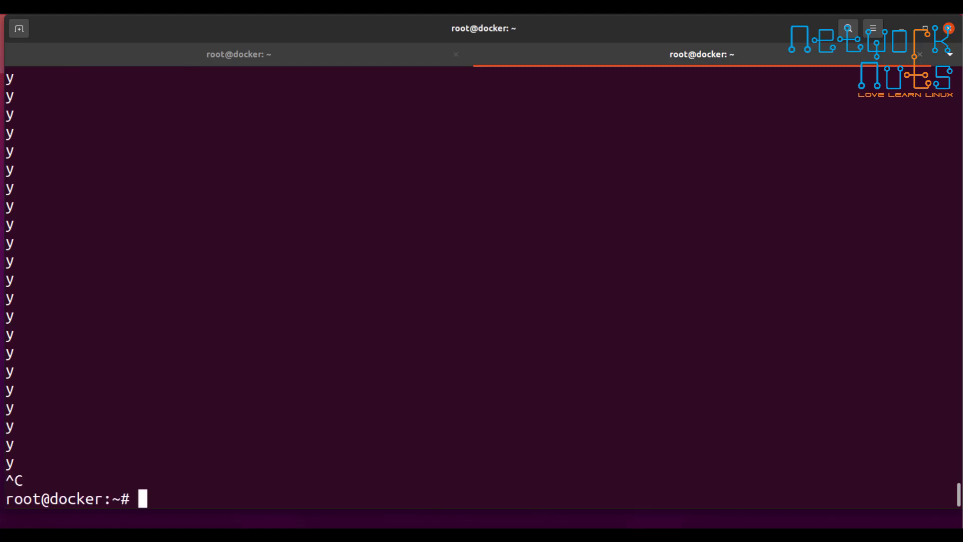
# - Start yes repeating the line "hello this is loop" endlessly
pyautogui.write('yes "')
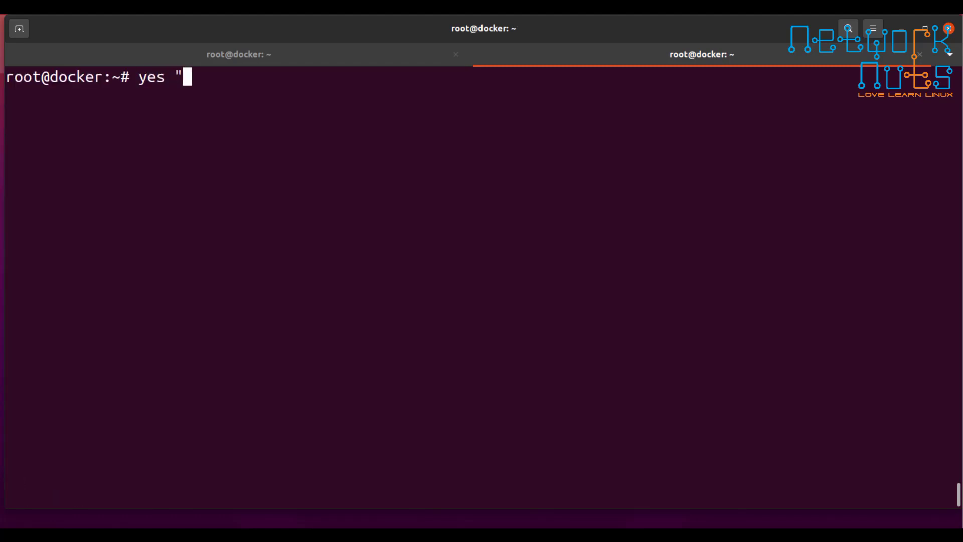
pyautogui.write('hello')
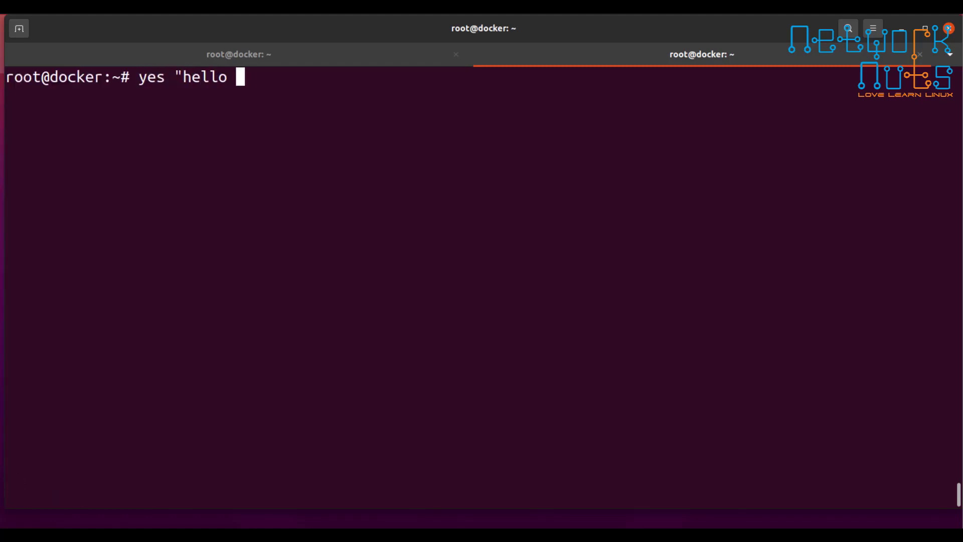
pyautogui.write('this is loop"')
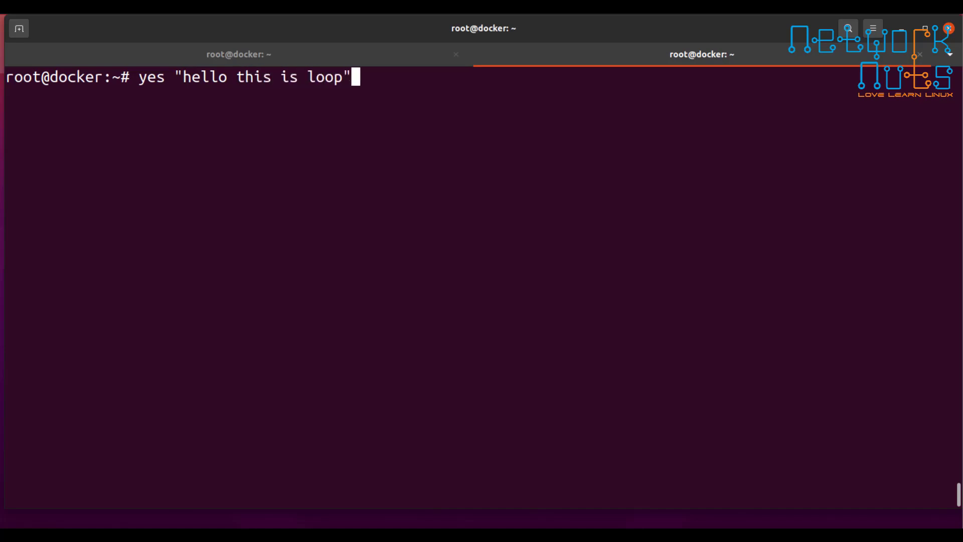
pyautogui.press('Return')
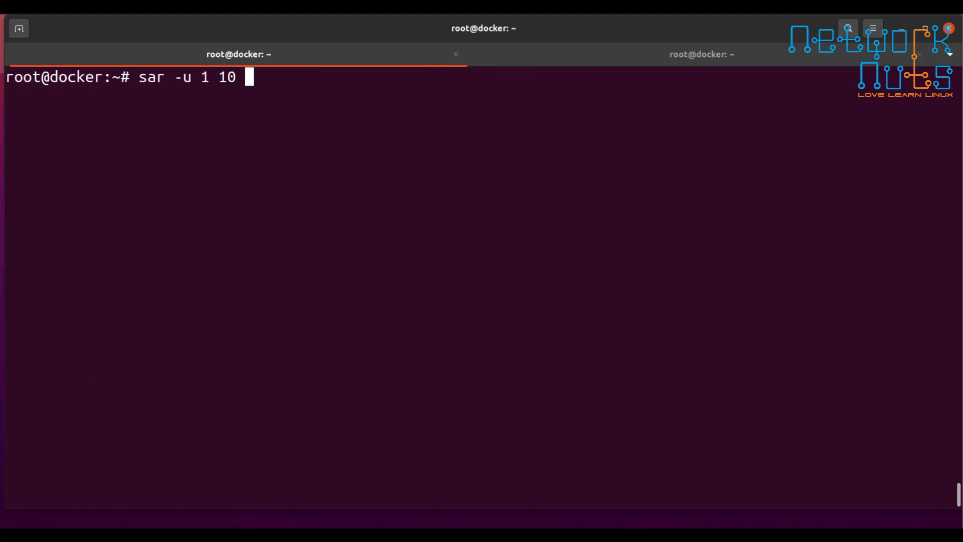
# - Sample CPU with sar -u 1 10 during the yes loop, then switch to the loop's tab
pyautogui.press('Return')
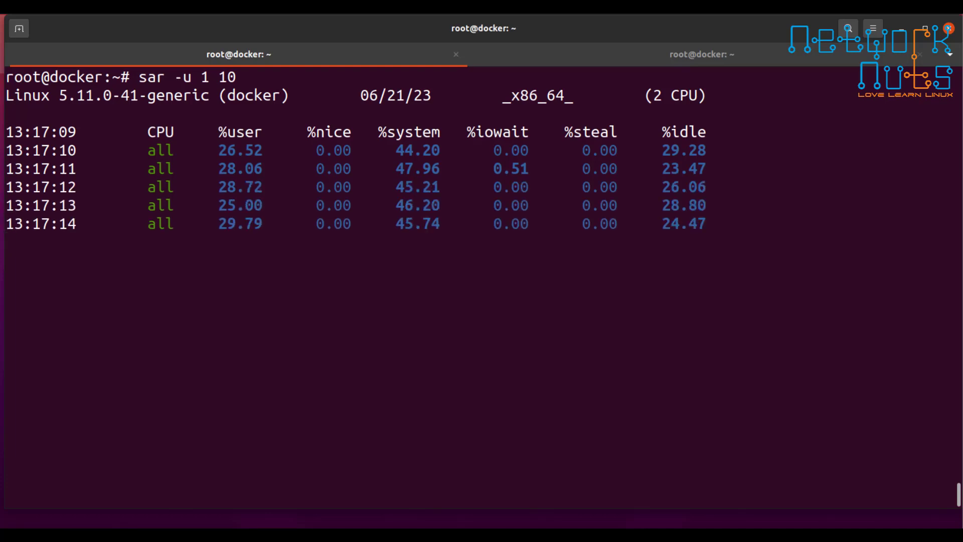
pyautogui.click(702, 54)
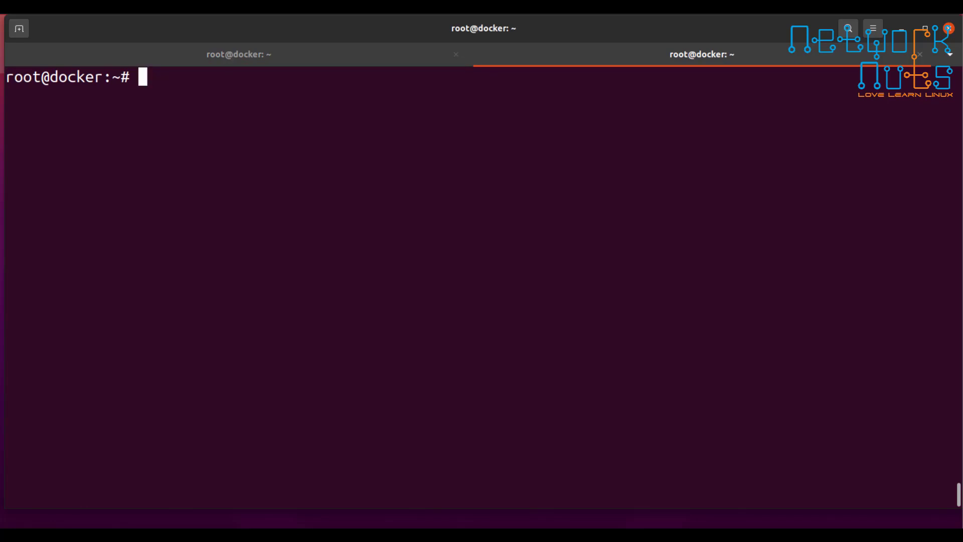
# - Type yes "hello this is loop" in one tab and a longer sar -u 1 sample in the other
pyautogui.write('yes "hello this is loop"')
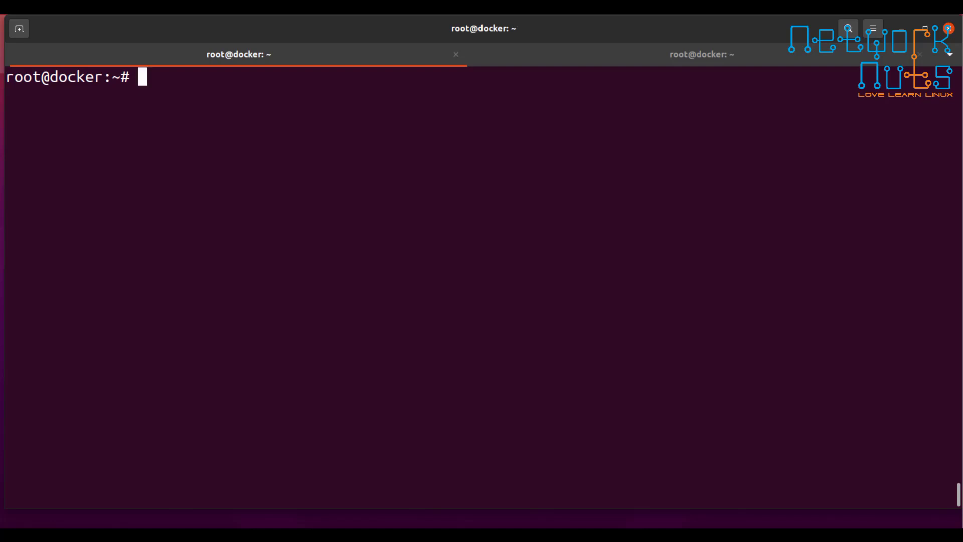
pyautogui.write('sar -u 1 10')
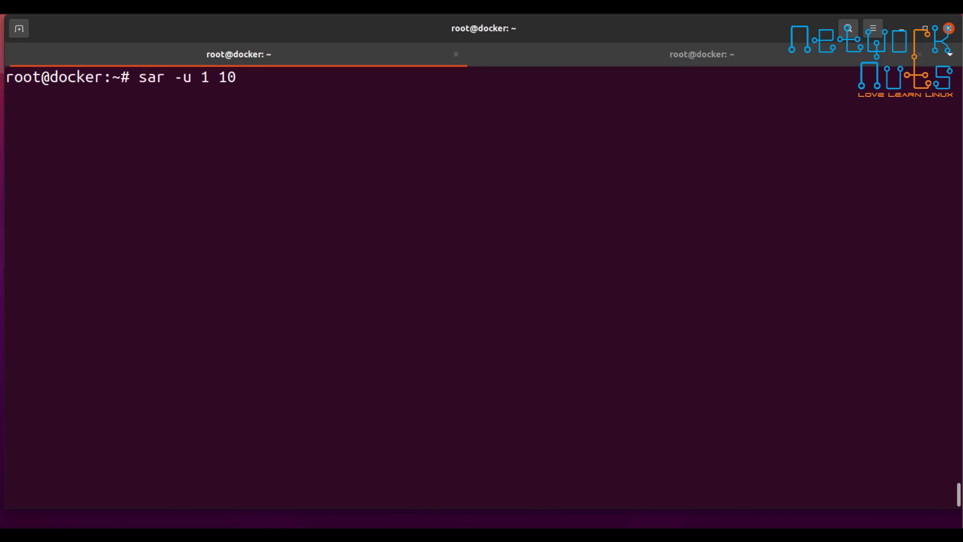
pyautogui.write('0')
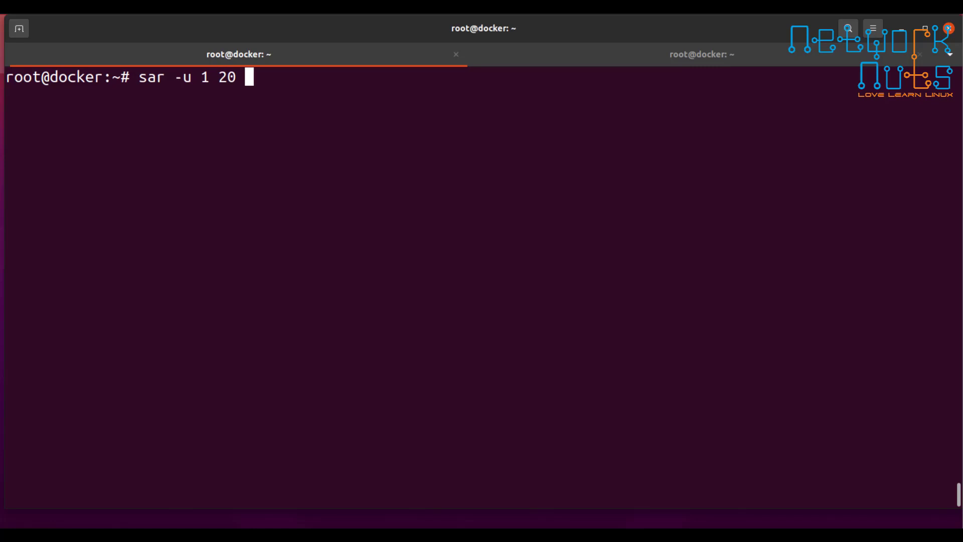
# - Chain a second yes "this is for core two" onto the loop command, then return to sar's tab
pyautogui.click(703, 54)
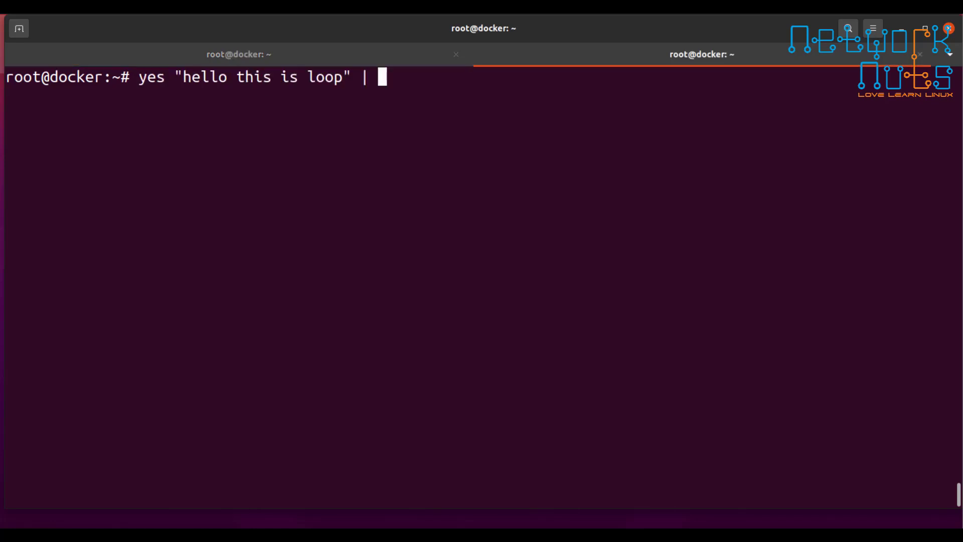
pyautogui.write('y')
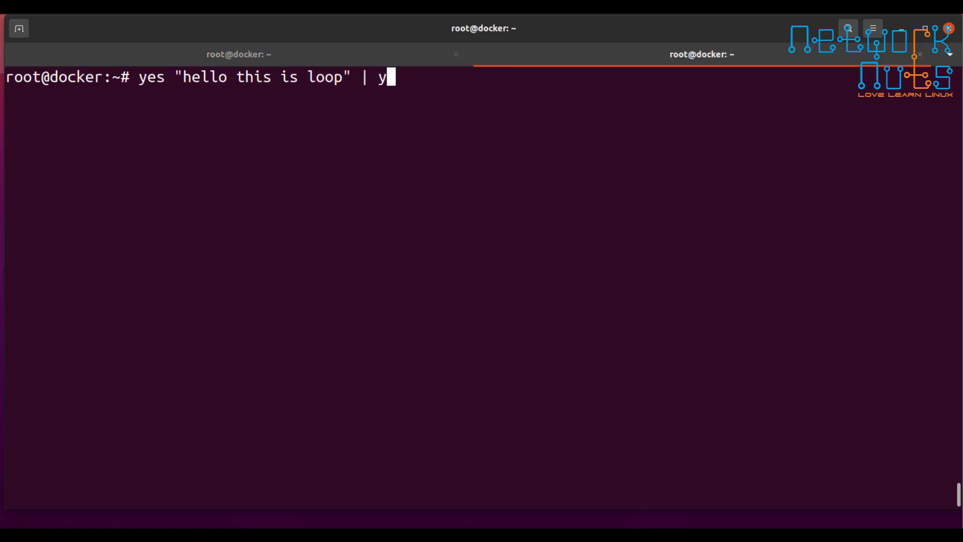
pyautogui.write('es')
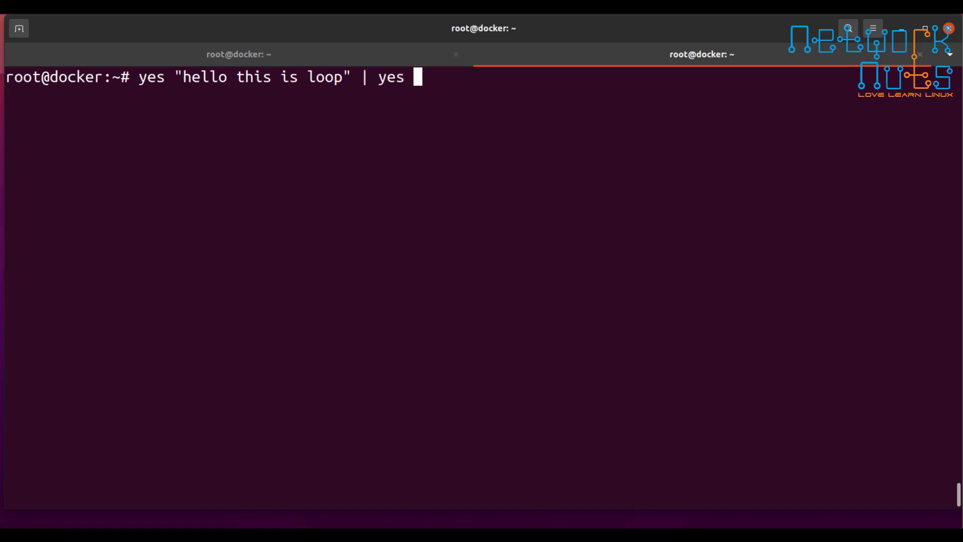
pyautogui.write('"thi is')
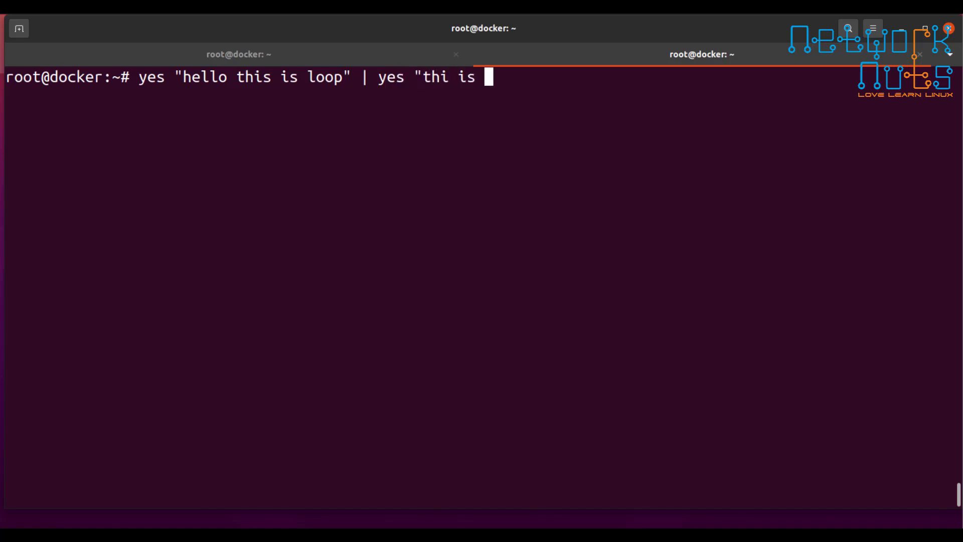
pyautogui.write('s is for')
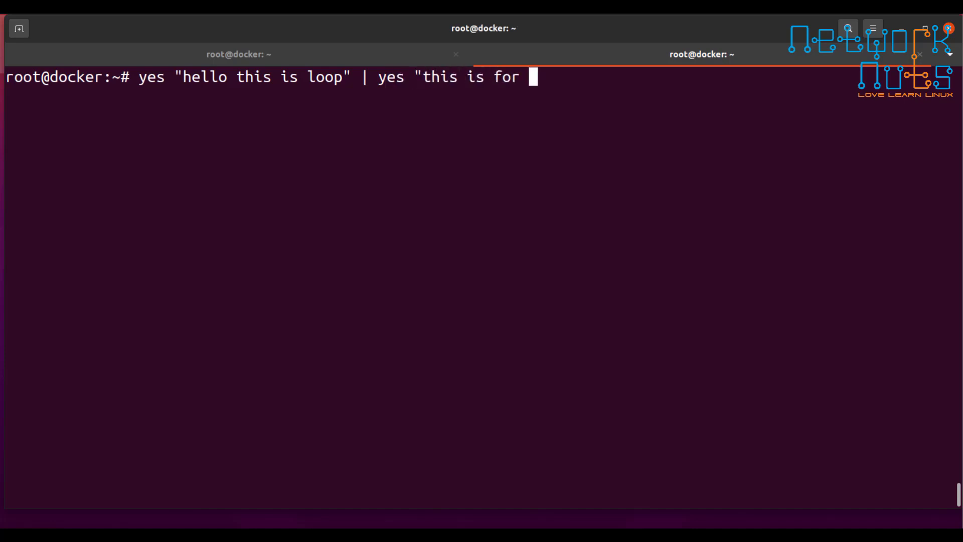
pyautogui.write('core t')
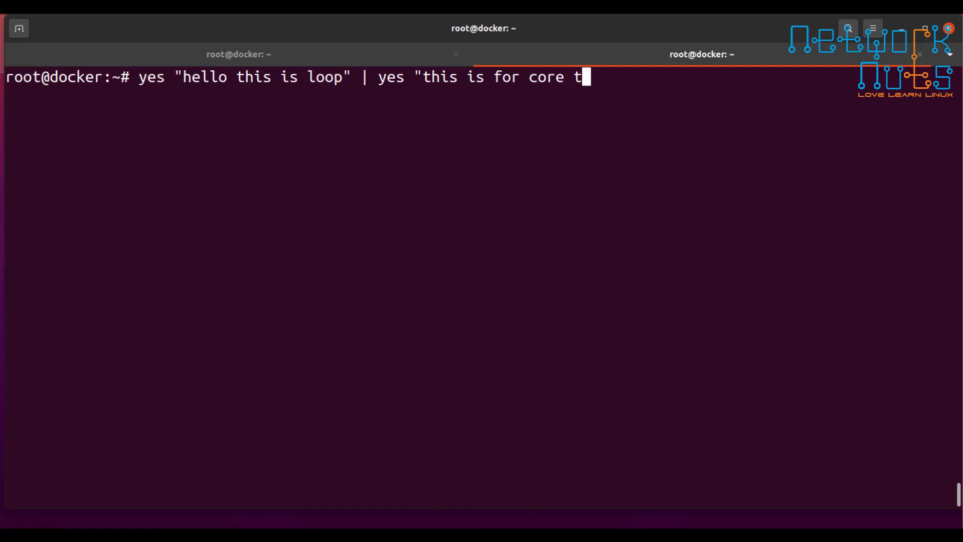
pyautogui.write('wo"')
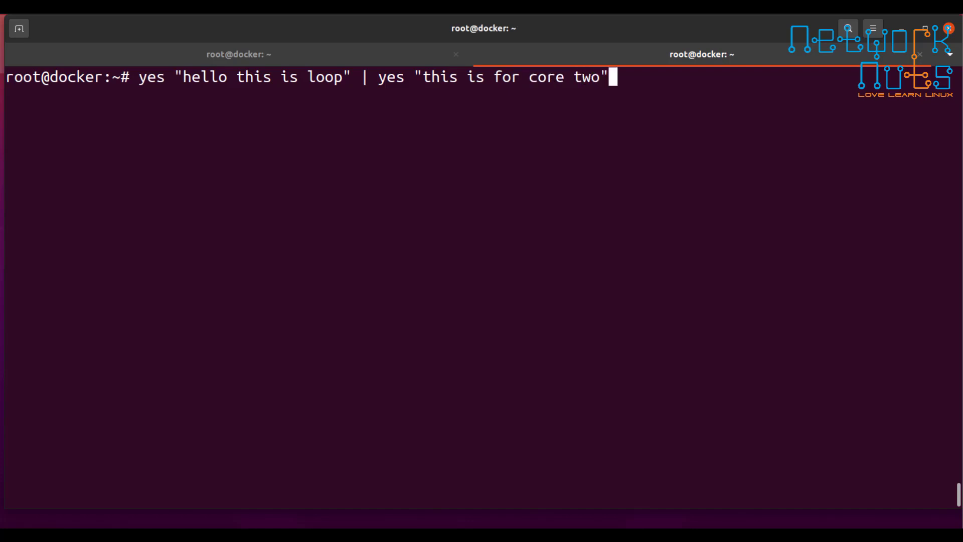
pyautogui.click(239, 54)
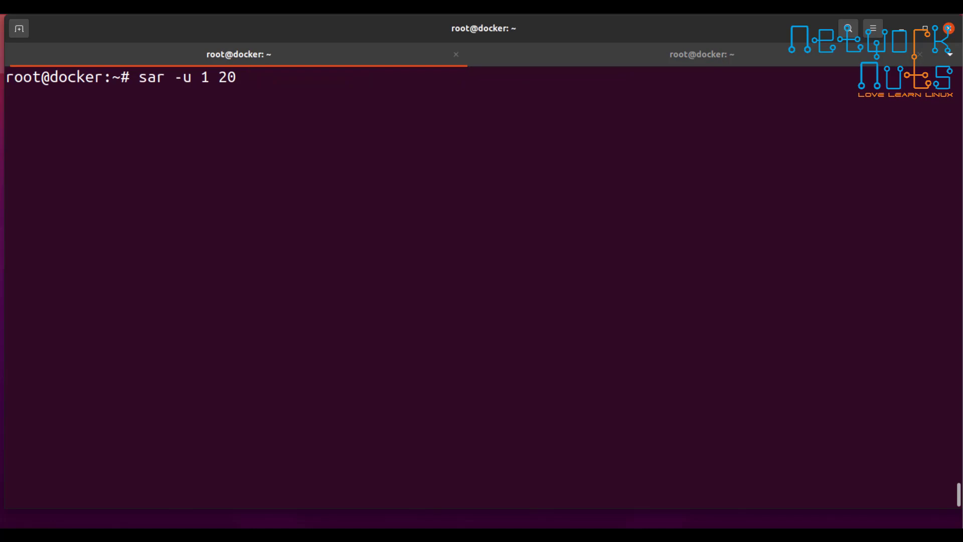
# - Run sar -u 1 20 while the yes loops load the CPU, then stop the loops with Ctrl+C
pyautogui.press('Return')
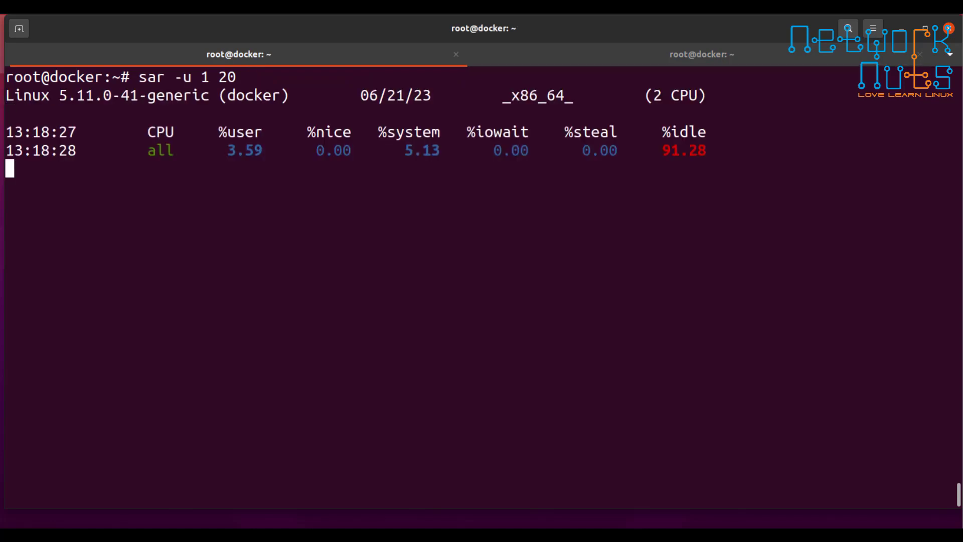
pyautogui.click(702, 55)
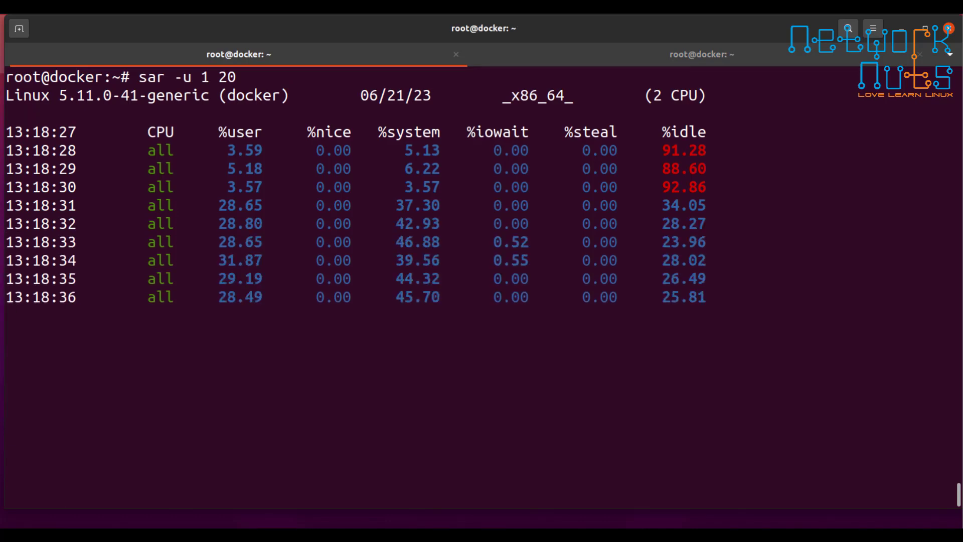
pyautogui.click(702, 54)
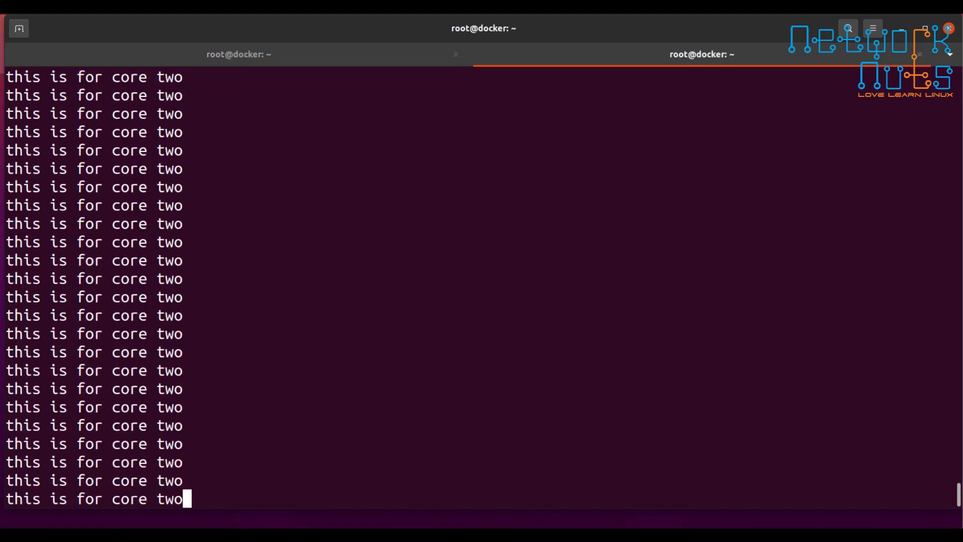
pyautogui.press('ctrl+c')
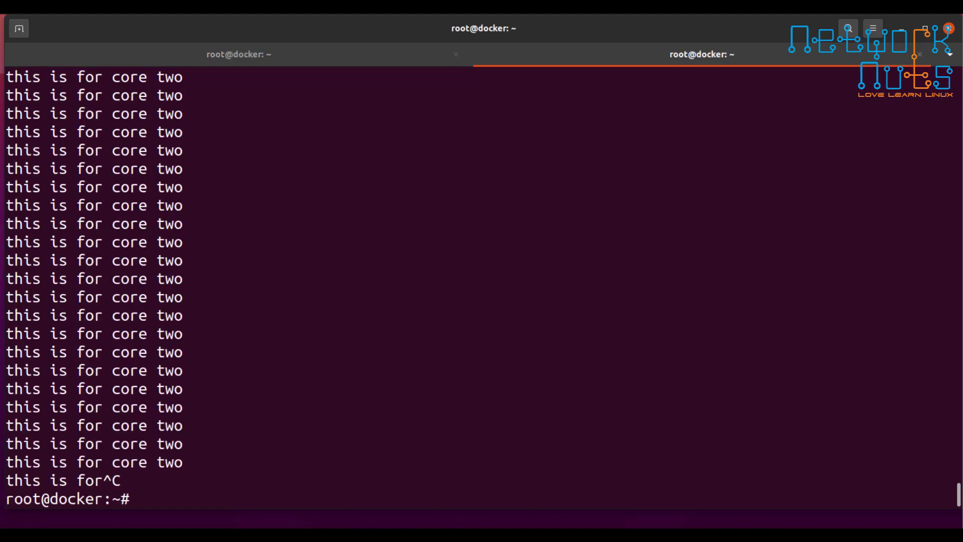
pyautogui.write('sar -u 1 20')
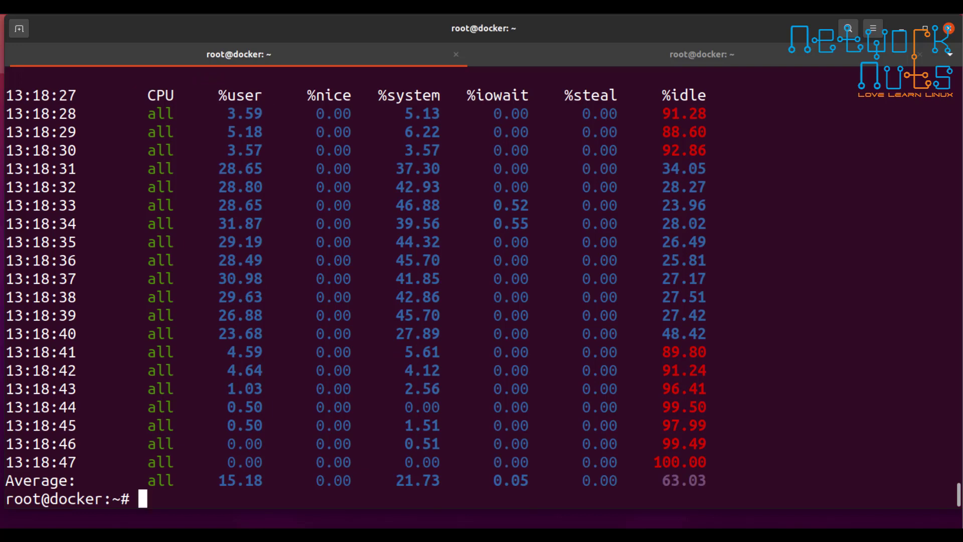
# - Start sar -u 1 20 > mycpuload in the foreground, then cancel it with Ctrl+C
pyautogui.write('sar -u 1 20 >')
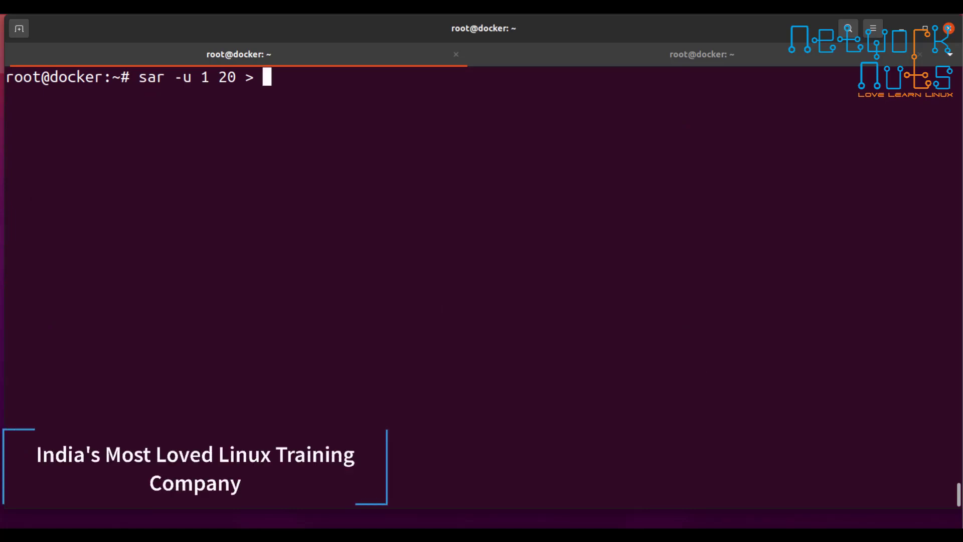
pyautogui.write('mycp')
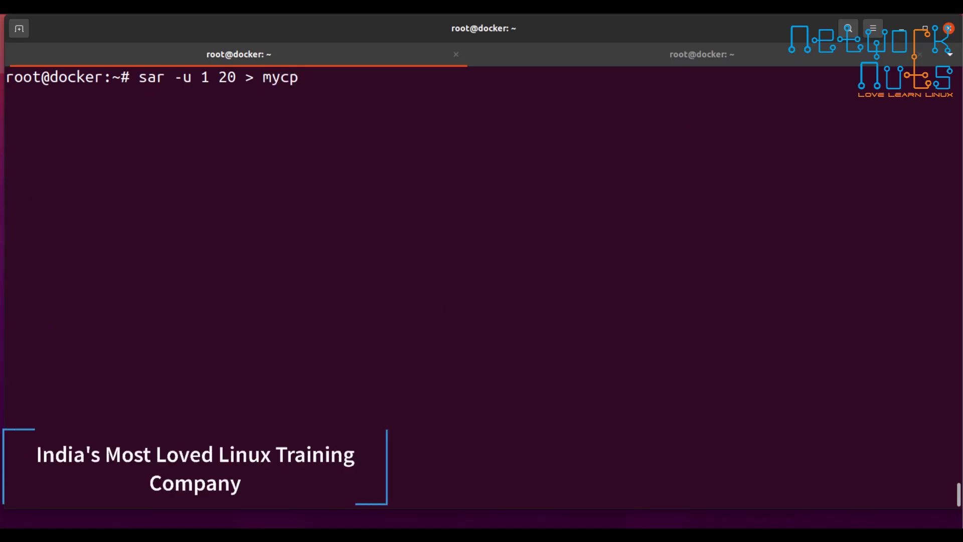
pyautogui.write('ul')
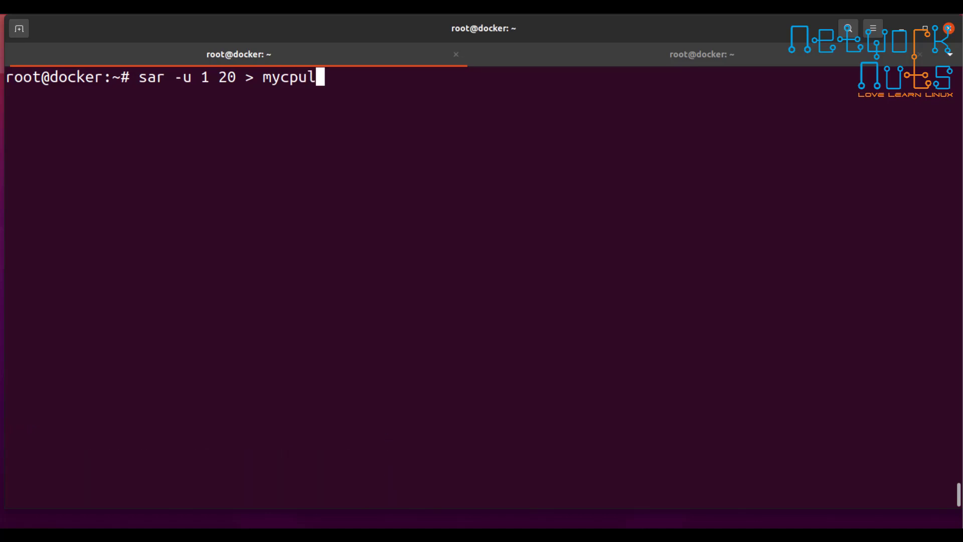
pyautogui.write('oad')
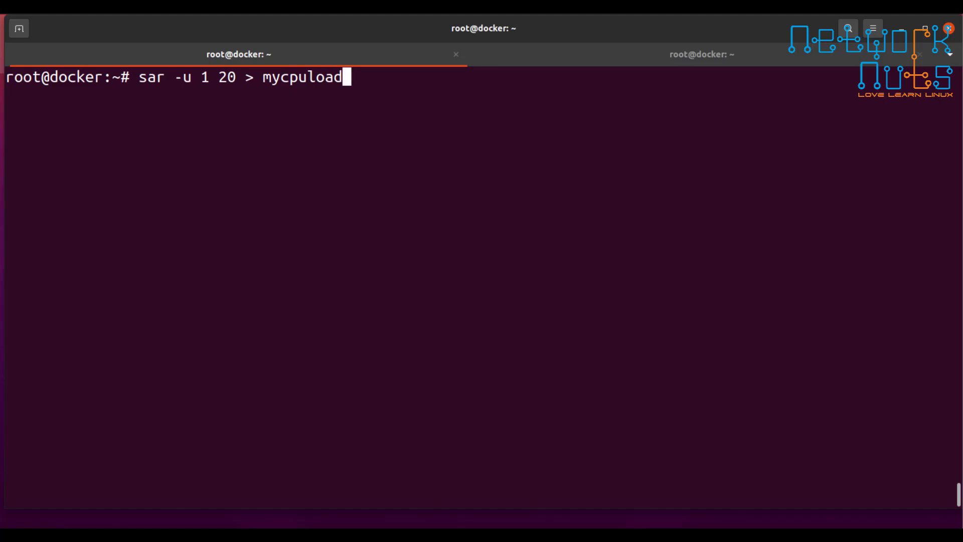
pyautogui.press('Return')
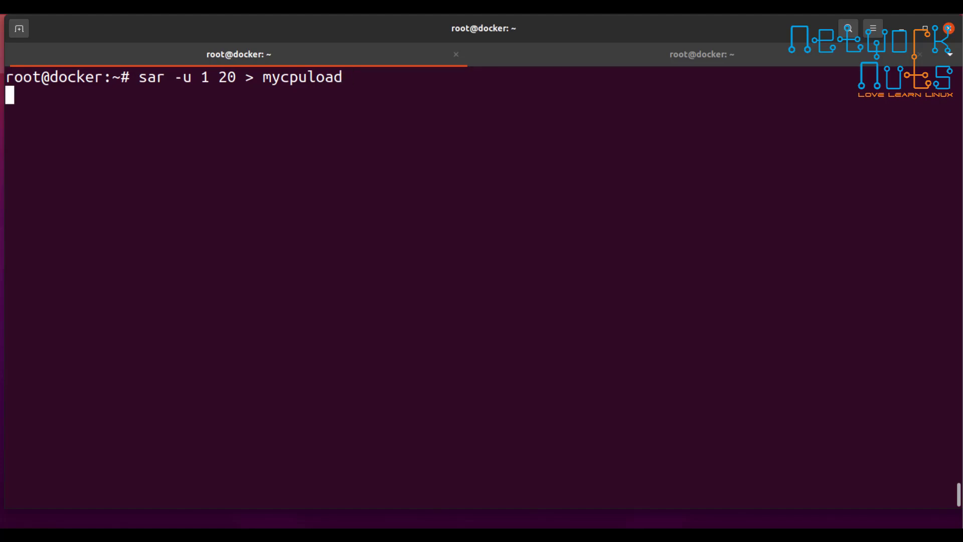
pyautogui.press('ctrl+c')
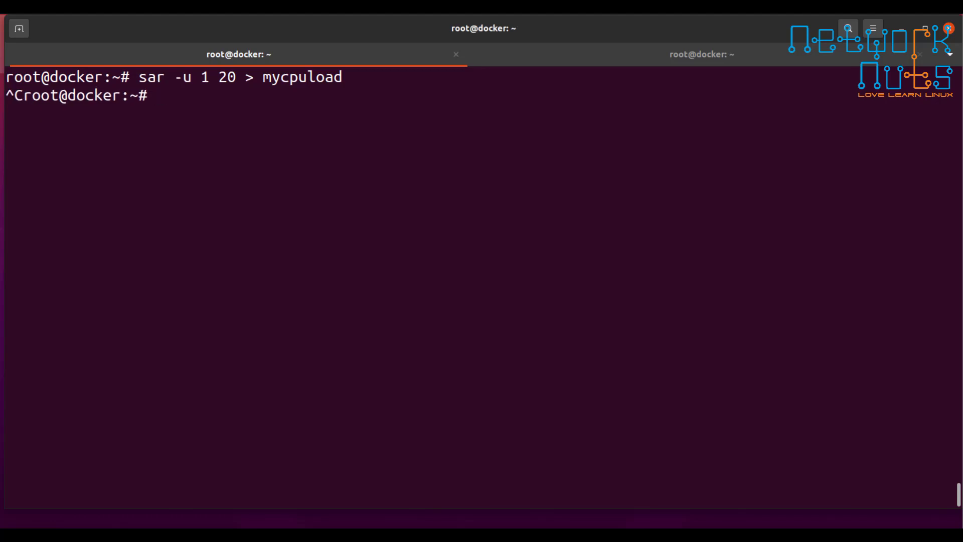
# - Rerun sar -u 1 20 > mycpuload & in the background and switch to the load session
pyautogui.write('sar -u 1 20 > mycpuload &')
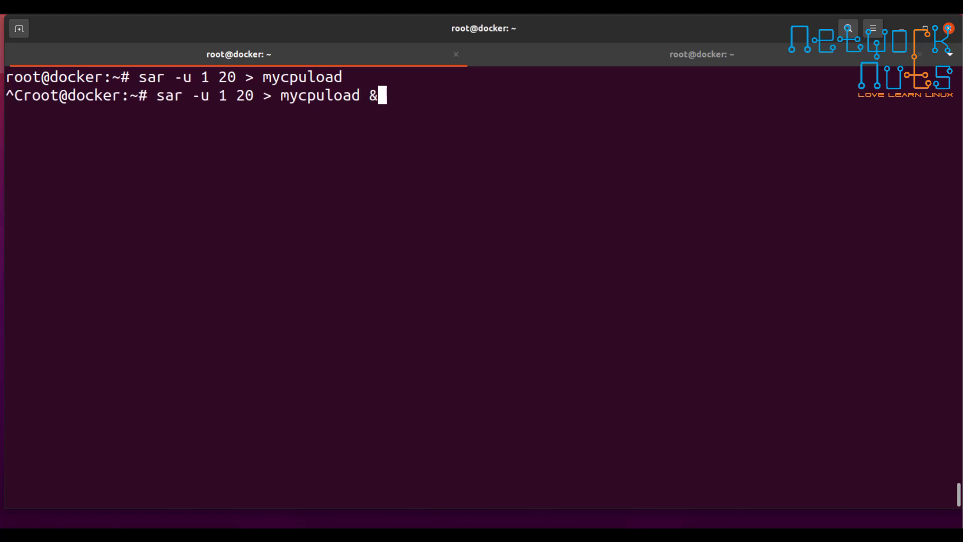
pyautogui.click(702, 54)
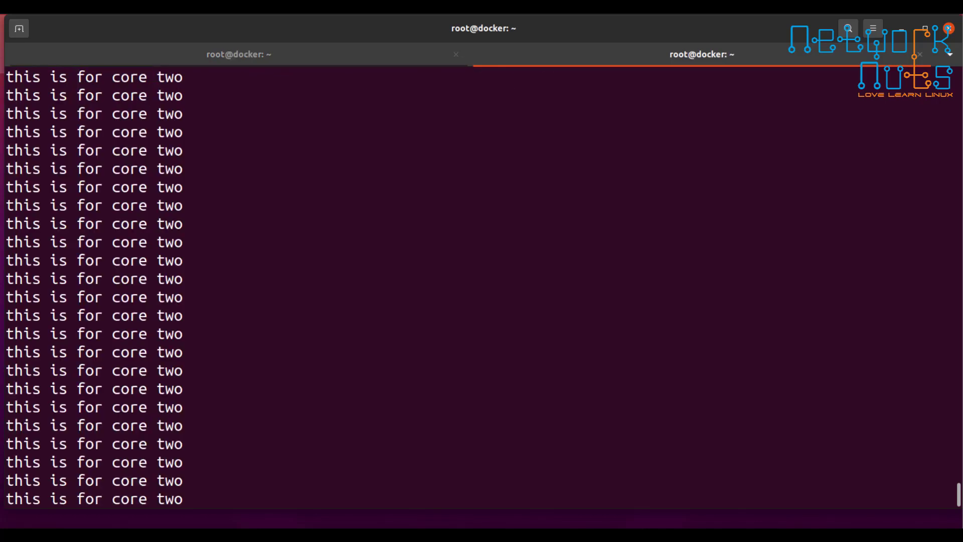
# - Stop the yes loops and run jobs until the background sar job reports Done
pyautogui.click(238, 54)
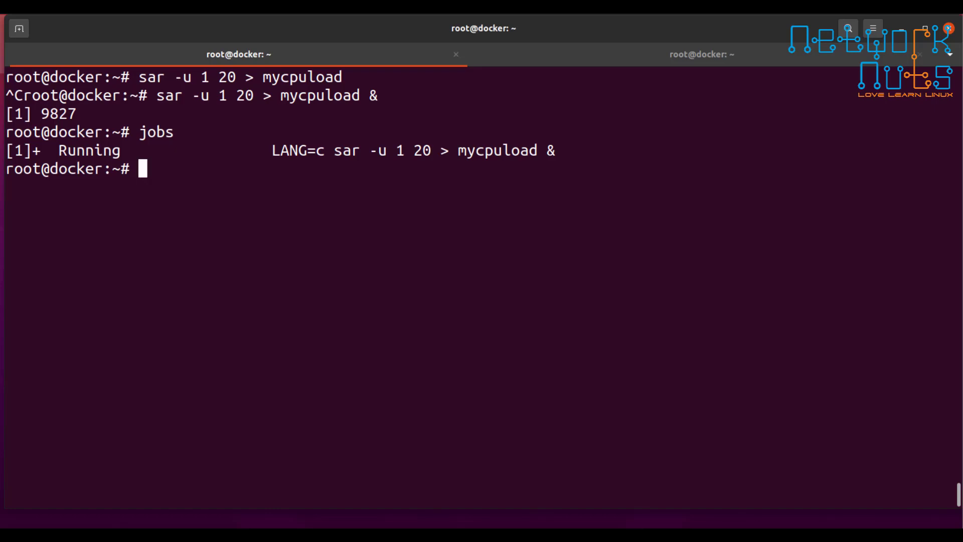
pyautogui.click(701, 54)
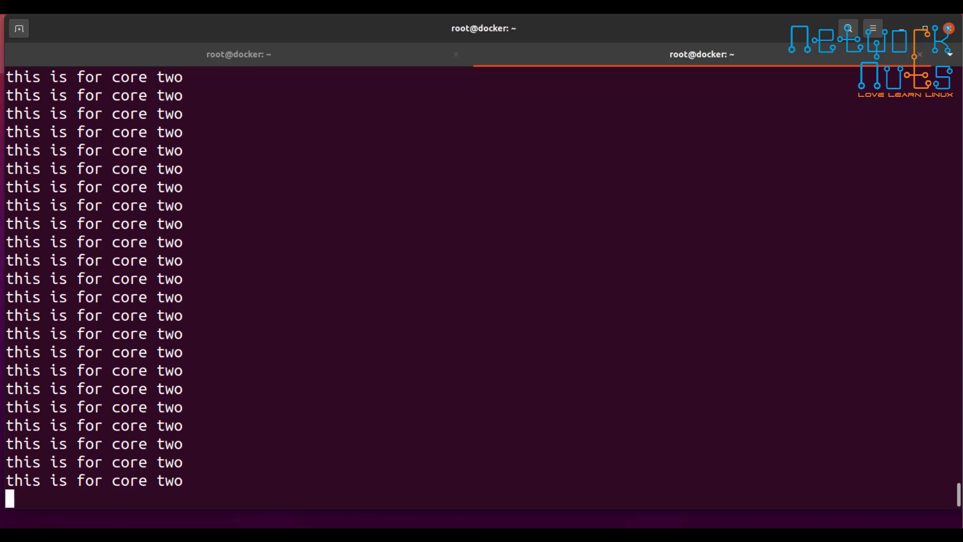
pyautogui.click(238, 54)
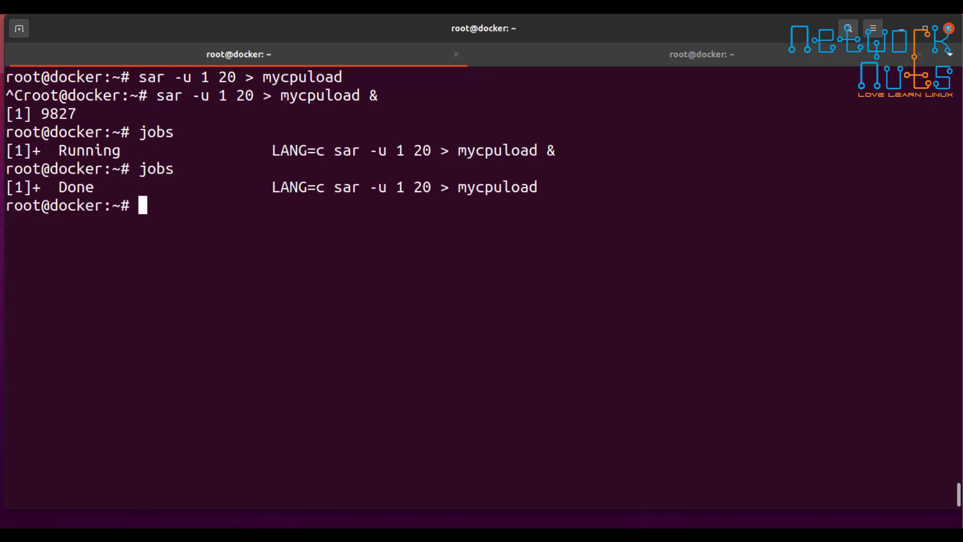
pyautogui.press('Return')
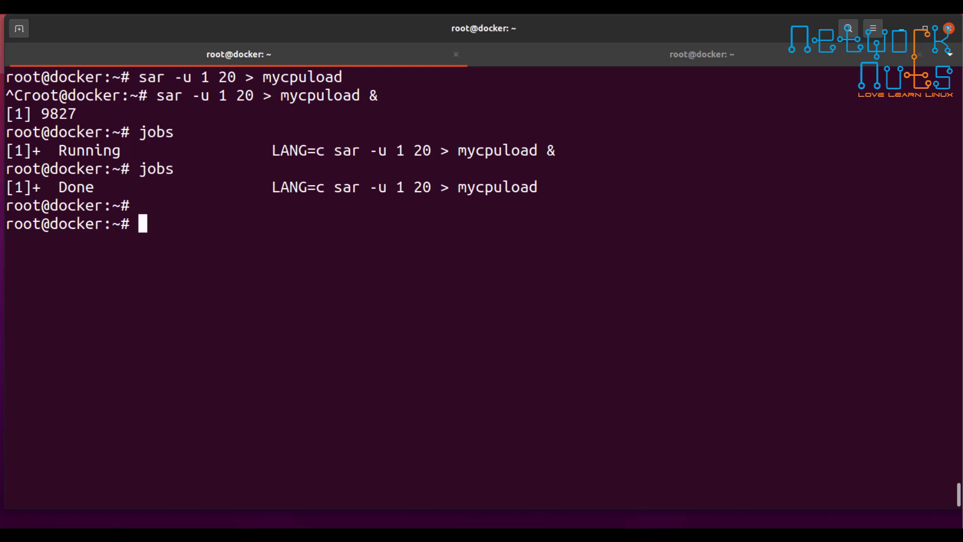
pyautogui.press('Return')
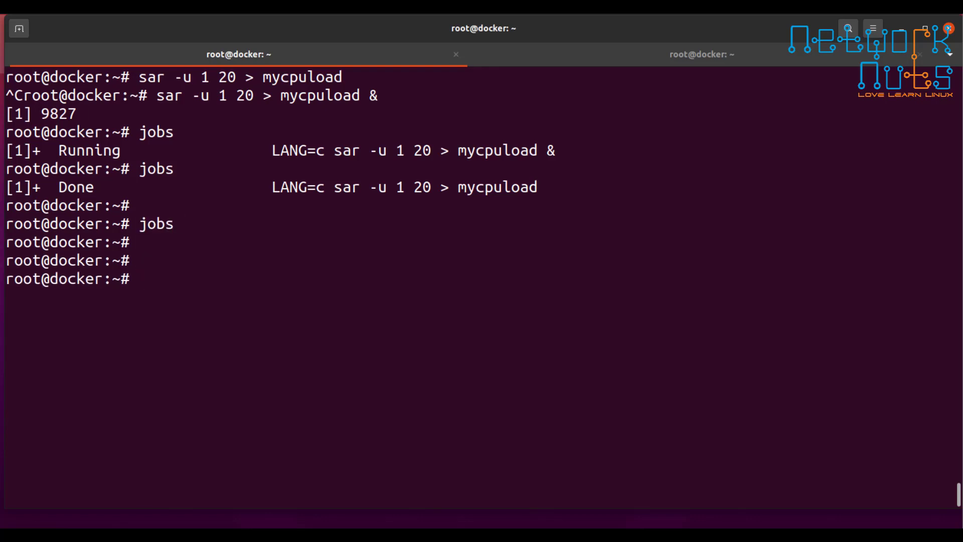
# - List mycpuload, review its samples in vi, then write and quit with :wq!
pyautogui.write('ll mycpuload')
pyautogui.write('vi')
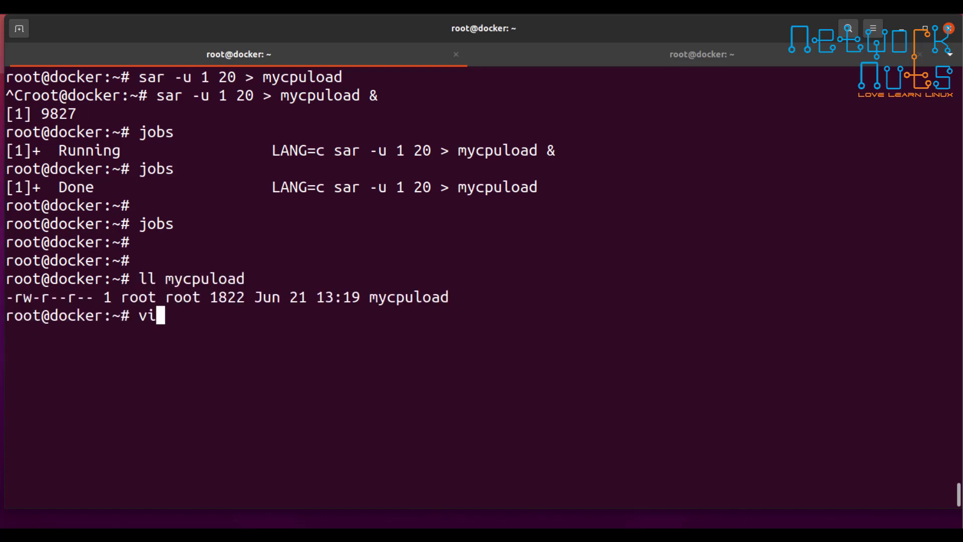
pyautogui.write('m my')
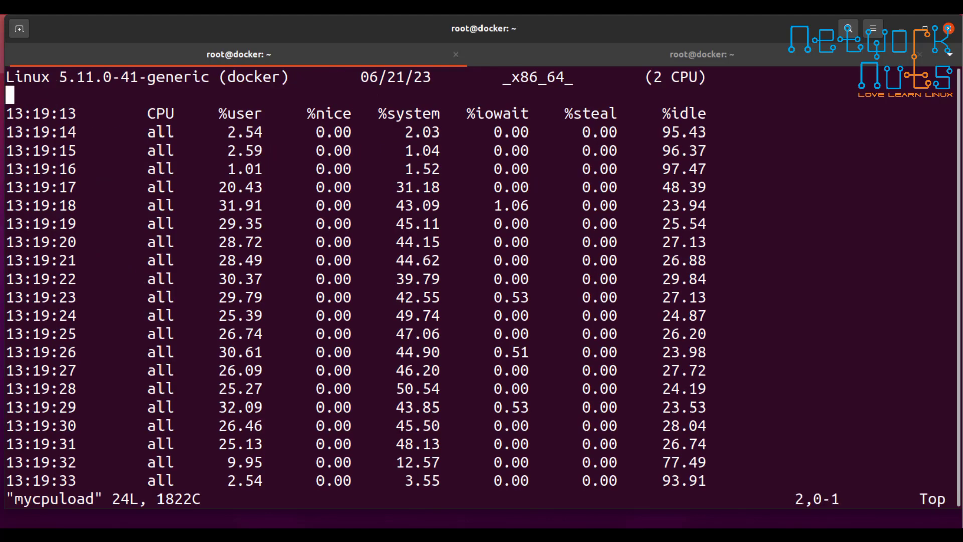
pyautogui.scroll(-3)
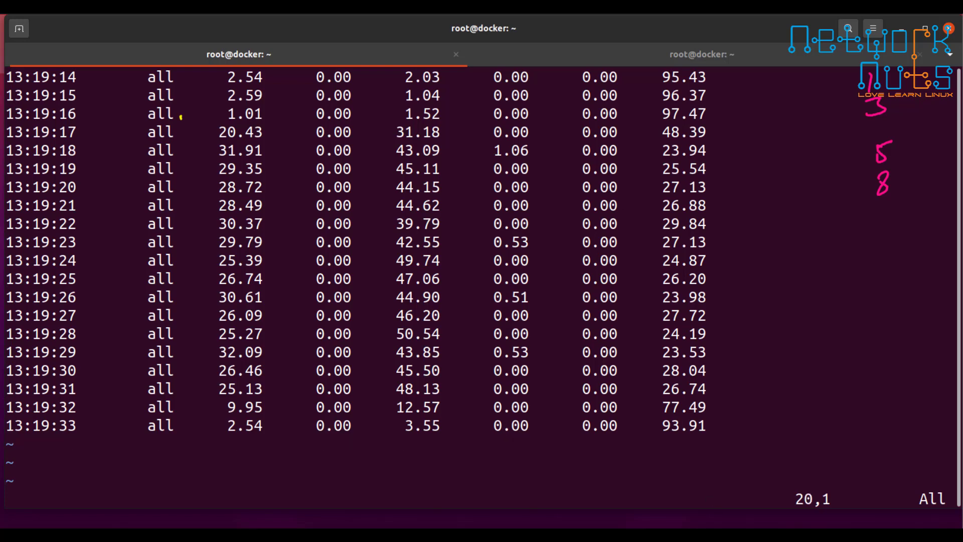
pyautogui.write(':wq!')
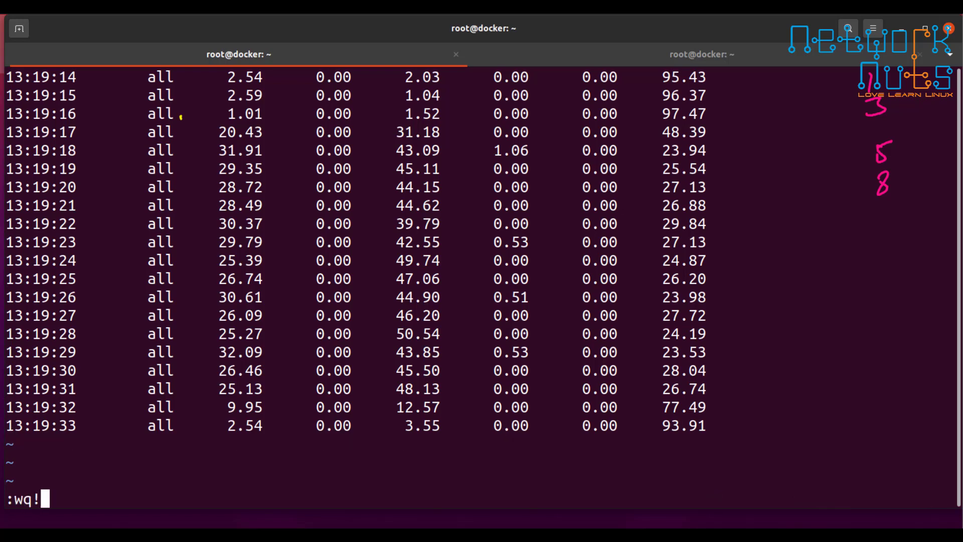
pyautogui.press('Return')
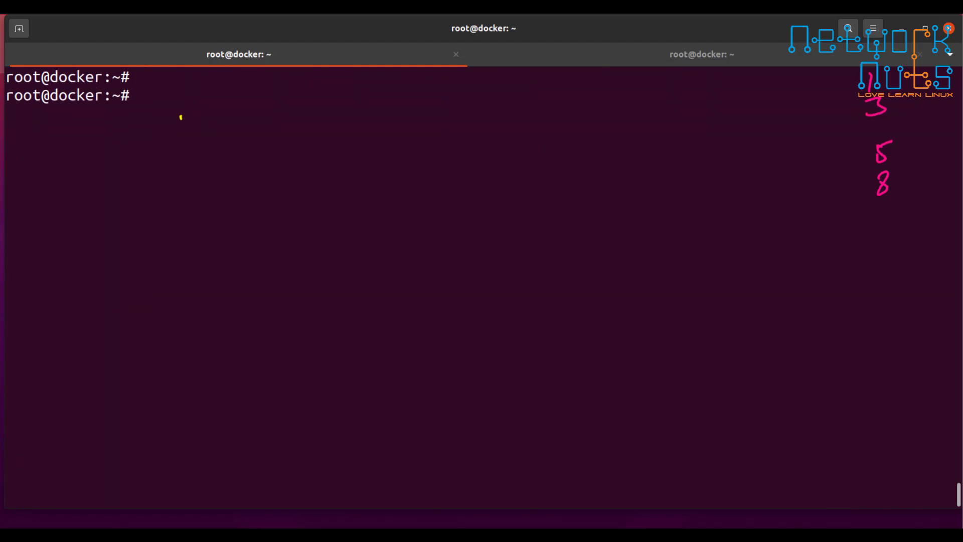
# - Run apt install gnuplot, then list mycpuload with ll to confirm it exists
pyautogui.write('apt install gnuplot')
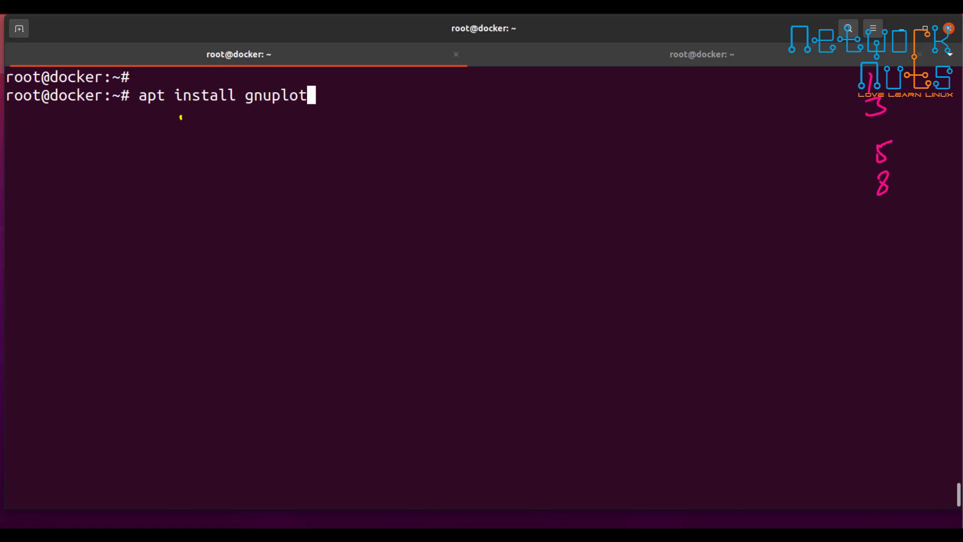
pyautogui.press('Return')
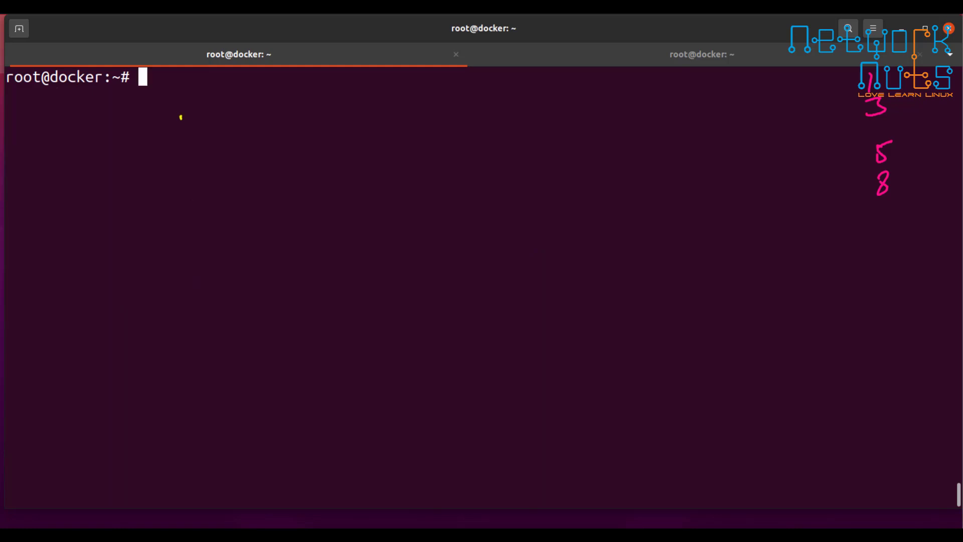
pyautogui.press('Return')
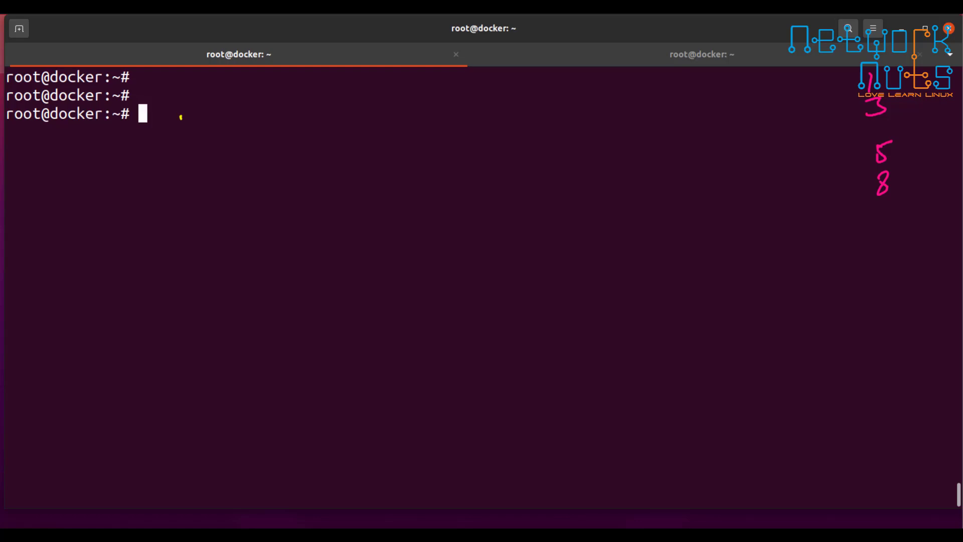
pyautogui.write('ll mycpuload')
pyautogui.write('cat c')
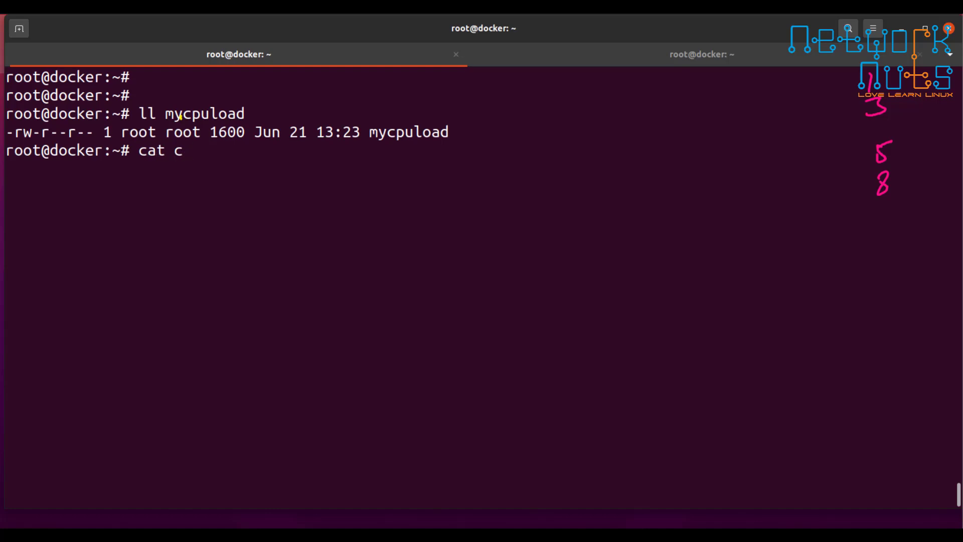
pyautogui.press('Return')
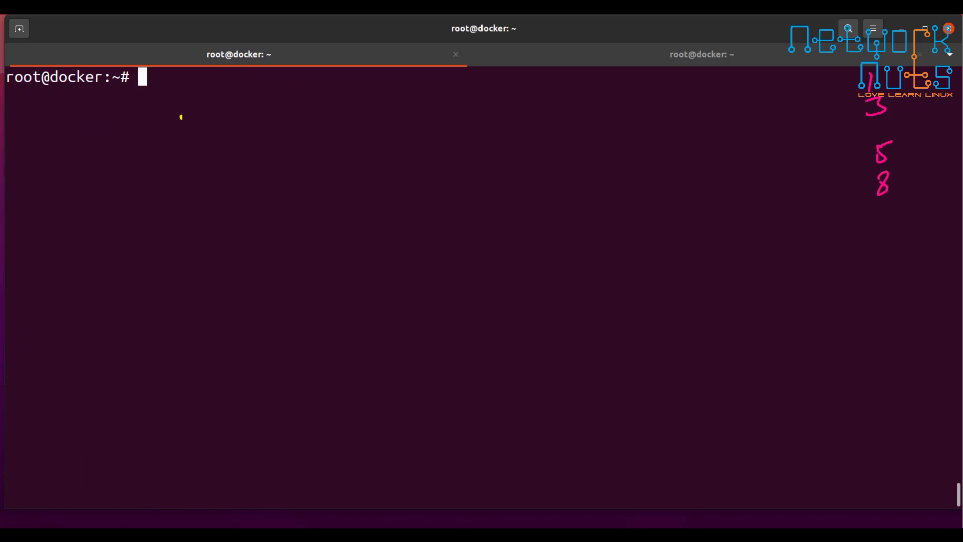
# - Discard a mistyped vim command on the cpuload file with Ctrl+C
pyautogui.write('vim')
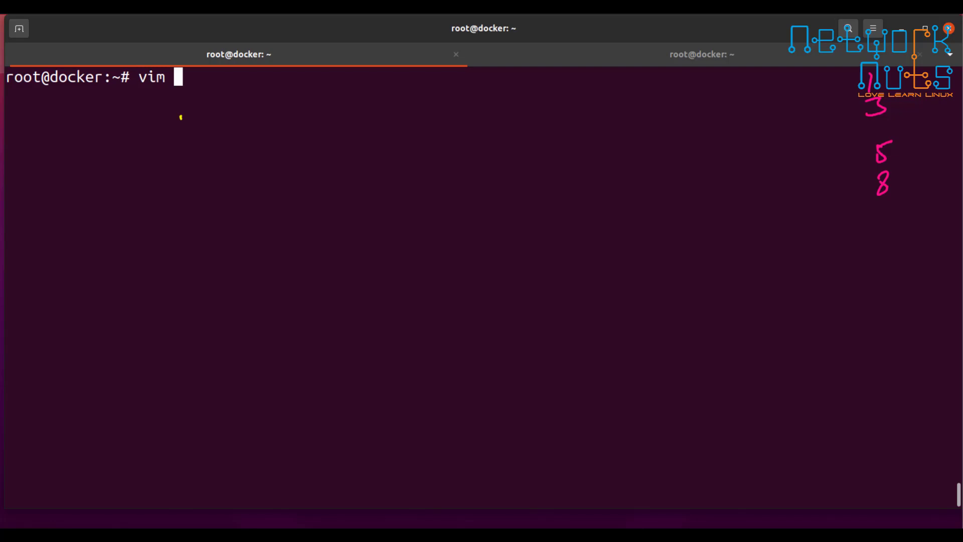
pyautogui.write('clo')
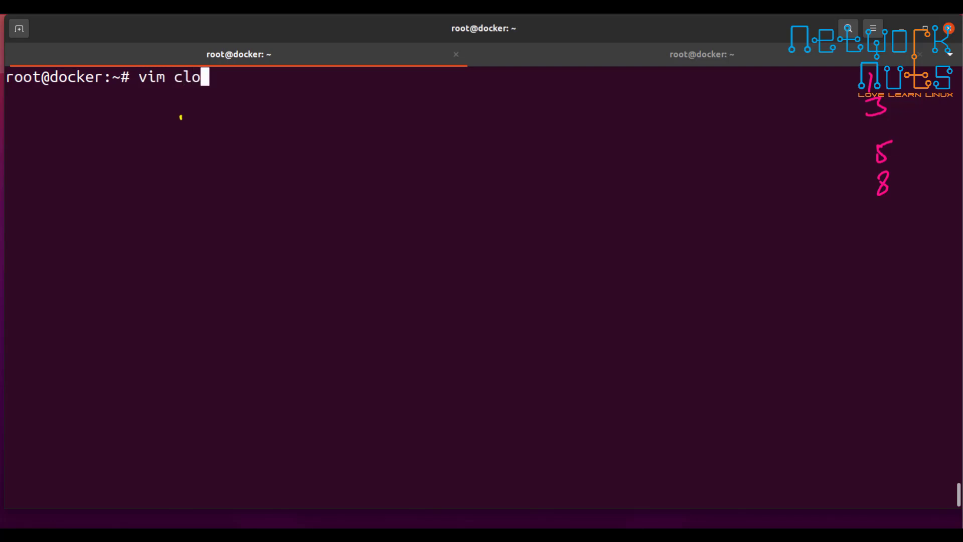
pyautogui.write('puload')
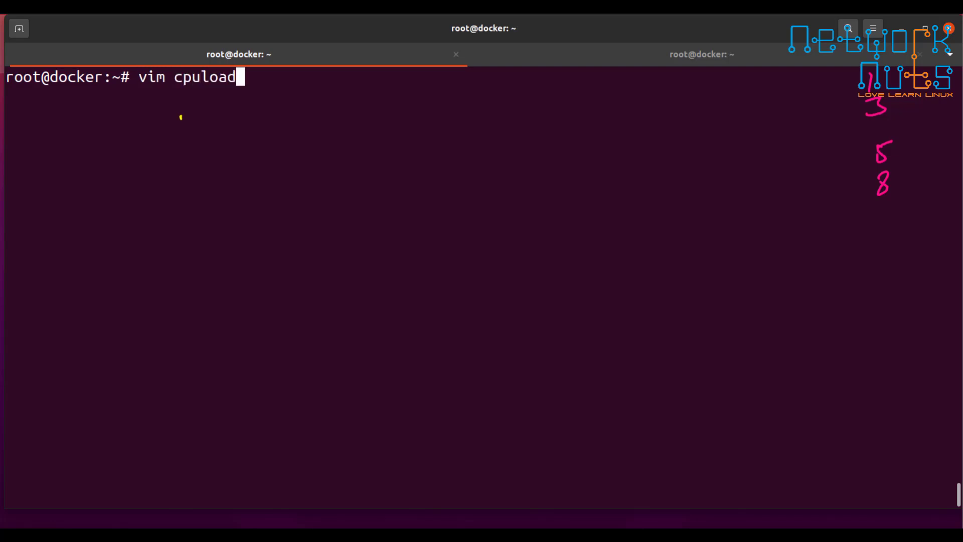
pyautogui.write('.')
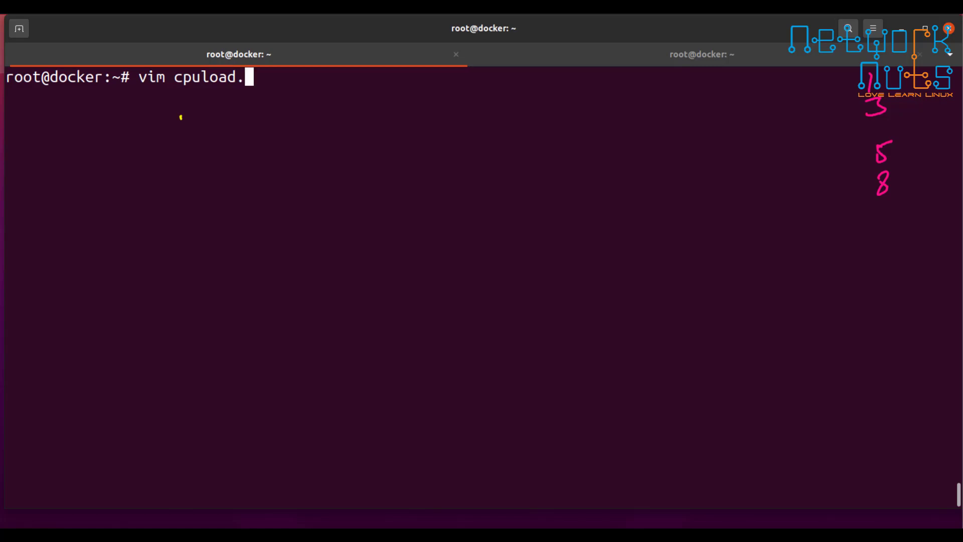
pyautogui.press('ctrl+c')
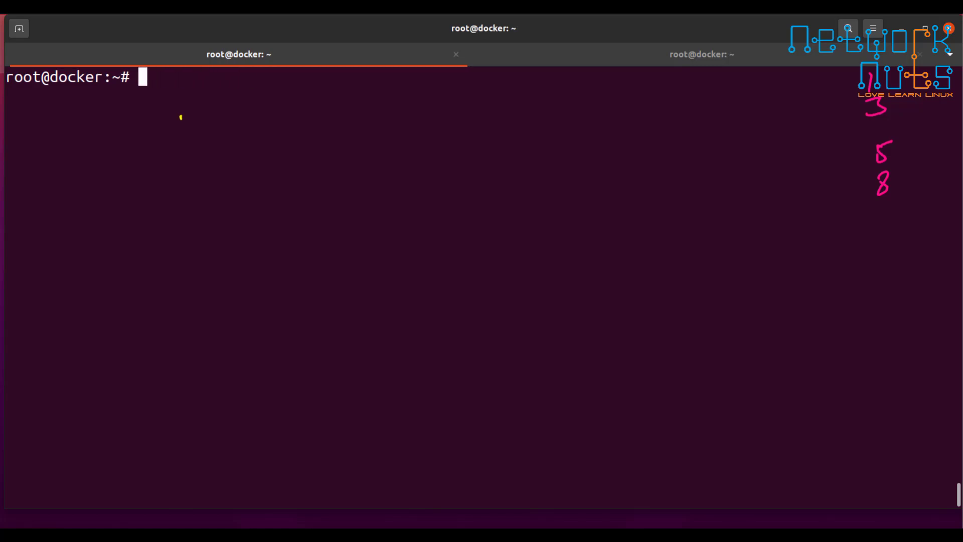
# - Open the new script cpugraph.gpl in vim for editing
pyautogui.write('cat mycpuload')
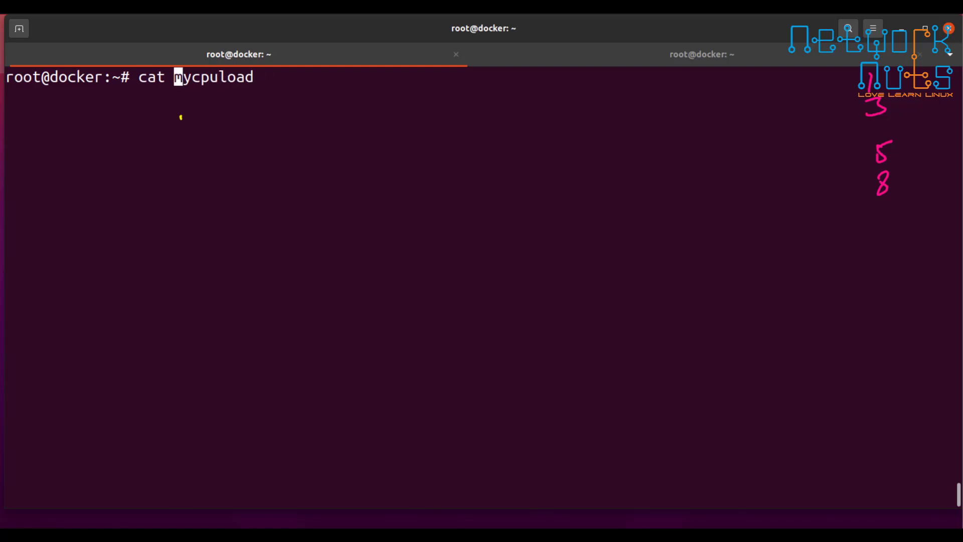
pyautogui.write('vim')
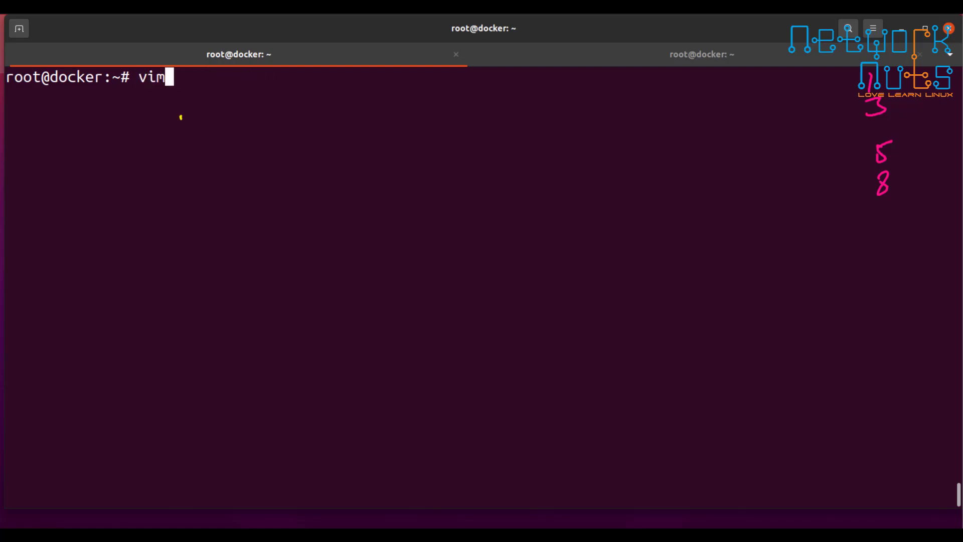
pyautogui.write('cplu')
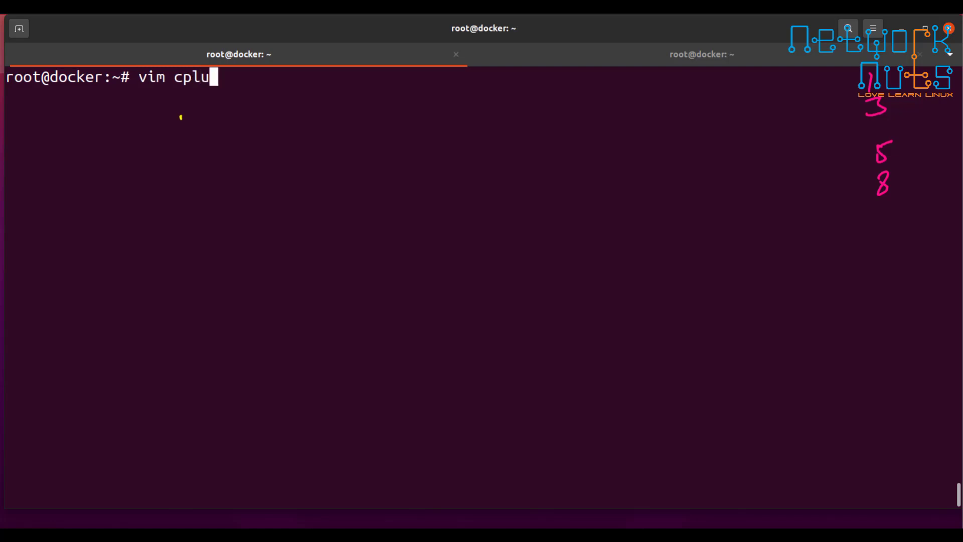
pyautogui.write('graph.')
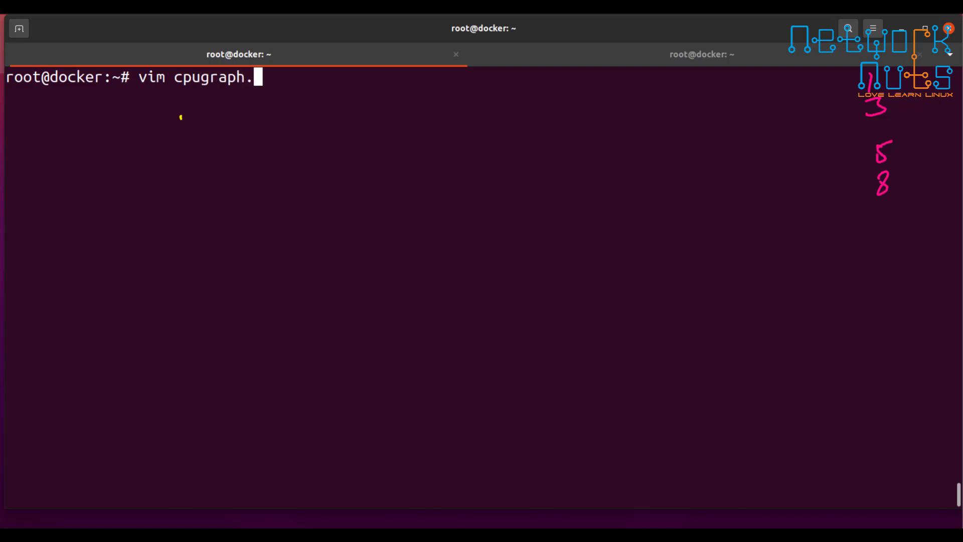
pyautogui.write('gpl')
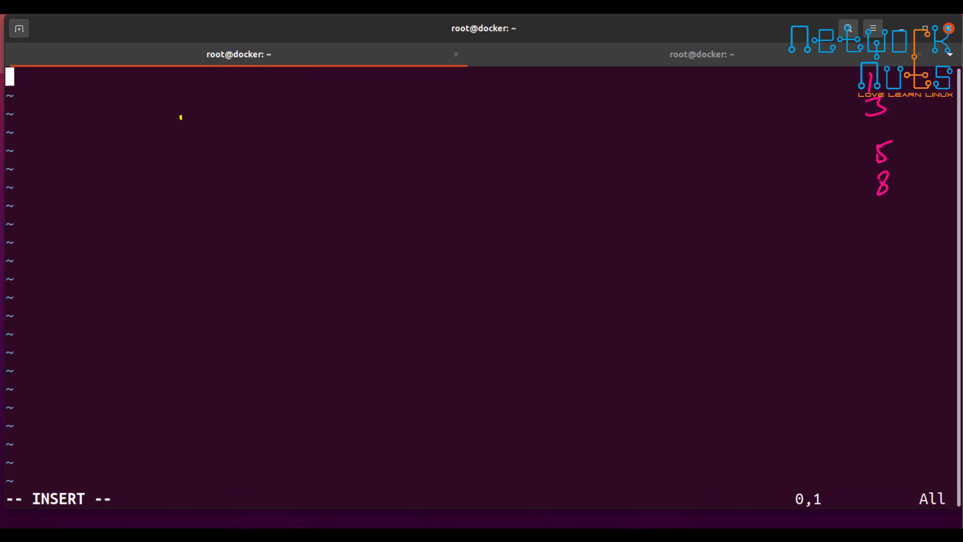
# - Add set timefmt "%H:%M:%S" to the script for parsing the time column
pyautogui.write('set xdata time')
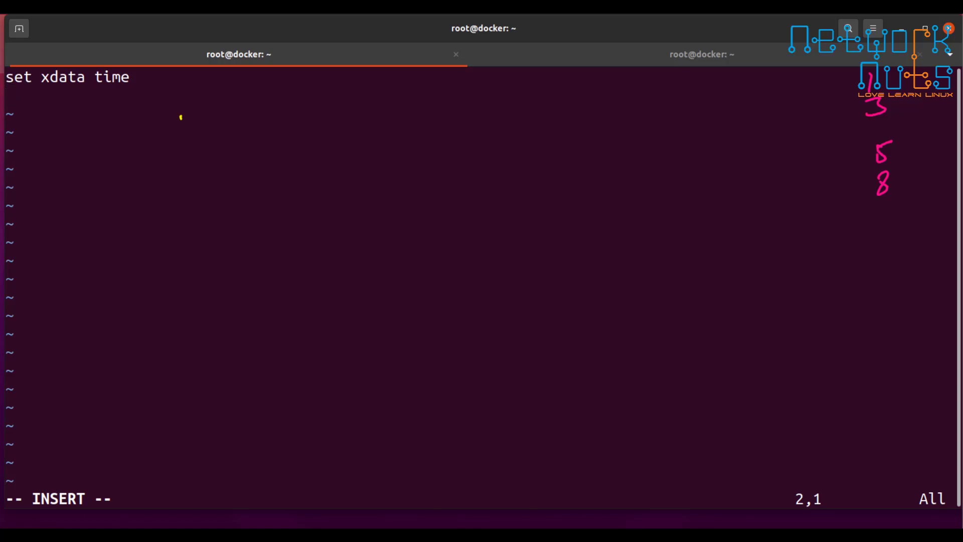
pyautogui.write('set')
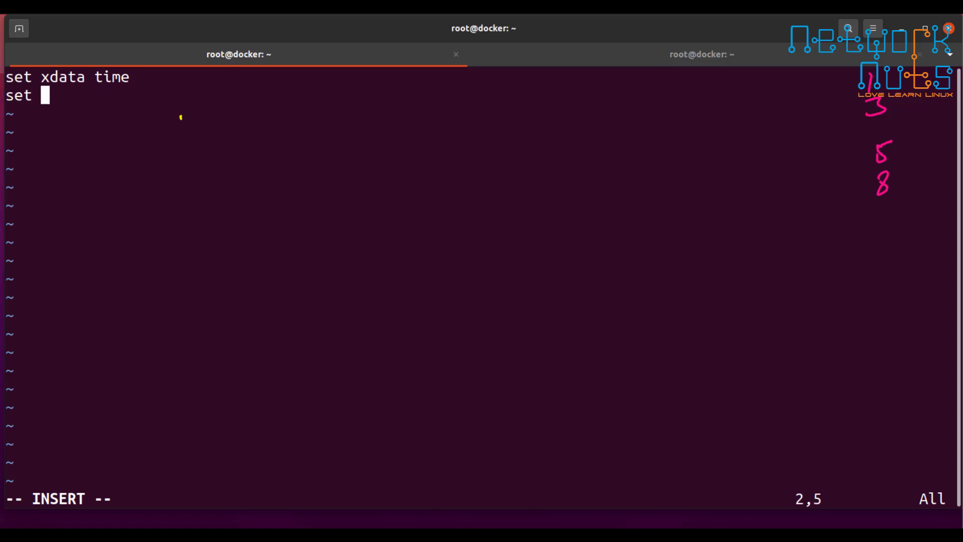
pyautogui.write('timefmt')
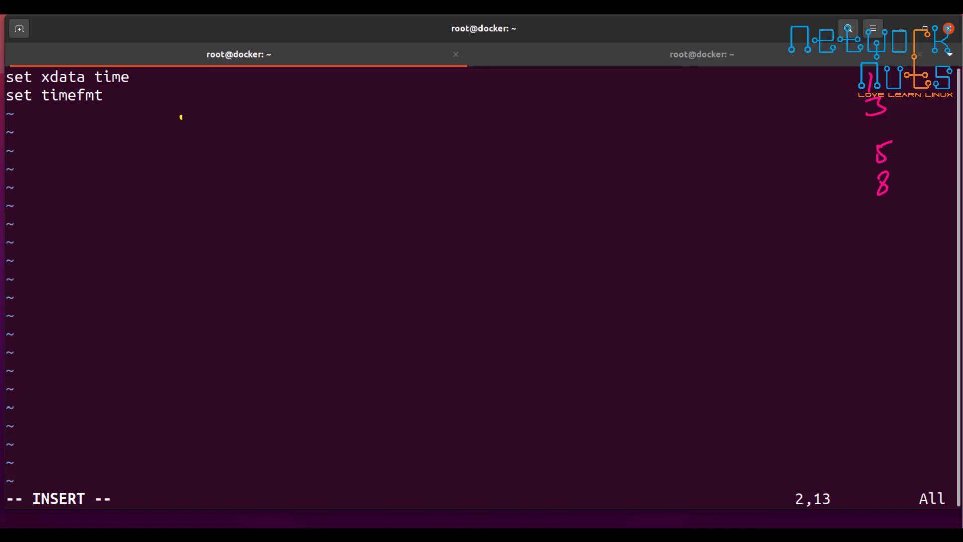
pyautogui.write('"')
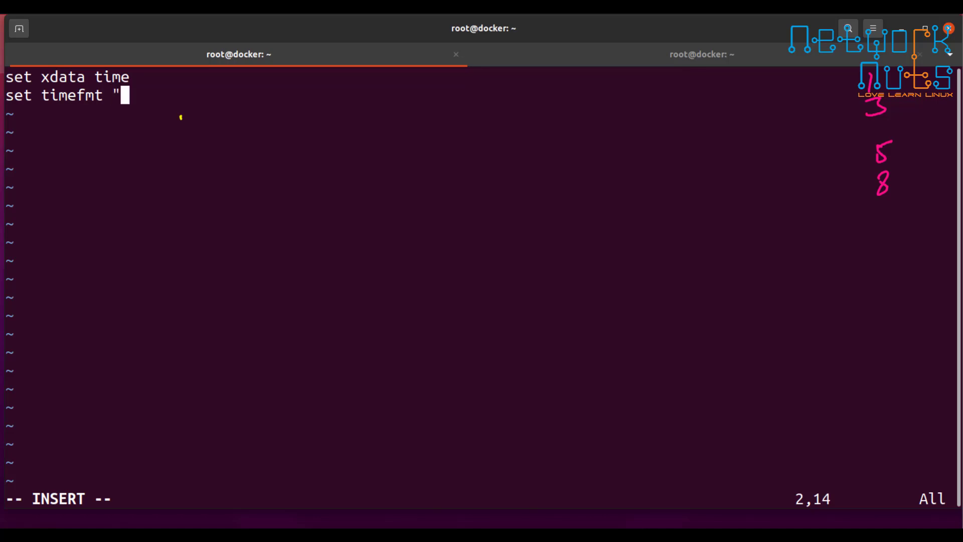
pyautogui.write('%H:"')
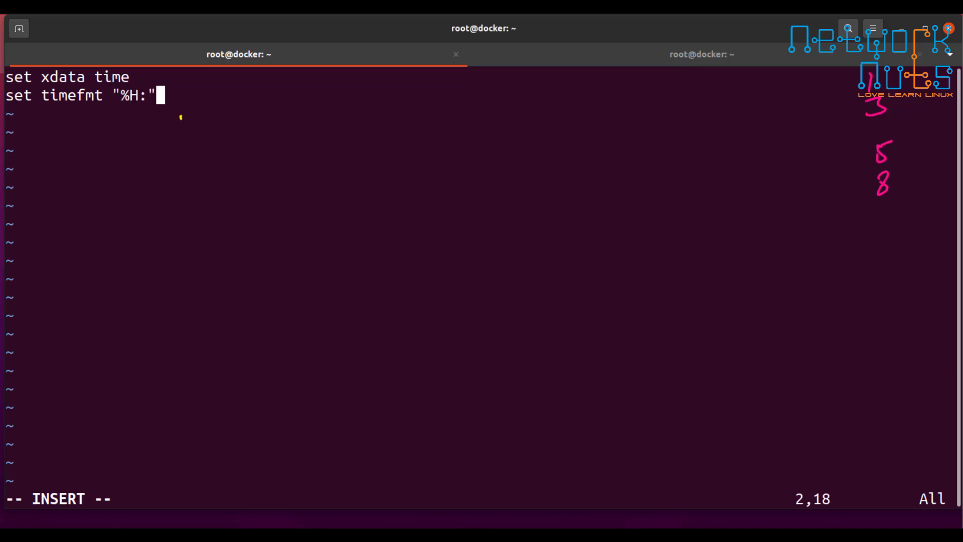
pyautogui.write('%N')
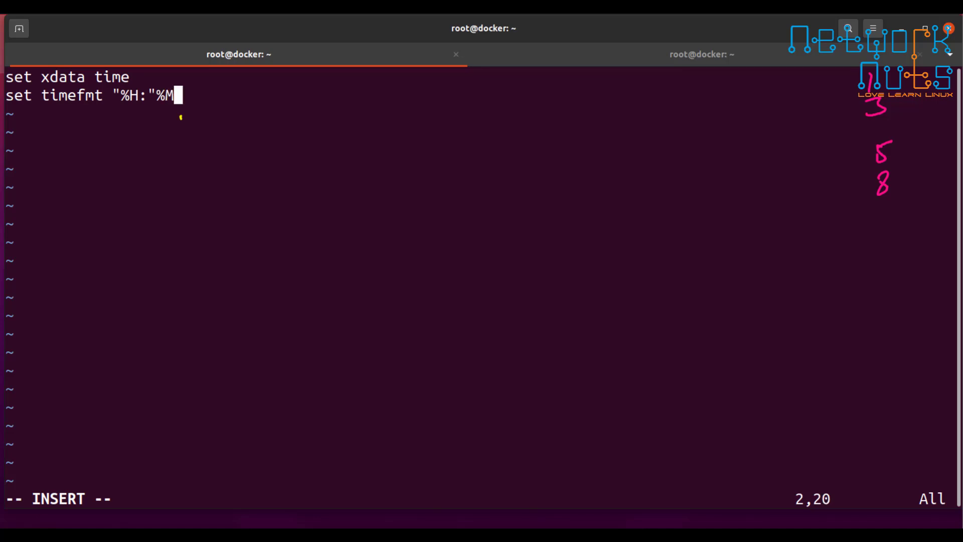
pyautogui.press('BackSpace')
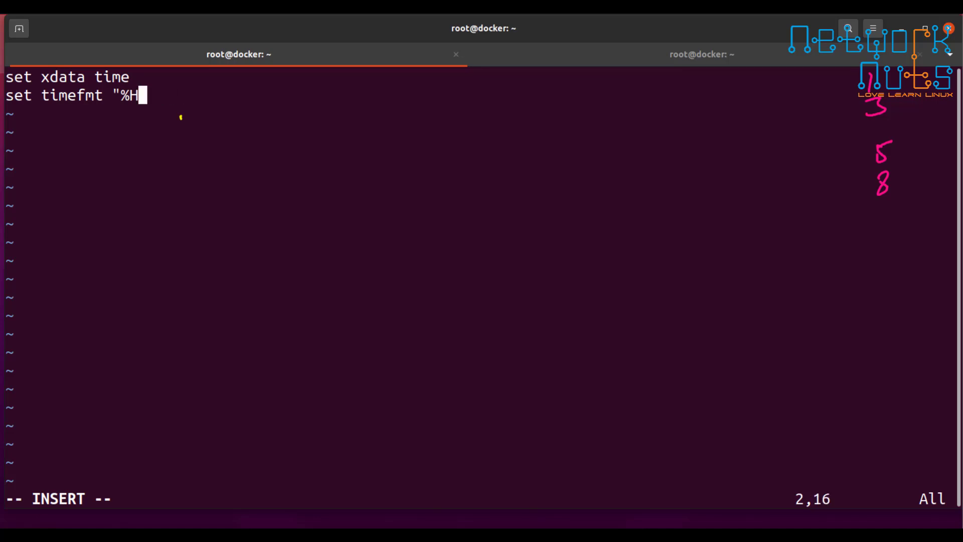
pyautogui.write(':')
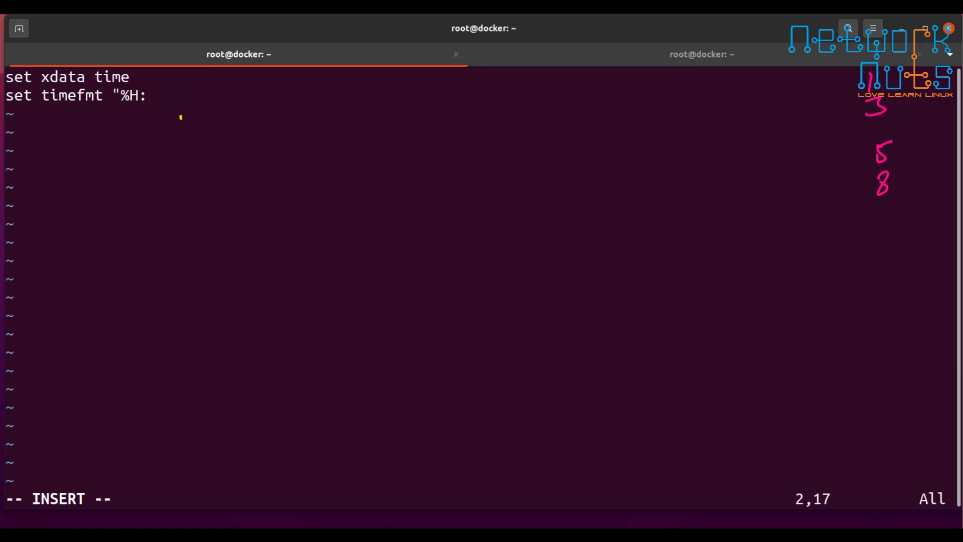
pyautogui.write('%')
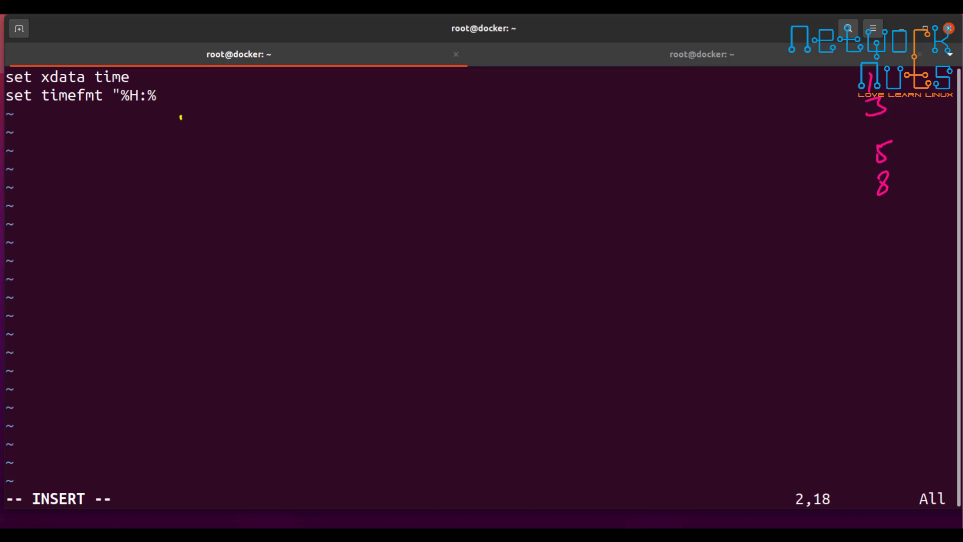
pyautogui.write('M%')
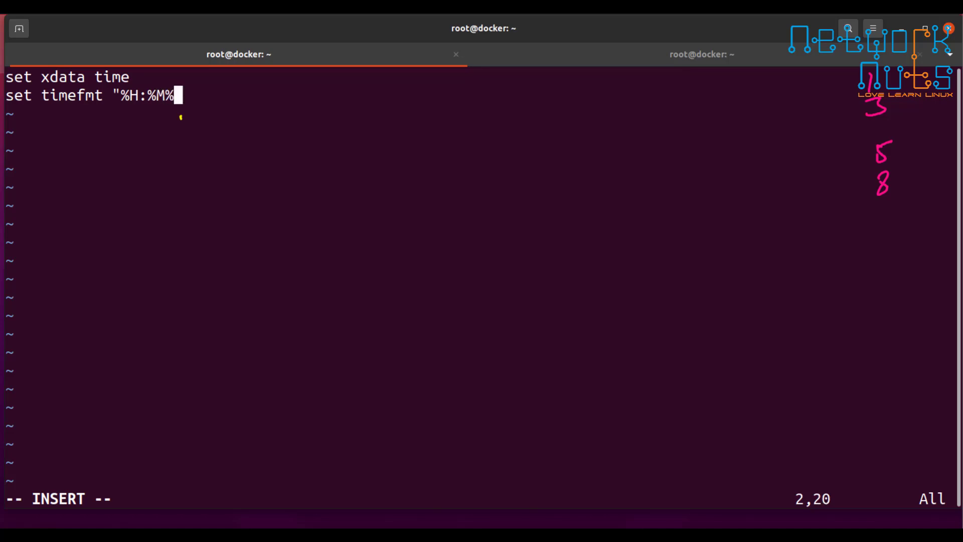
pyautogui.write('S')
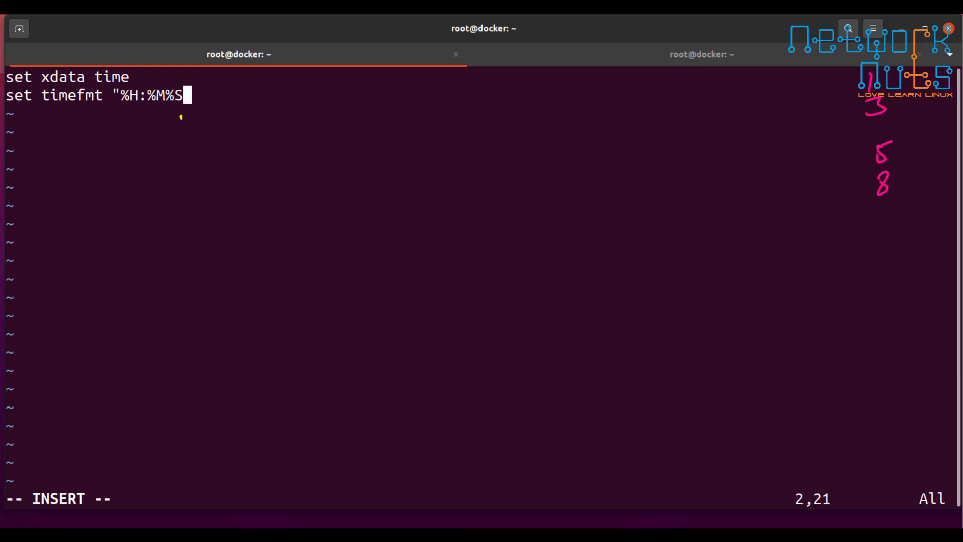
pyautogui.write(':')
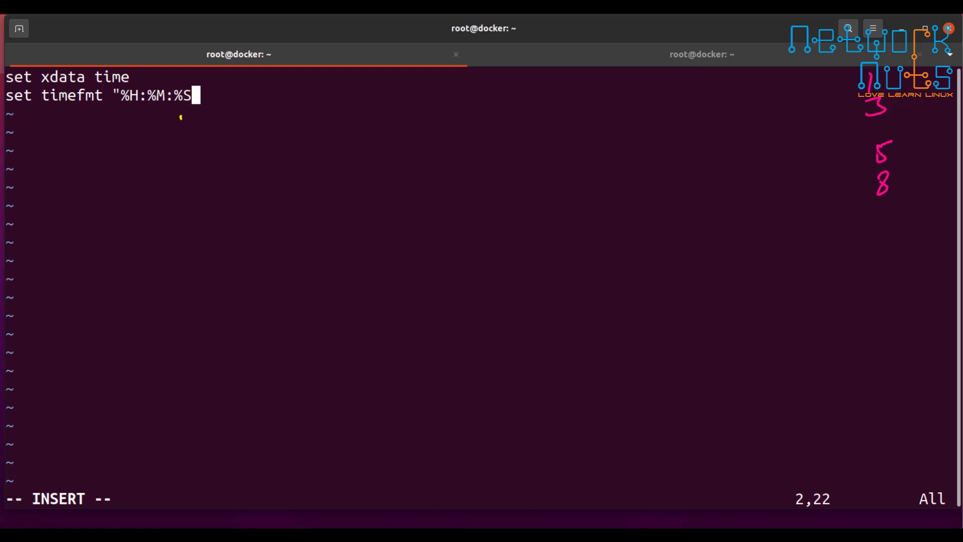
pyautogui.write('"')
pyautogui.press('Return')
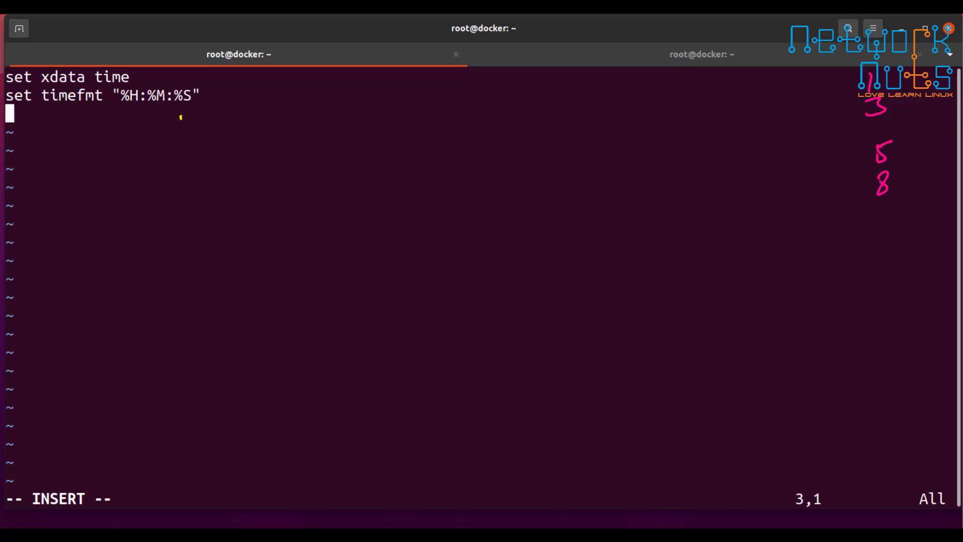
# - Add set xlabel "TIME" and set ylabel "CPU Usage", then begin the plot line
pyautogui.write('set')
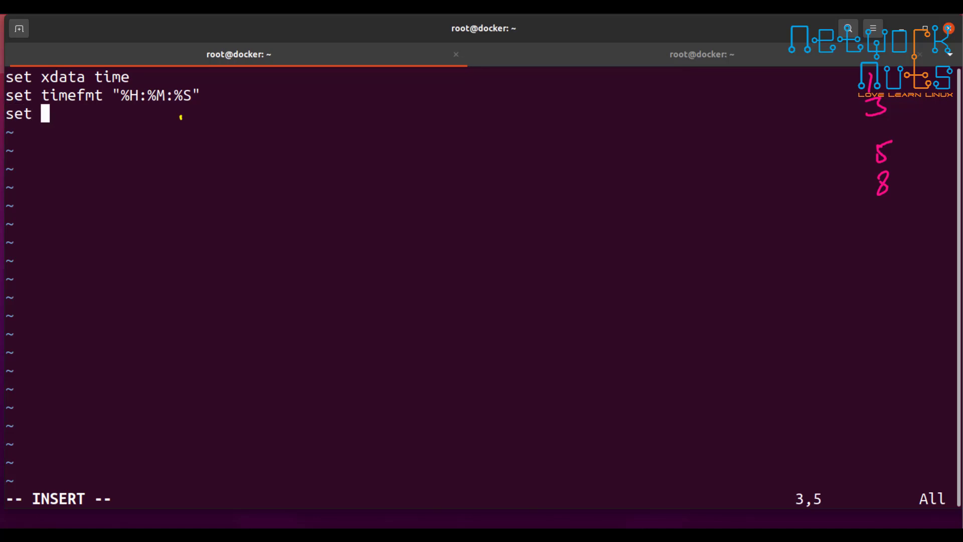
pyautogui.write('xlabel "TIME')
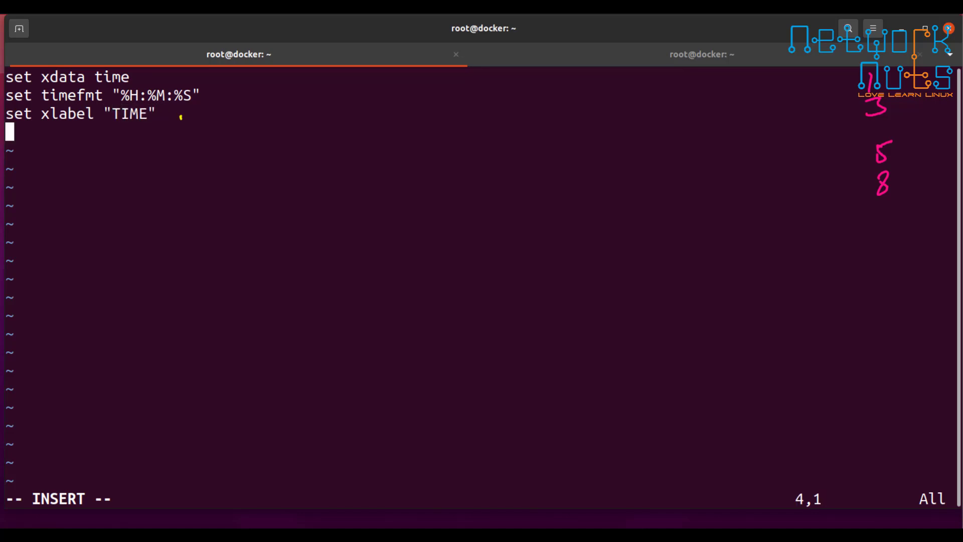
pyautogui.write('set y')
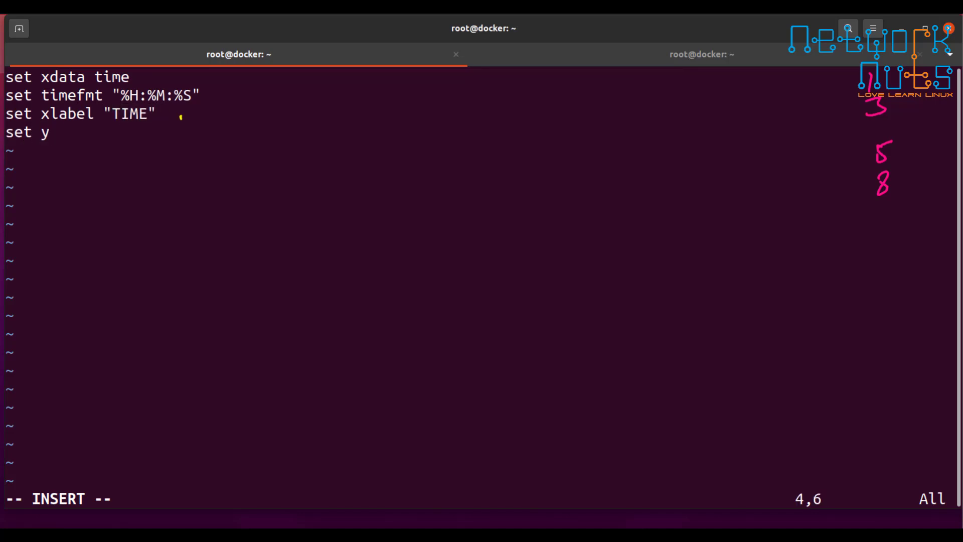
pyautogui.write('loba')
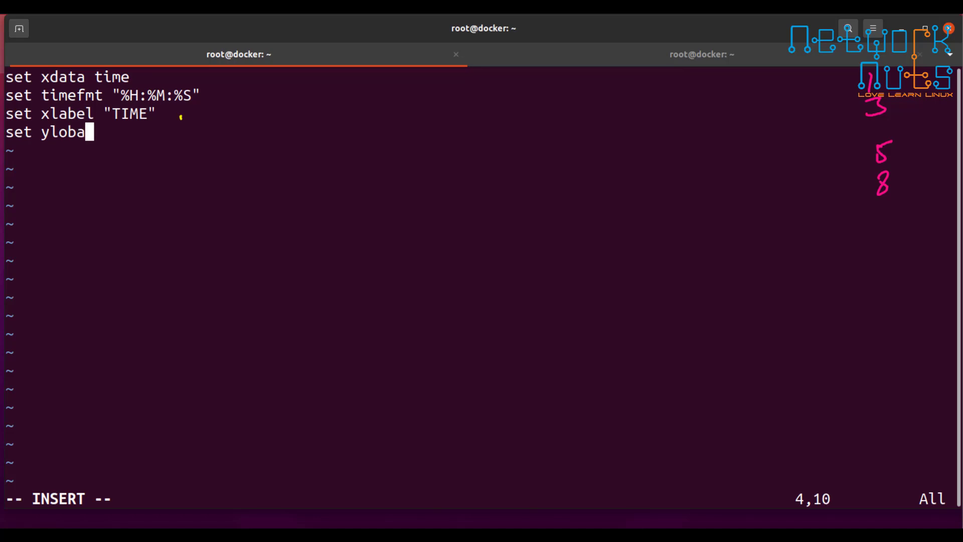
pyautogui.press('BackSpace')
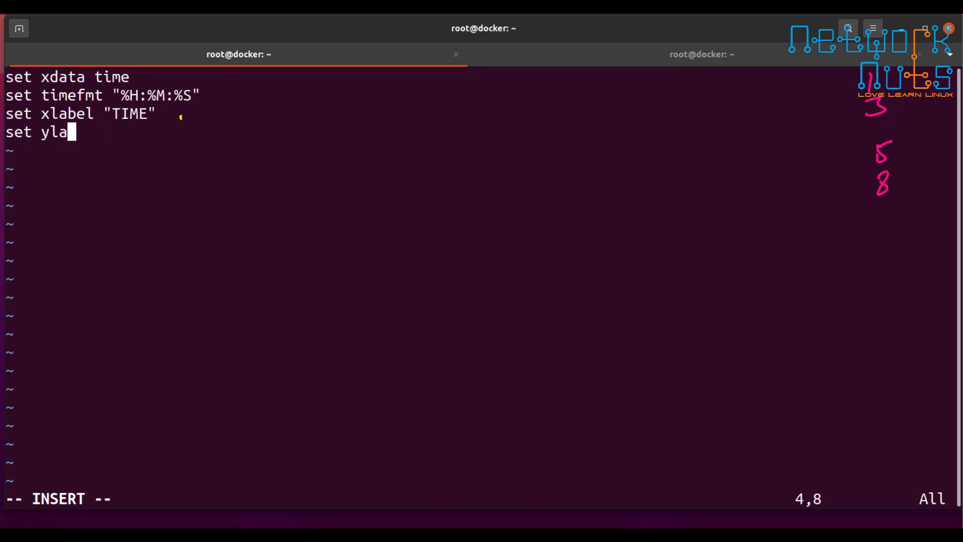
pyautogui.write('bel"')
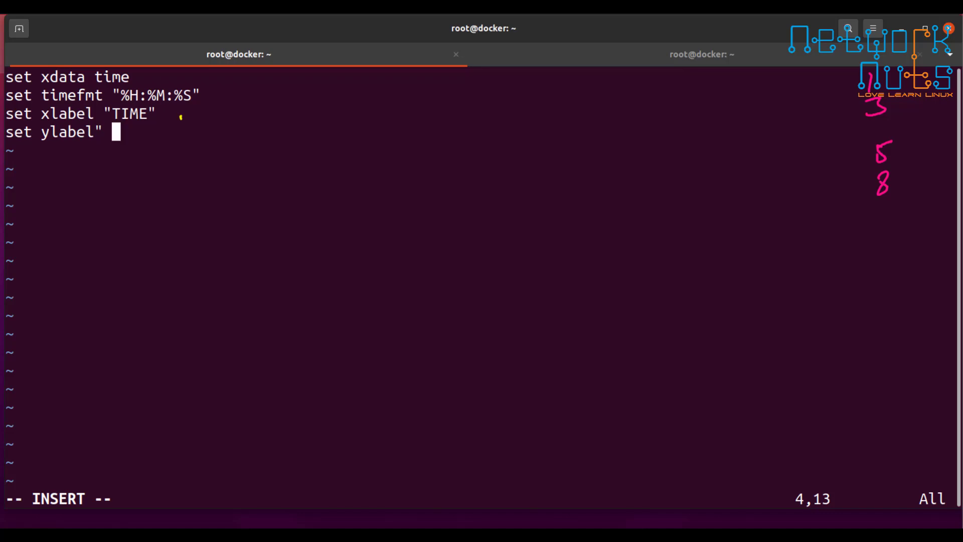
pyautogui.write('"CP')
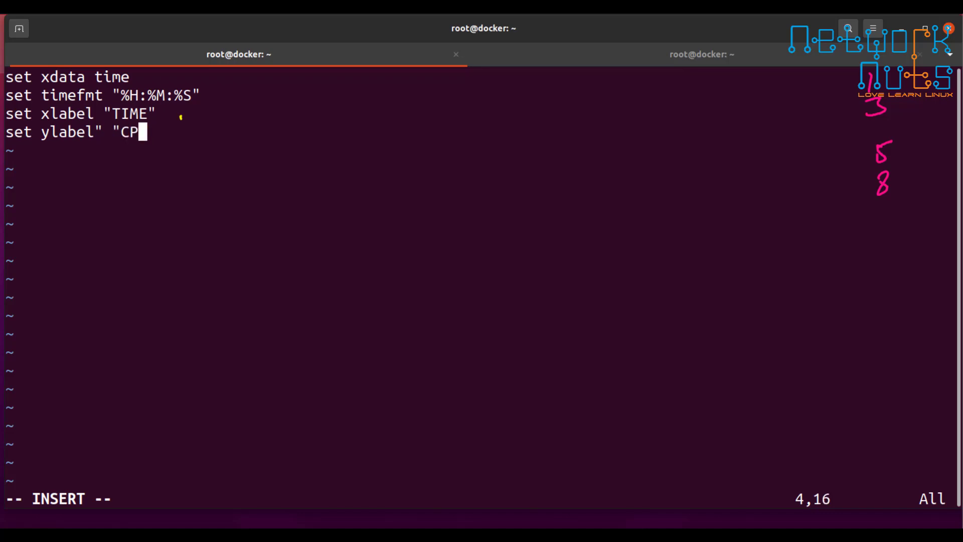
pyautogui.write('U Usage')
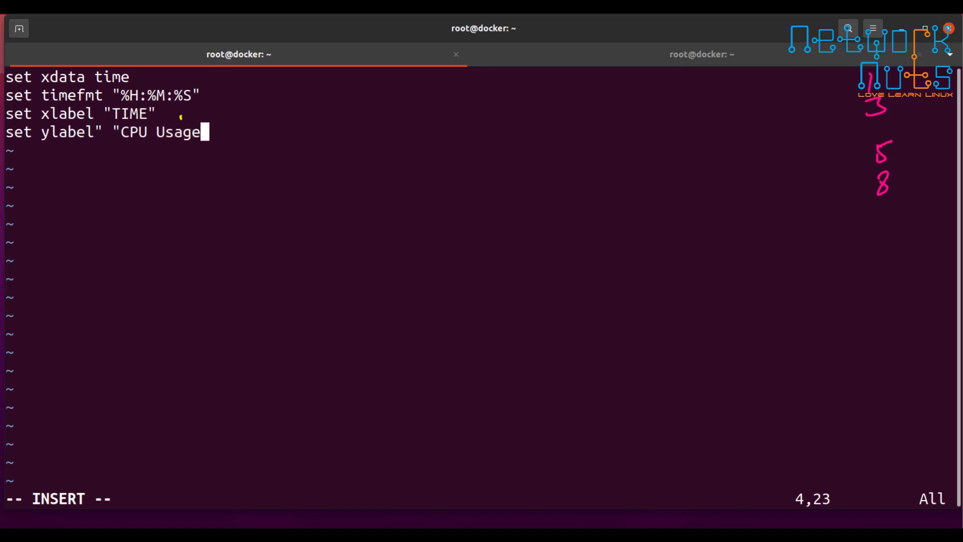
pyautogui.press('Return')
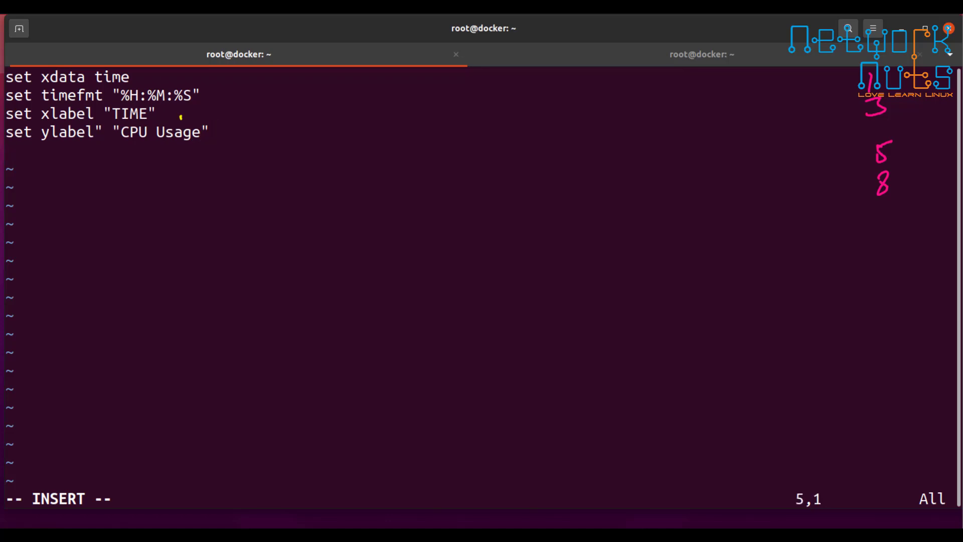
pyautogui.write('plot')
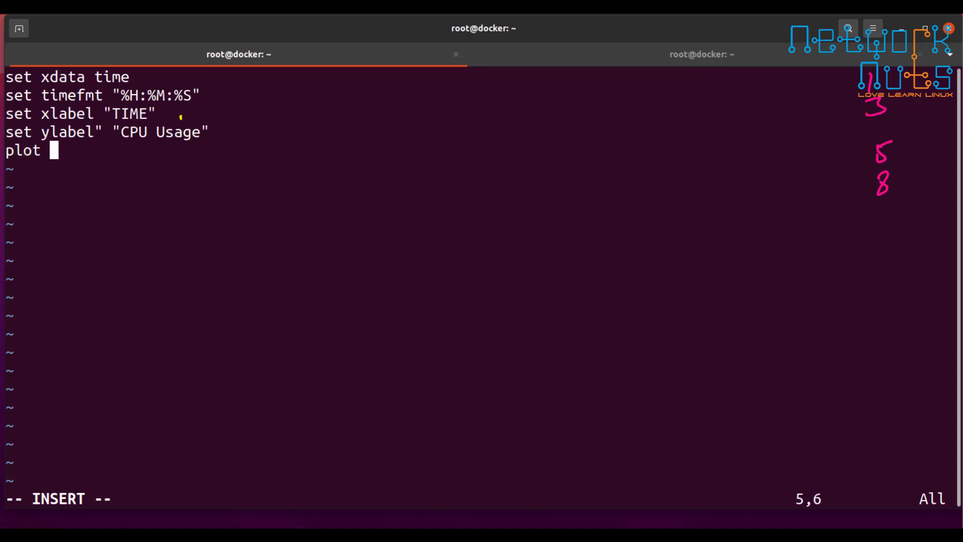
pyautogui.write('"')
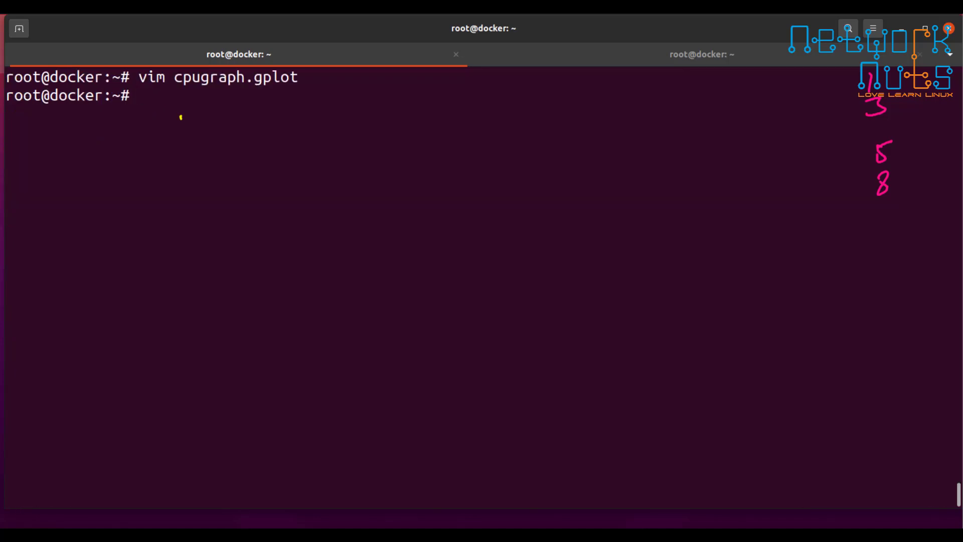
# - View mycpuload with cat to check its columns, then reopen cpugraph.gplot
pyautogui.write('cat mycpuload')
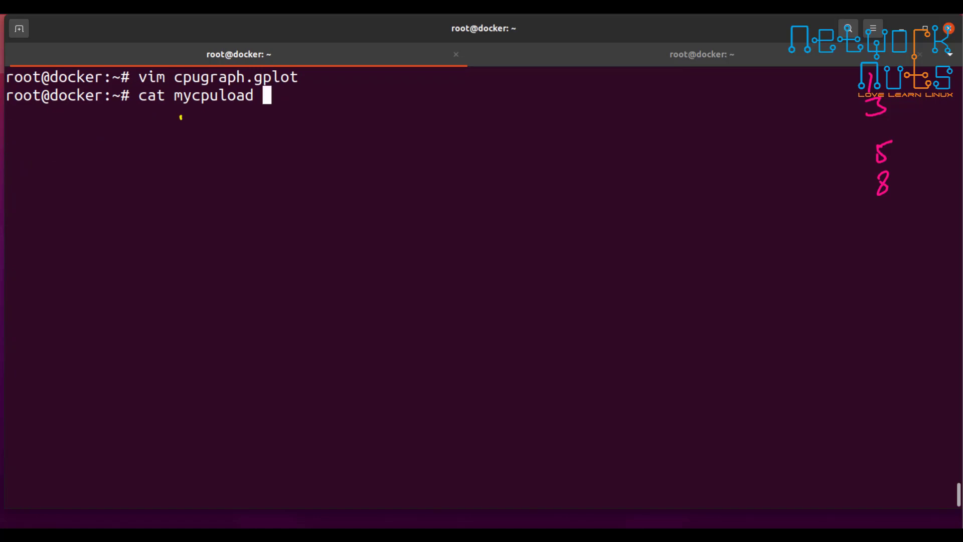
pyautogui.press('Return')
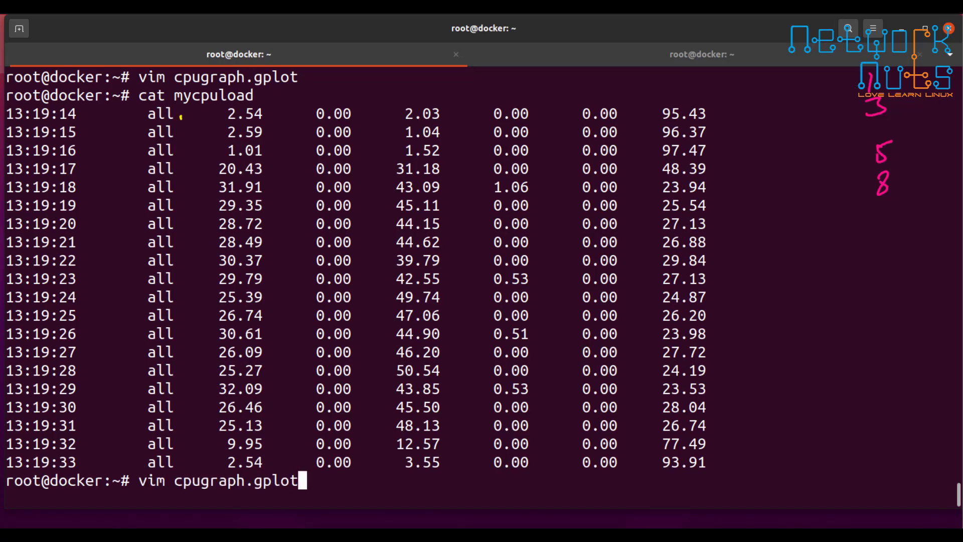
pyautogui.press('Return')
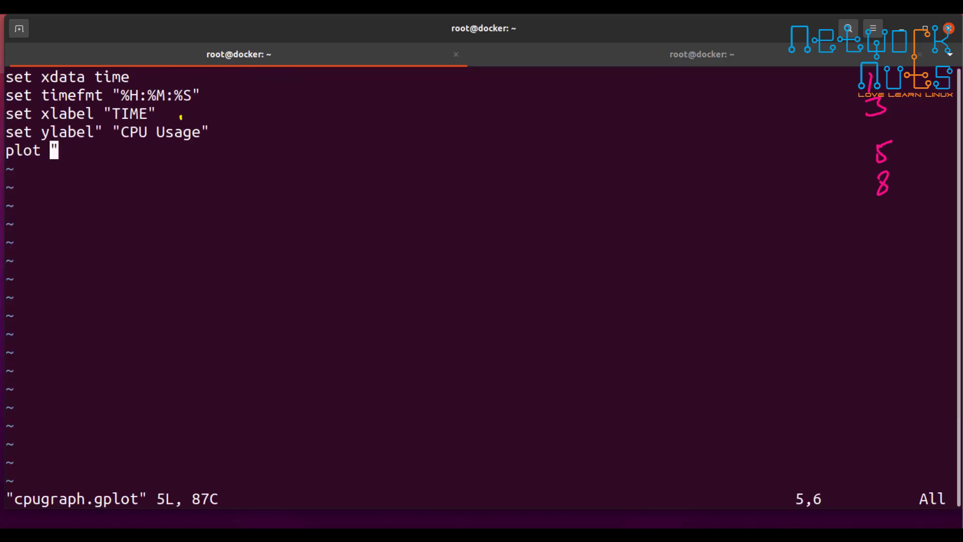
# - Complete plot "mycpuload" using 1:3 title "USER MODE" with lines and begin a replot line
pyautogui.write('"m')
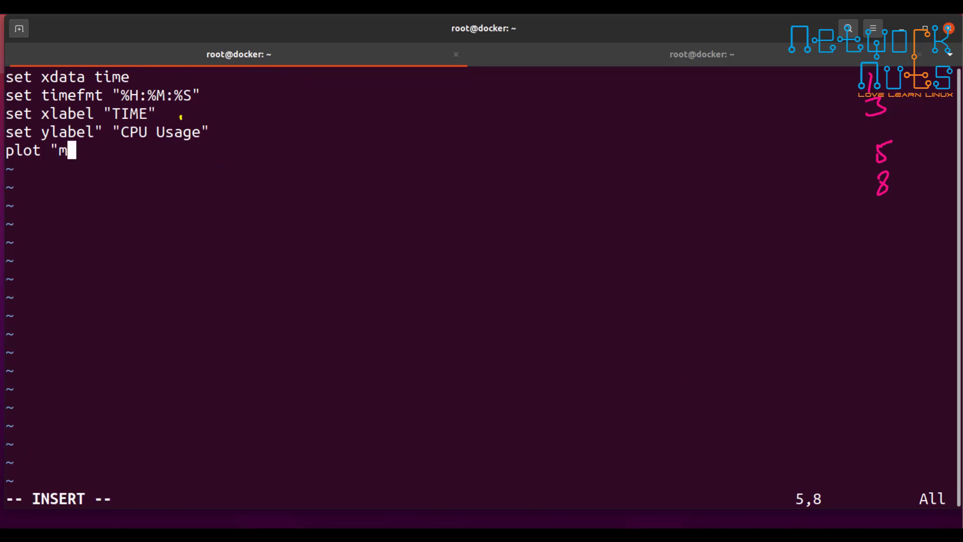
pyautogui.write('ycpuload"')
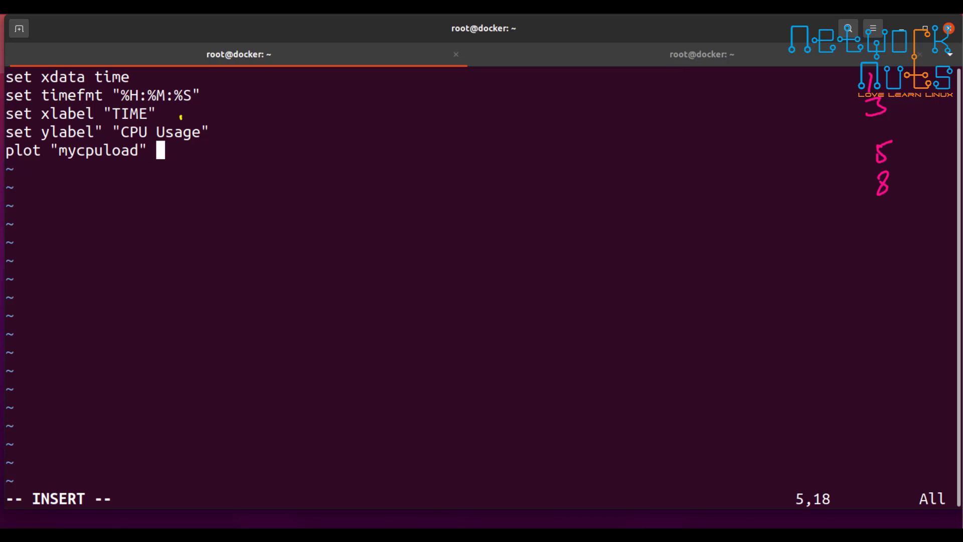
pyautogui.write('using 1:')
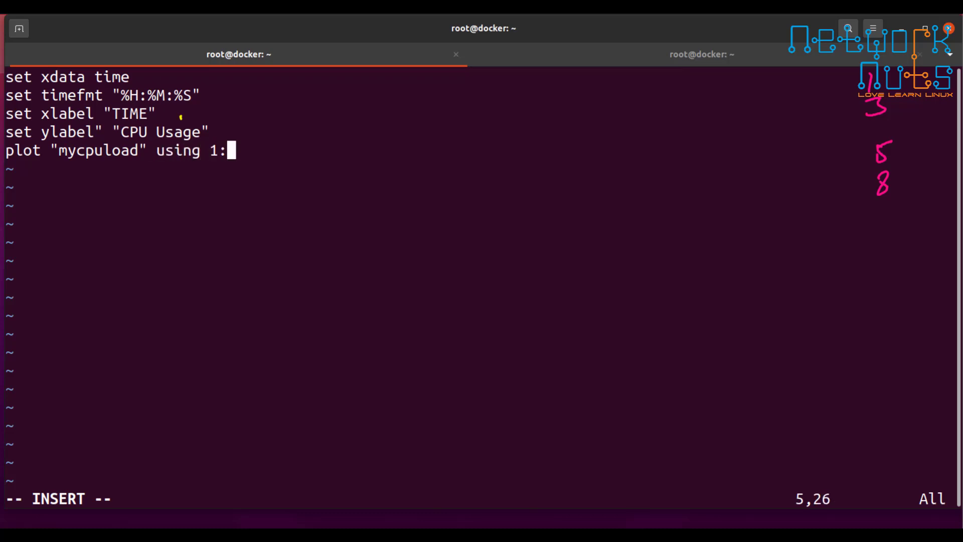
pyautogui.write('3')
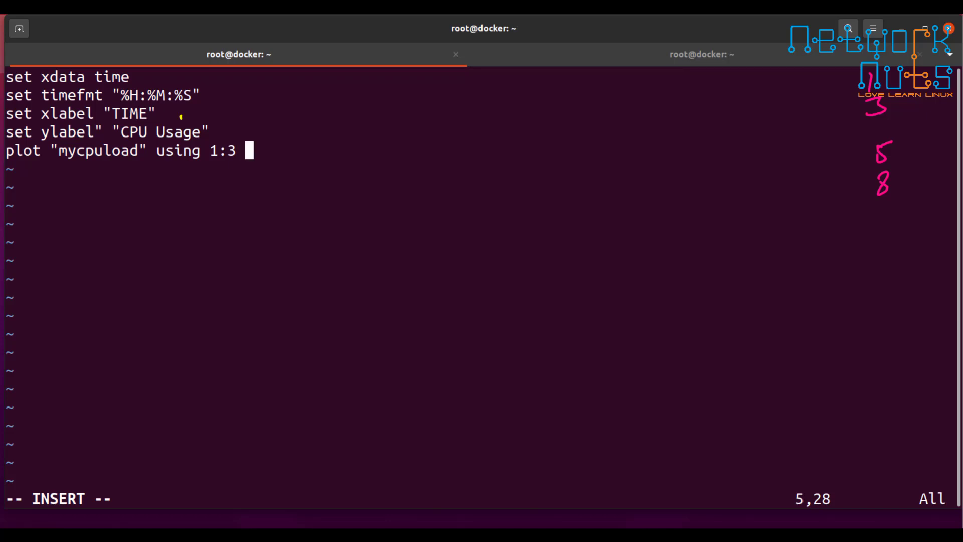
pyautogui.write('tit')
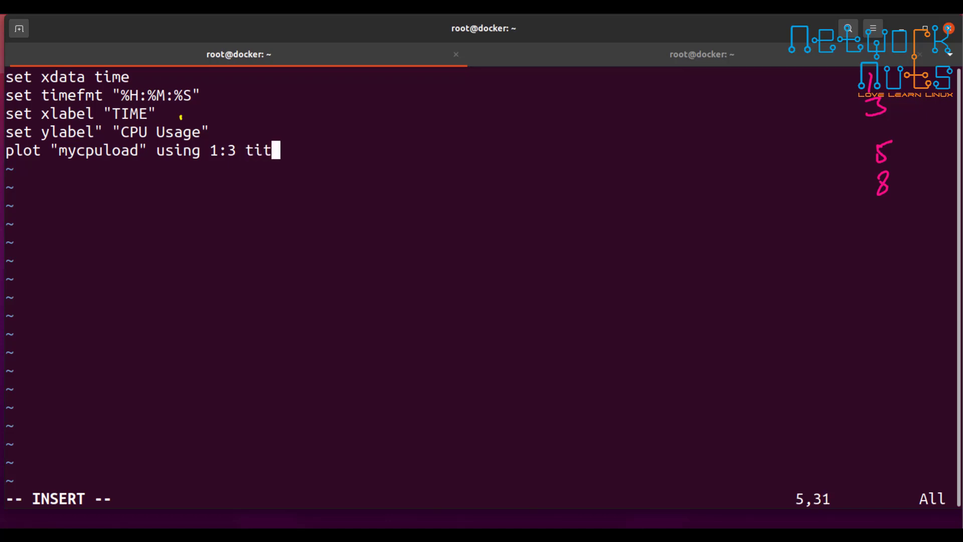
pyautogui.write('le "')
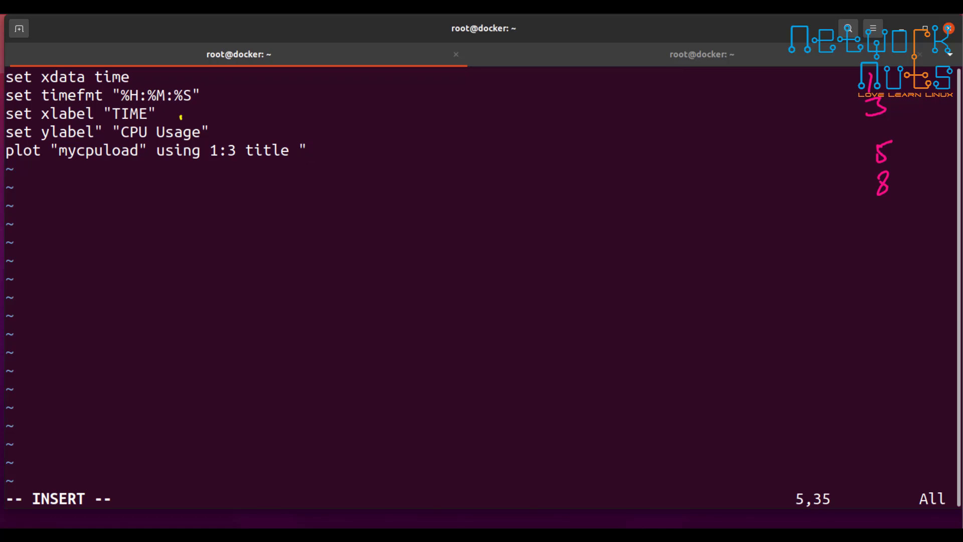
pyautogui.write('USER')
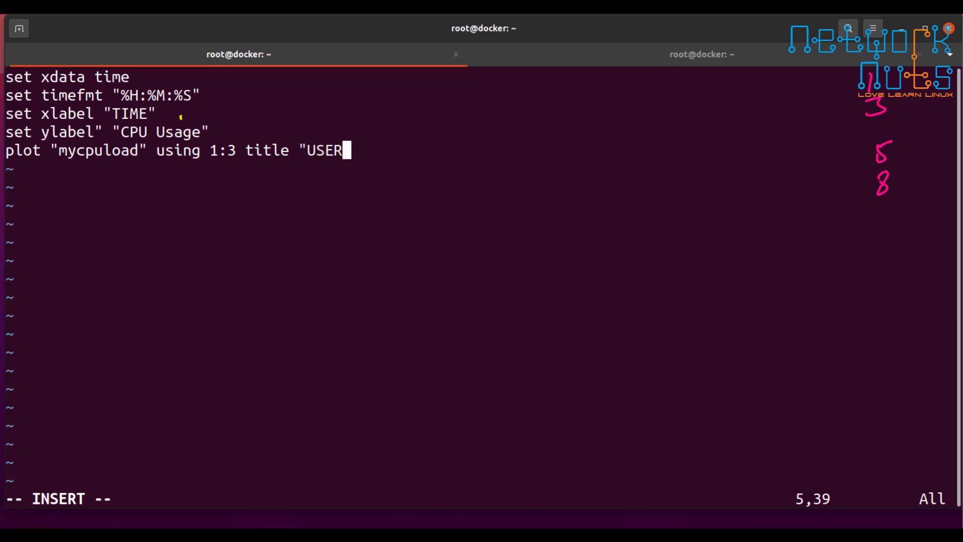
pyautogui.write('MODE" with lines')
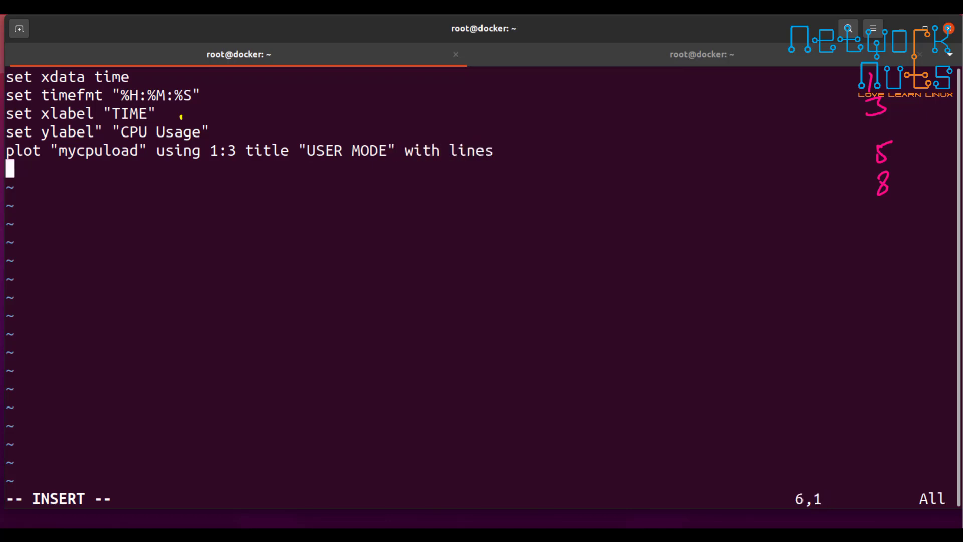
pyautogui.write('relo')
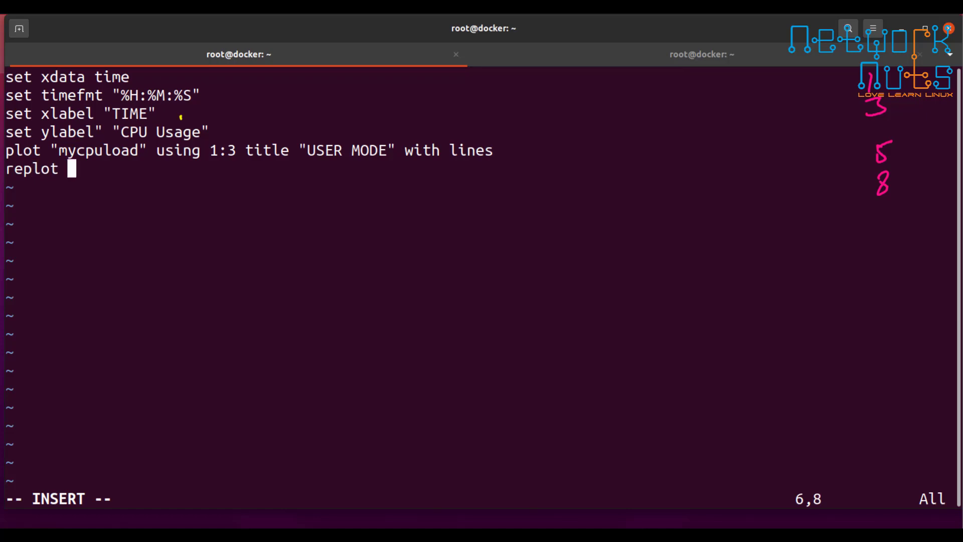
# - Add replot "mycpuload" using 1:5 title "KERNEL MODE" with lines
pyautogui.write('"mycl')
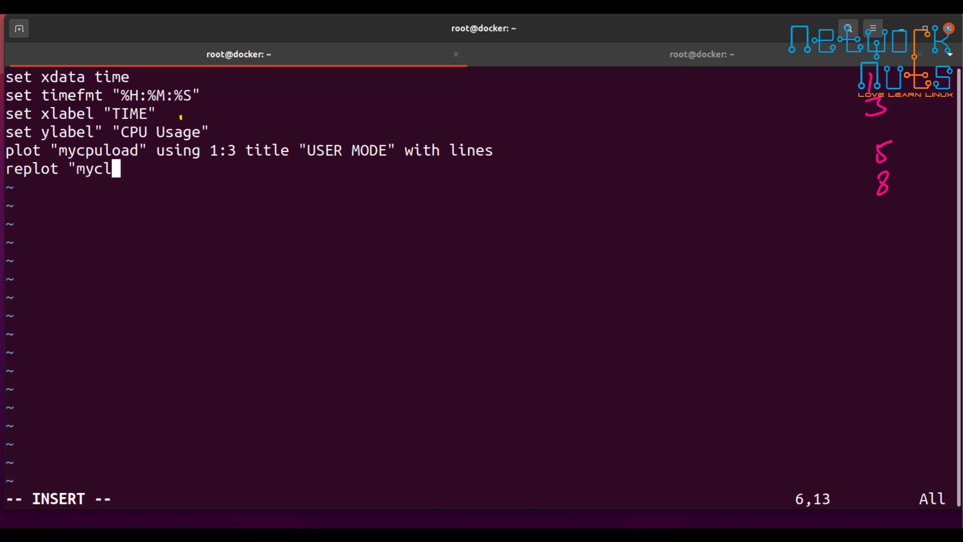
pyautogui.press('BackSpace')
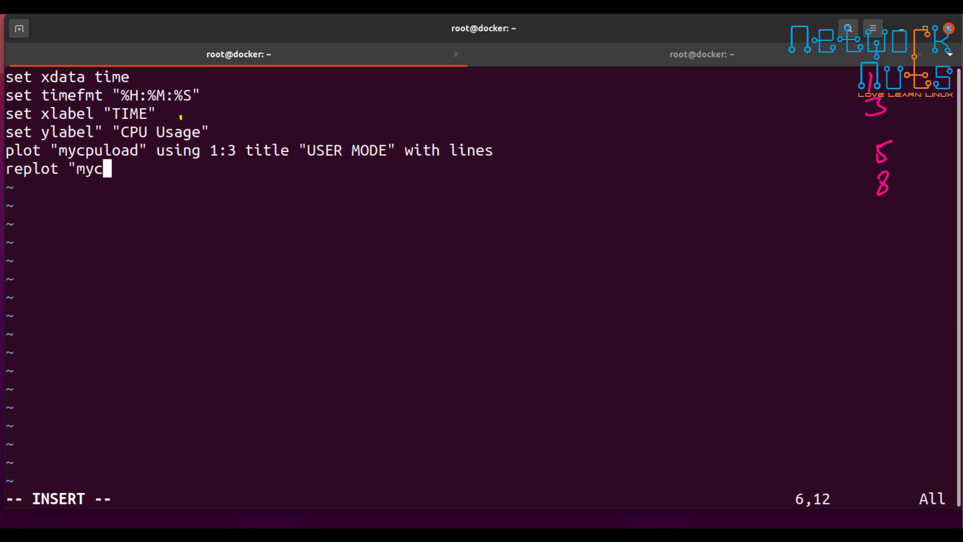
pyautogui.write('puload" using 1:')
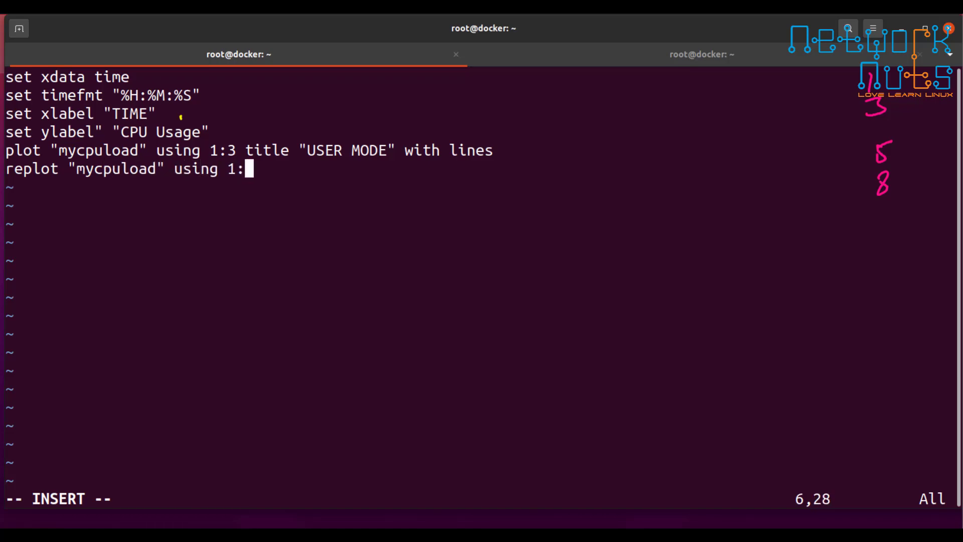
pyautogui.write('5 tut')
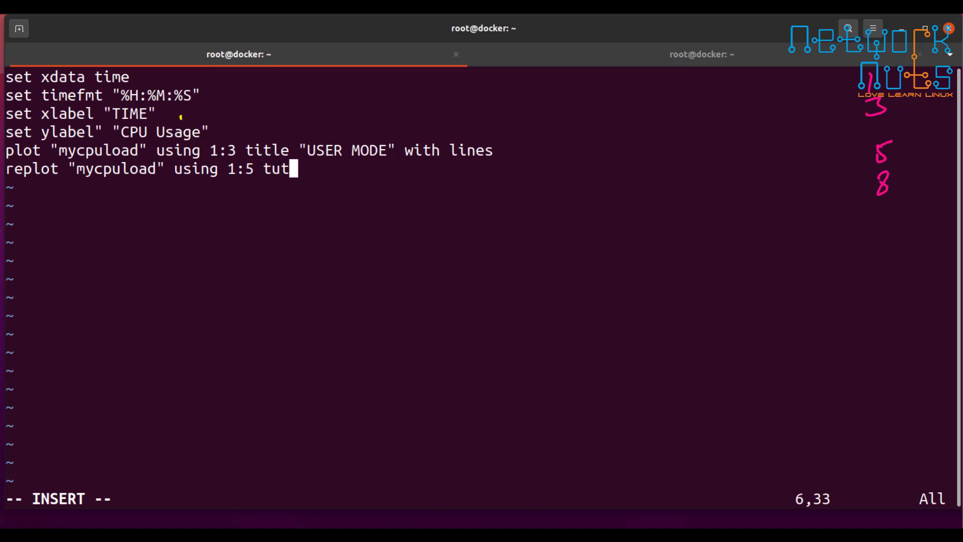
pyautogui.write('le "')
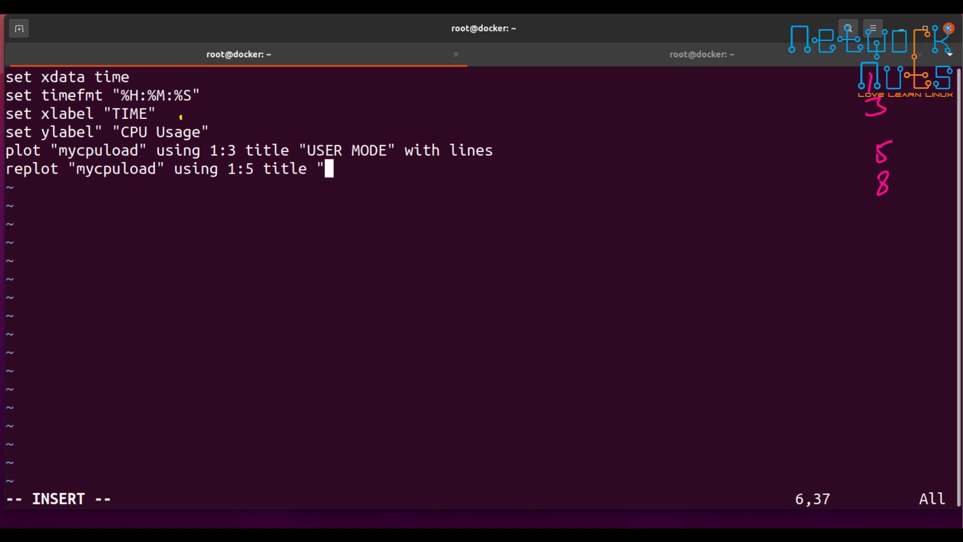
pyautogui.write('KERNE')
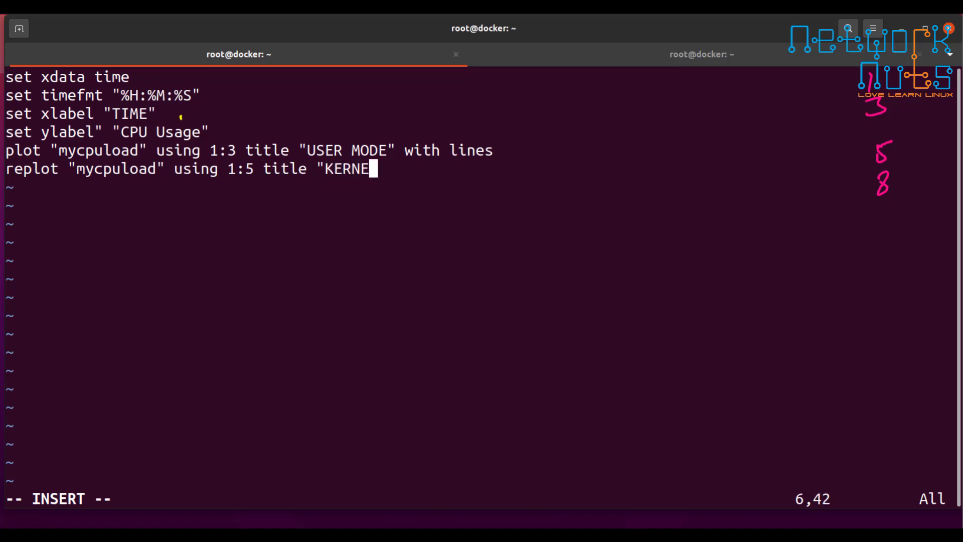
pyautogui.write('L MODE" w')
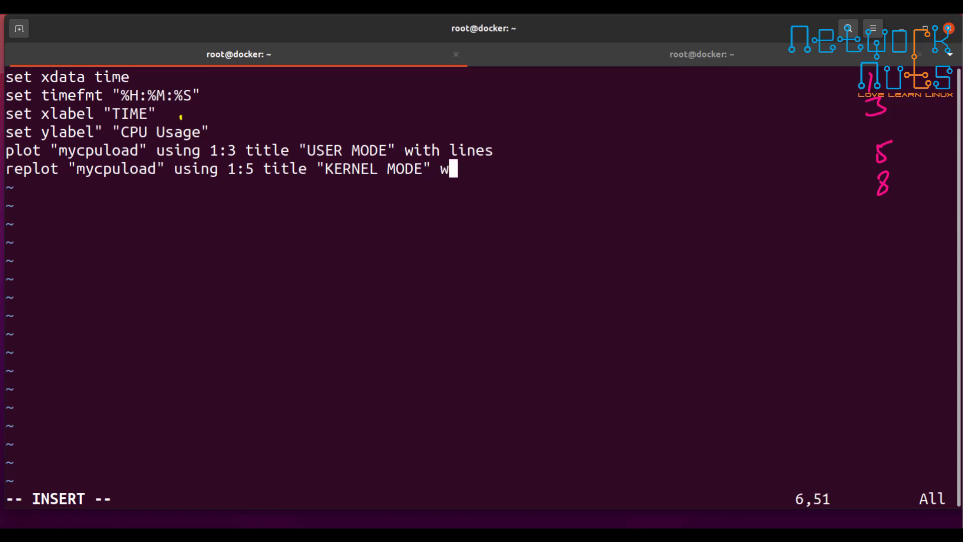
pyautogui.write('ith lines')
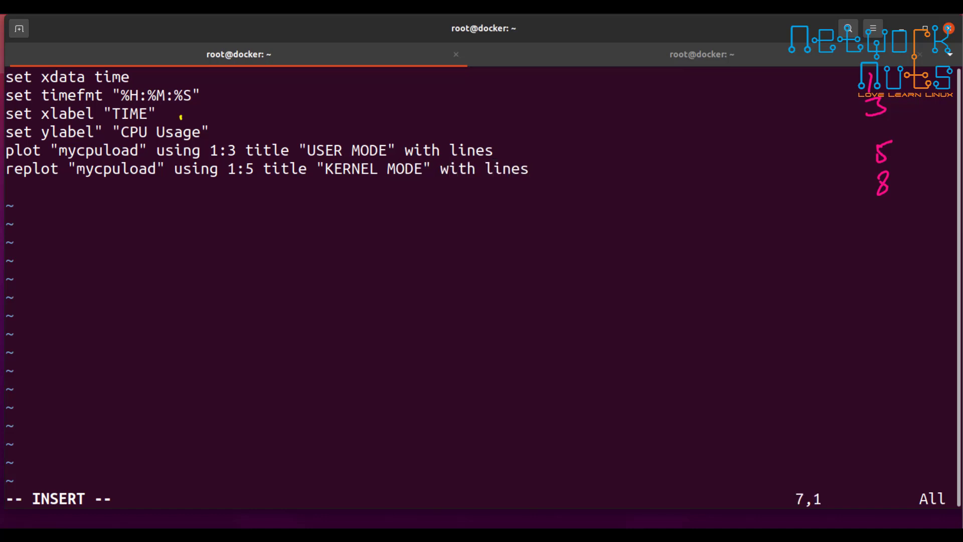
# - Add replot "mycpuload" using 1:8 title "CPU FREE" with lines and type :wq!
pyautogui.write('repl')
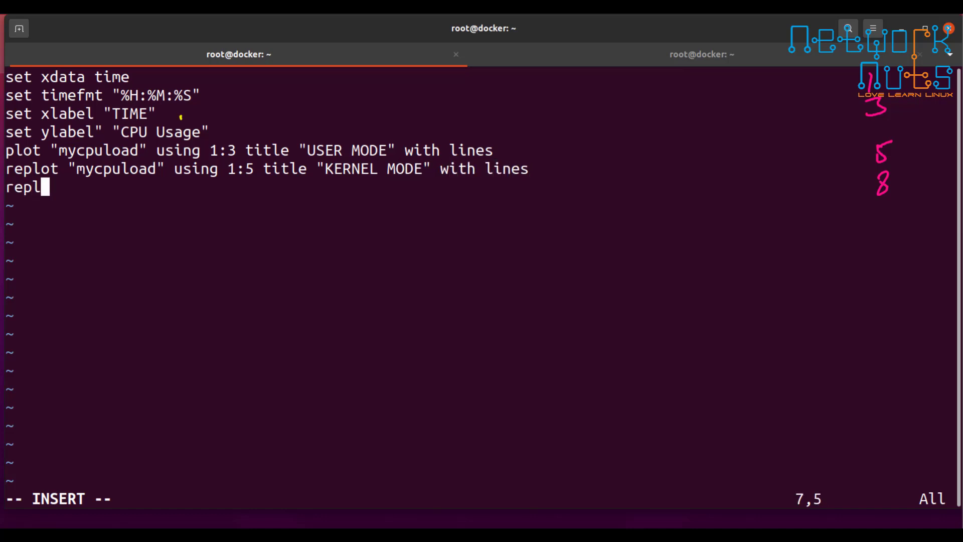
pyautogui.write('ot "mycp')
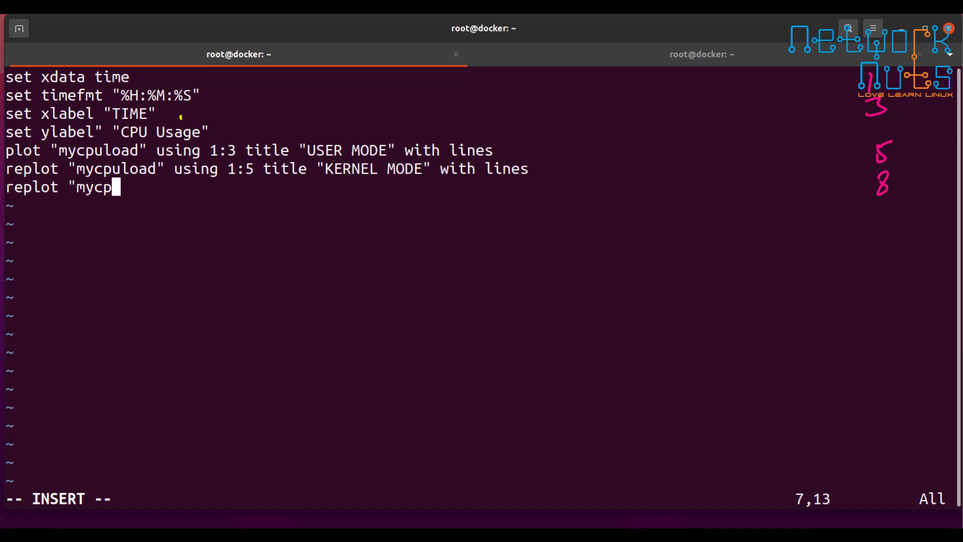
pyautogui.write('uload "')
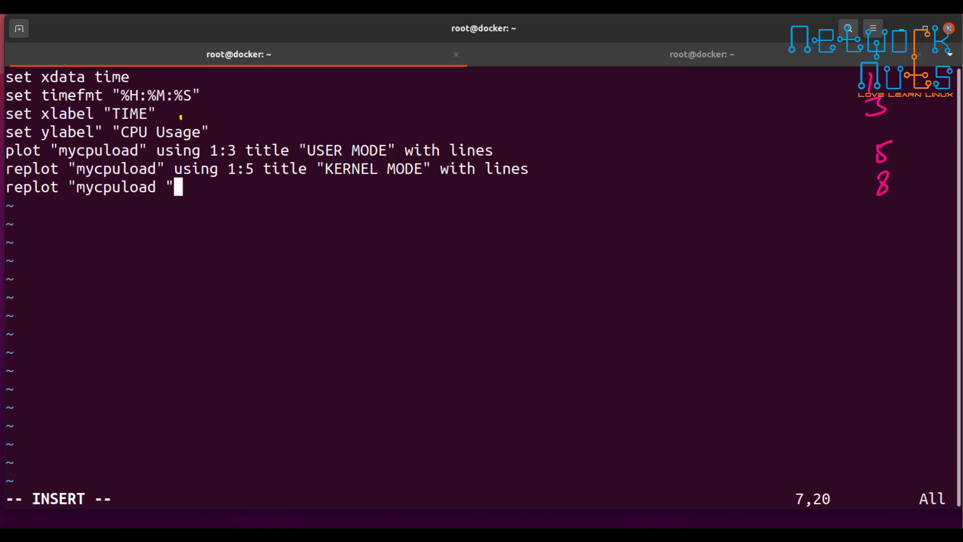
pyautogui.write('uys')
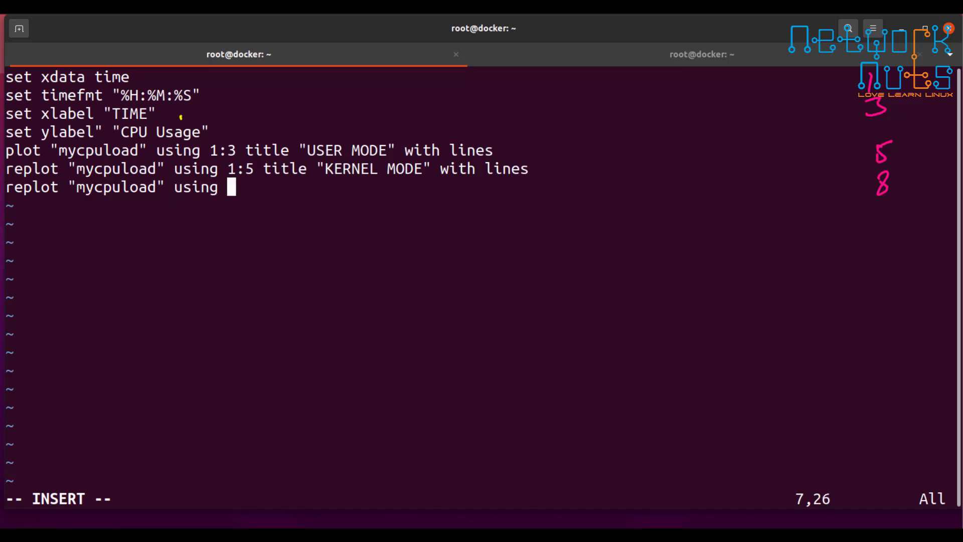
pyautogui.write('1:8')
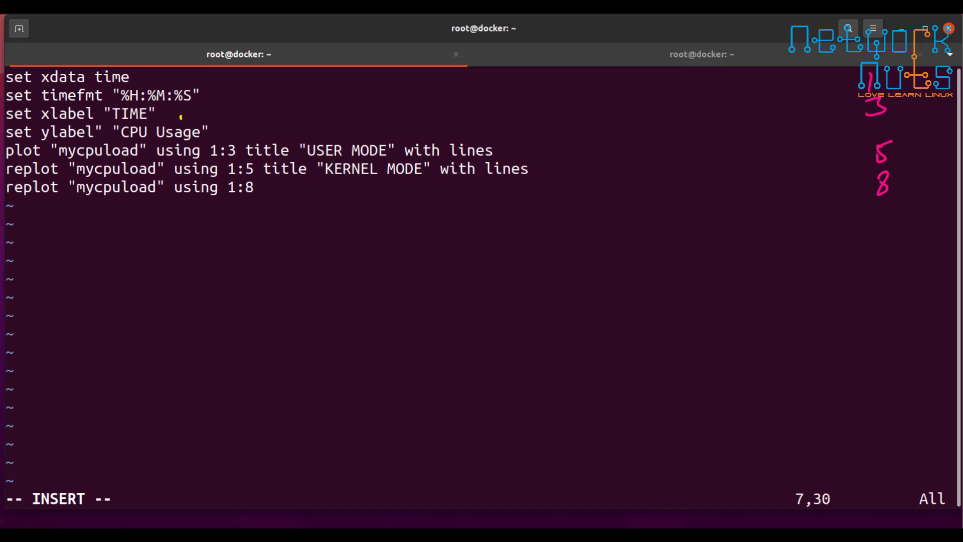
pyautogui.write('title "')
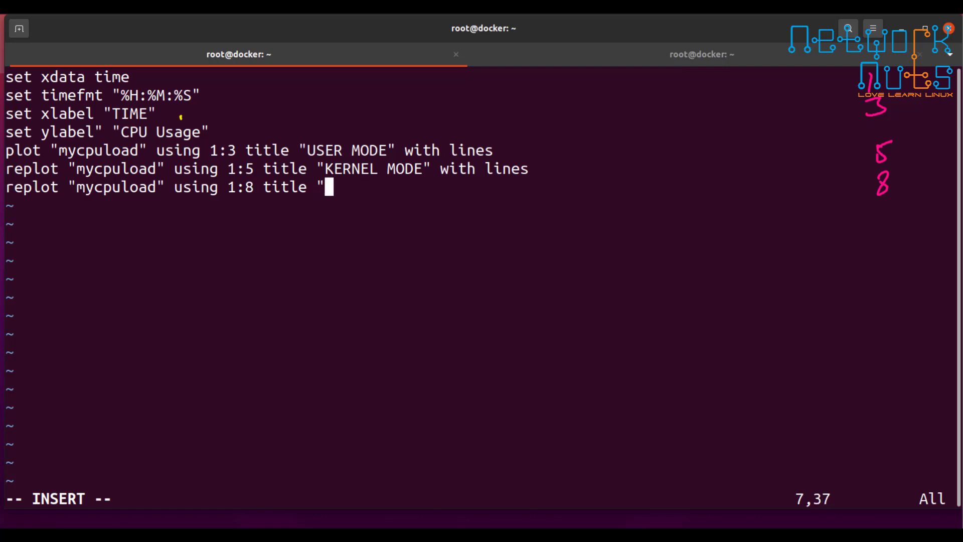
pyautogui.write('CPU LOAD" with li')
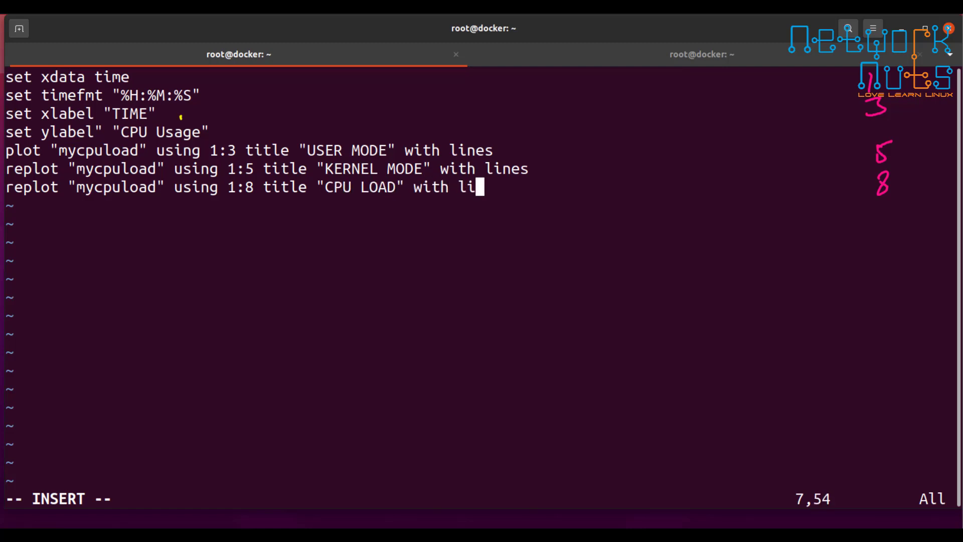
pyautogui.press('Return')
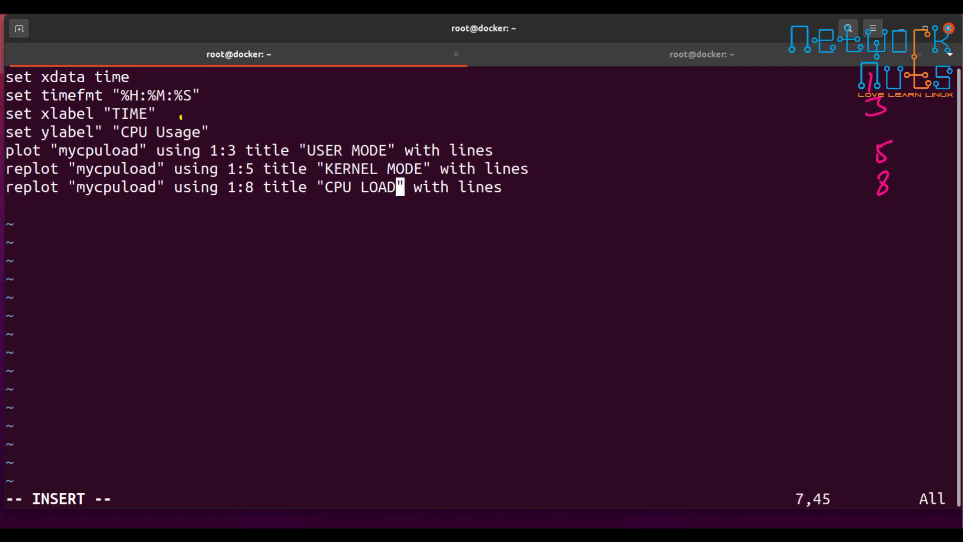
pyautogui.write('FREE')
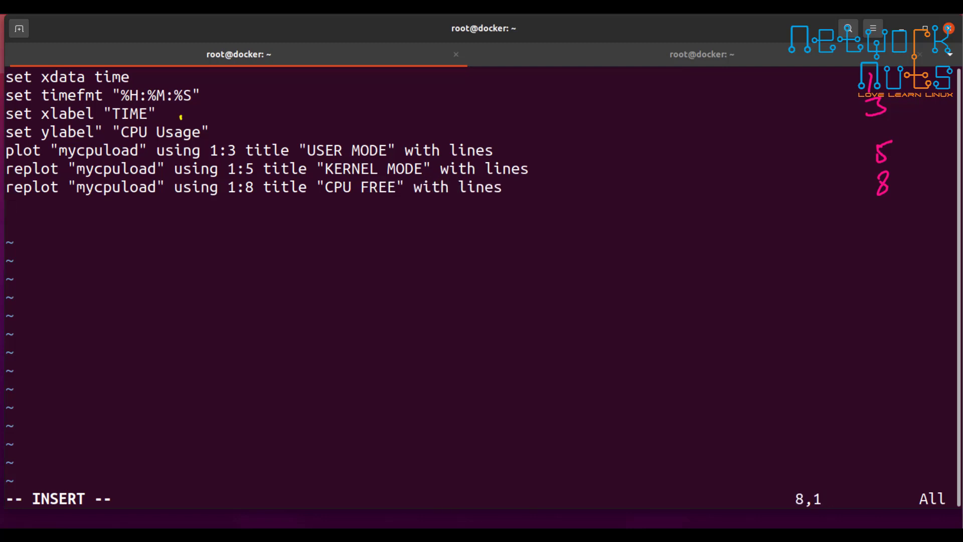
pyautogui.write(':wq!')
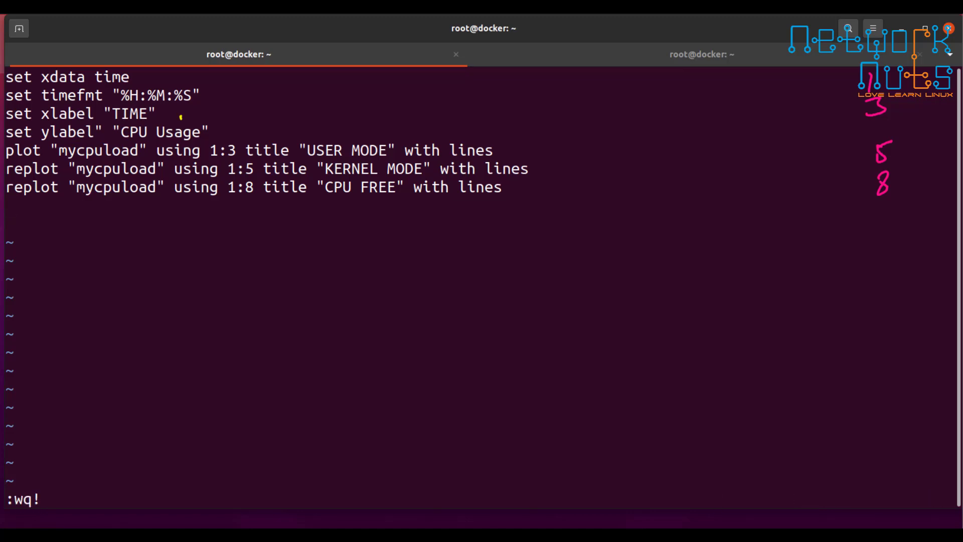
# - Save and quit the script, then fumble a gnuplot -persist and vim command
pyautogui.press('Return')
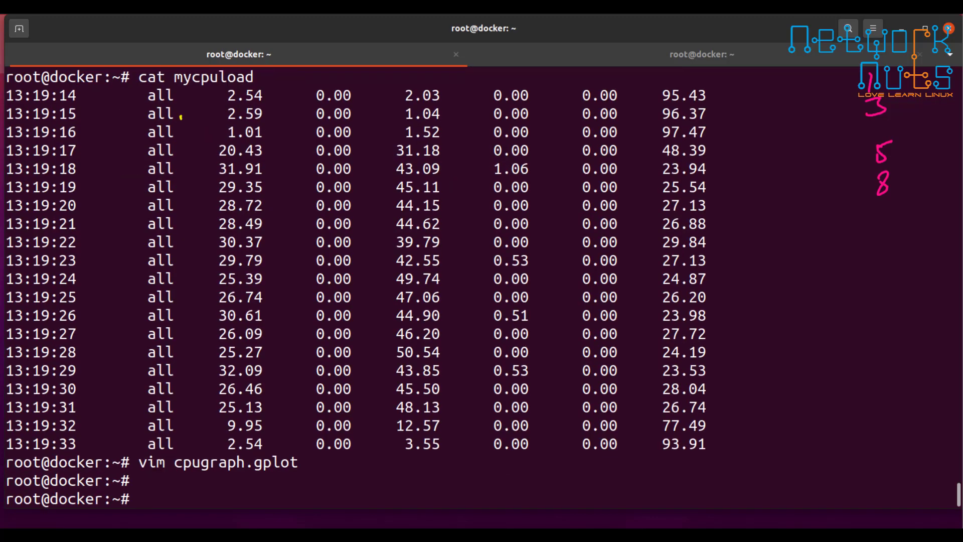
pyautogui.write('g')
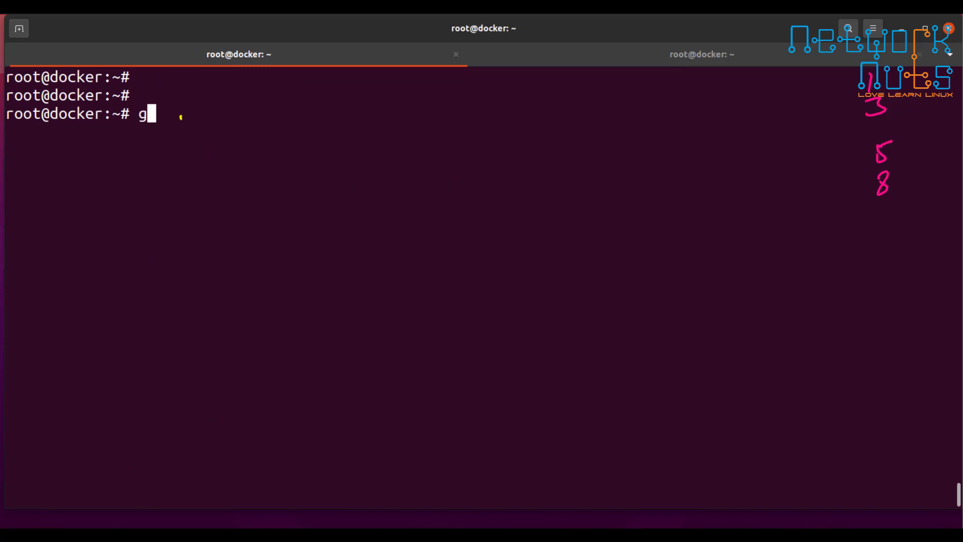
pyautogui.write('nuplot')
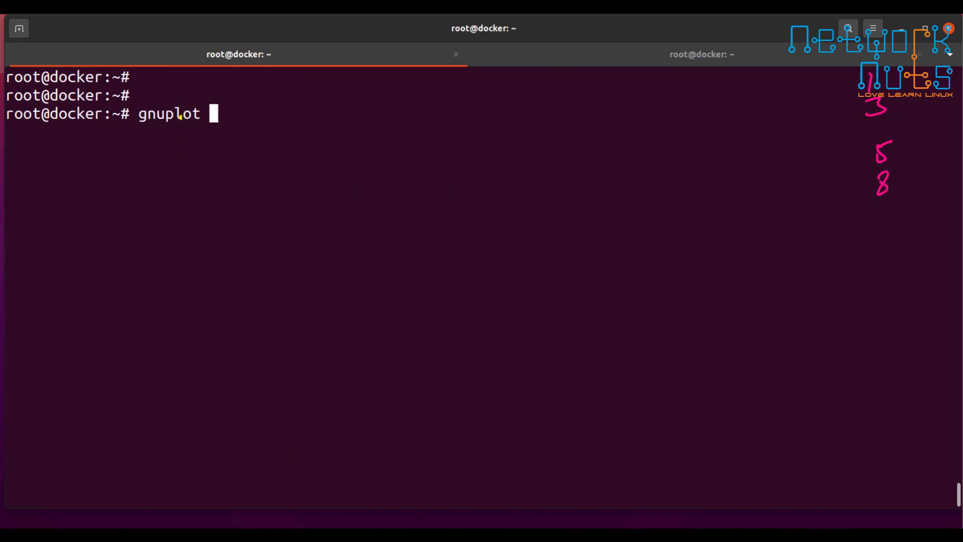
pyautogui.write('-per')
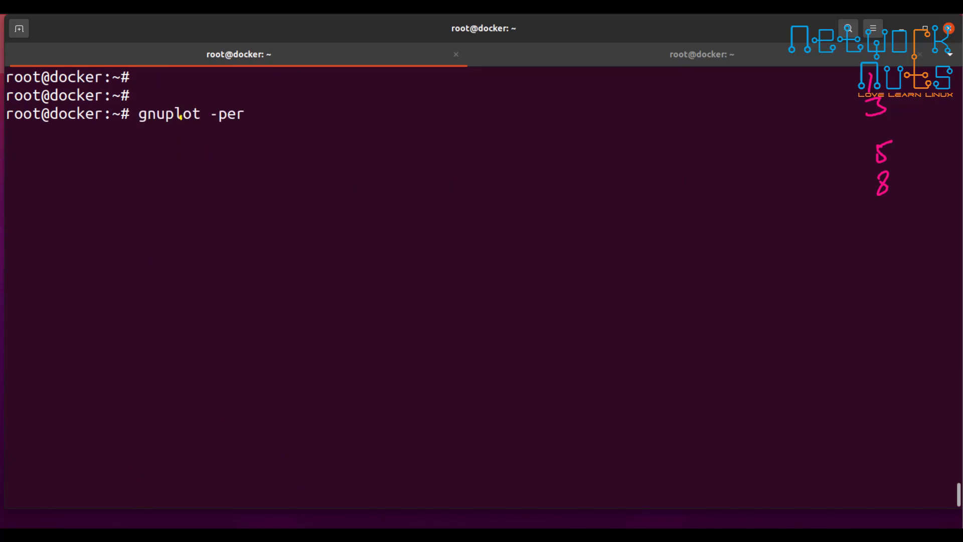
pyautogui.write('sise')
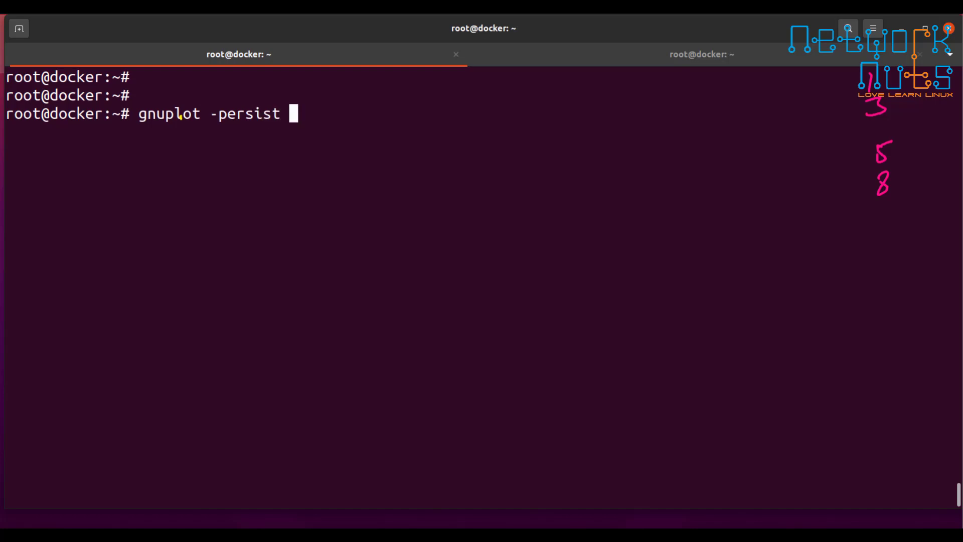
pyautogui.write('vim Gpugraph.gplot')
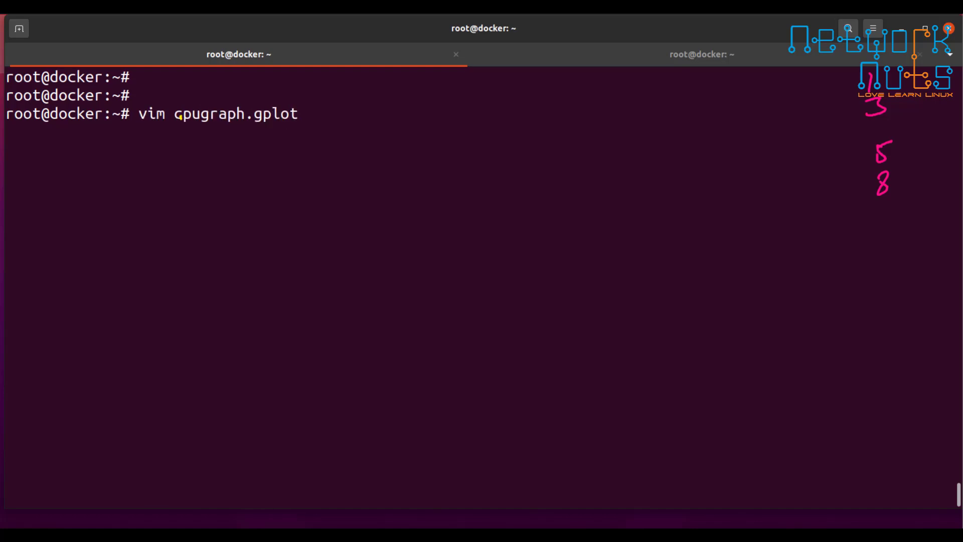
# - Run gnuplot -persist cpugraph.gplot to display the CPU usage graph
pyautogui.write('gnuplot -persist')
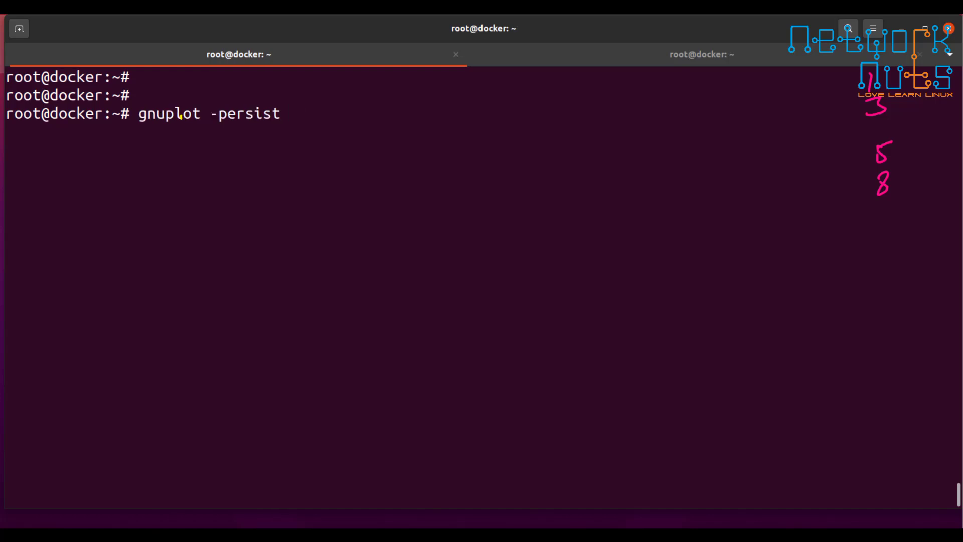
pyautogui.write('cpugraph.gplot')
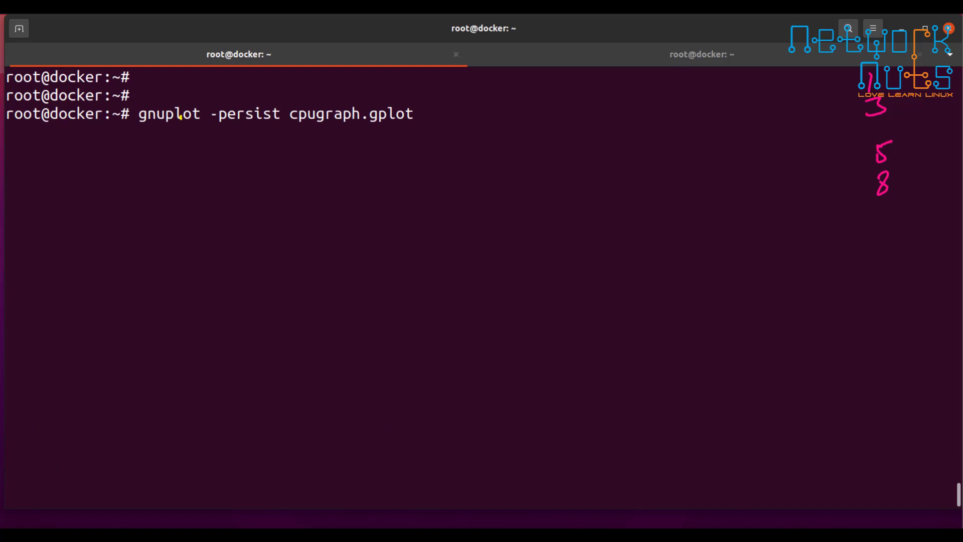
pyautogui.press('Return')
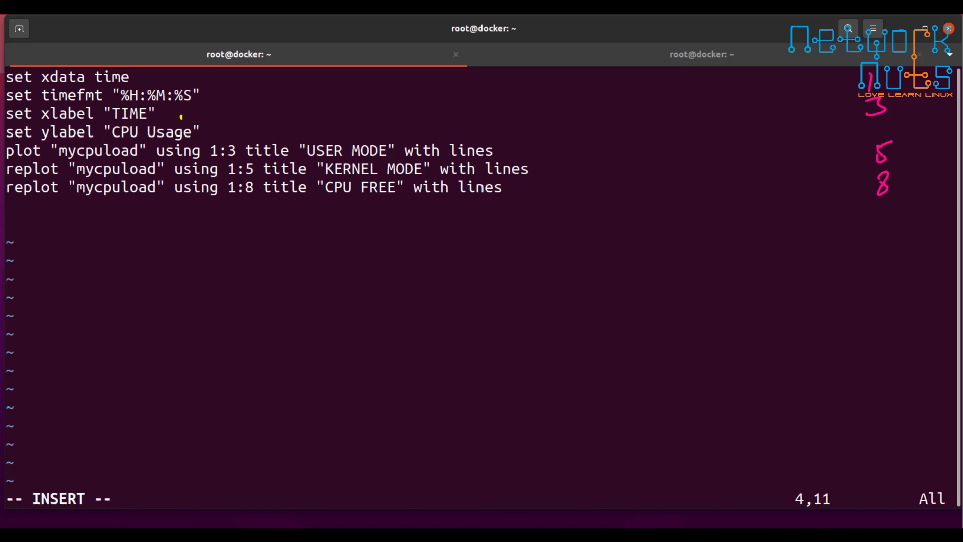
# - Save the corrected 'set ylabel "CPU Usage"' line in cpugraph.gplot and rerun gnuplot -persist on it
pyautogui.press('Return')
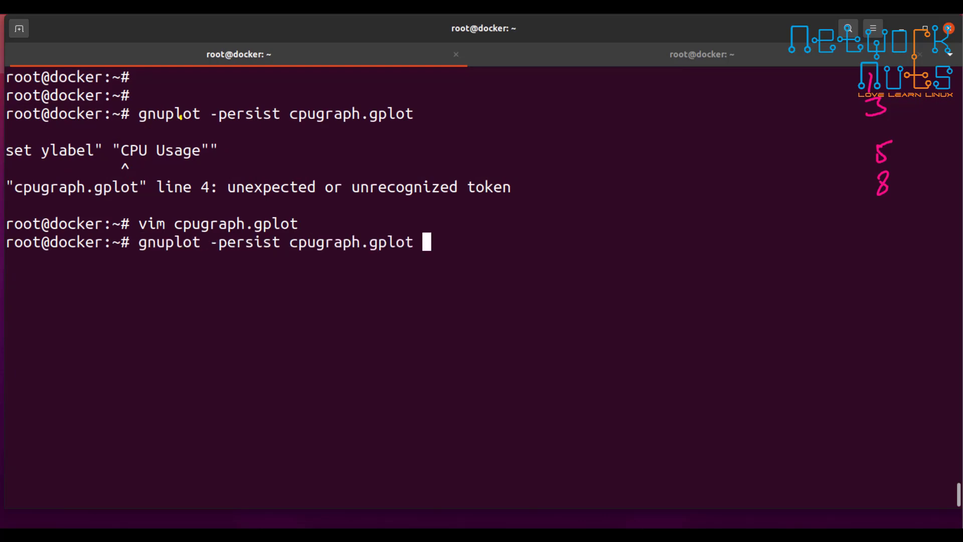
pyautogui.press('Return')
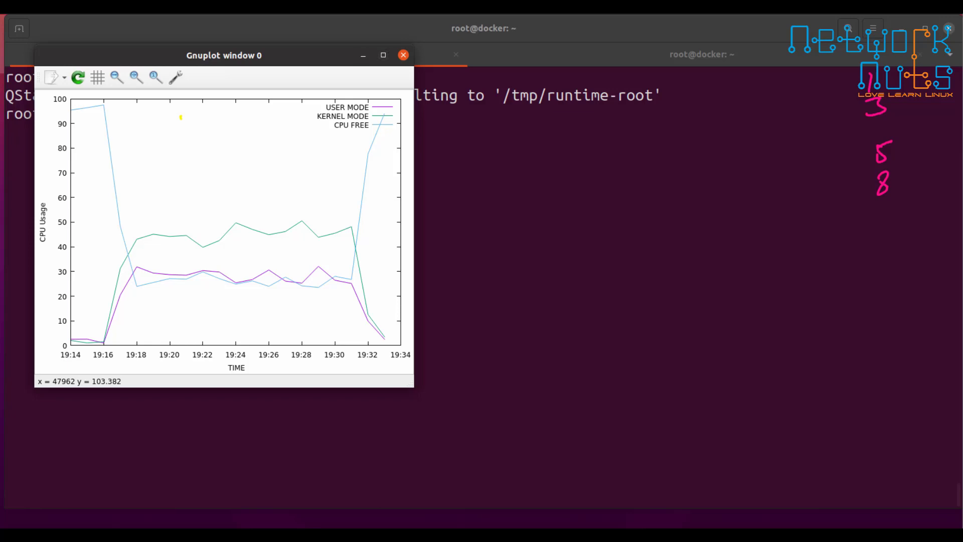
# - Maximize the Gnuplot window showing the CPU graph from 19:14 to 19:34
pyautogui.click(382, 55)
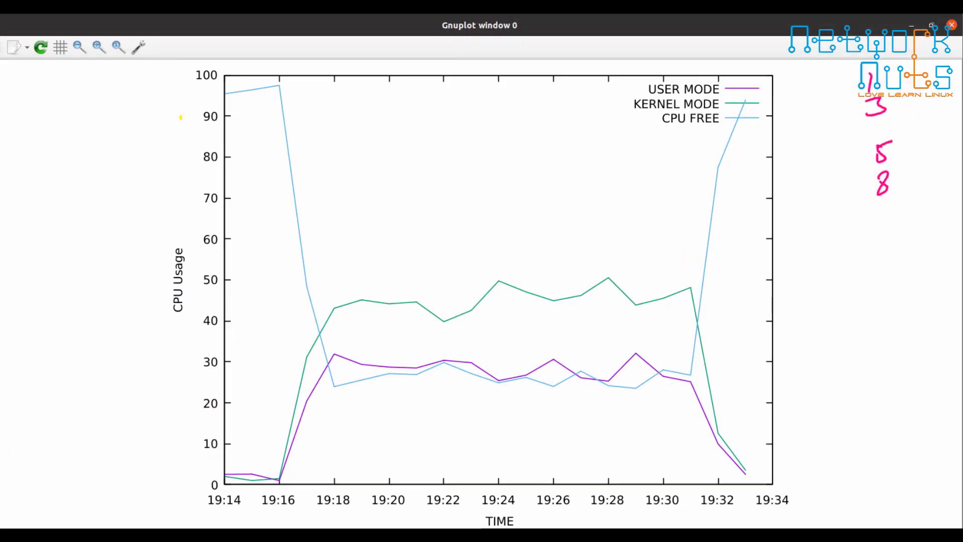